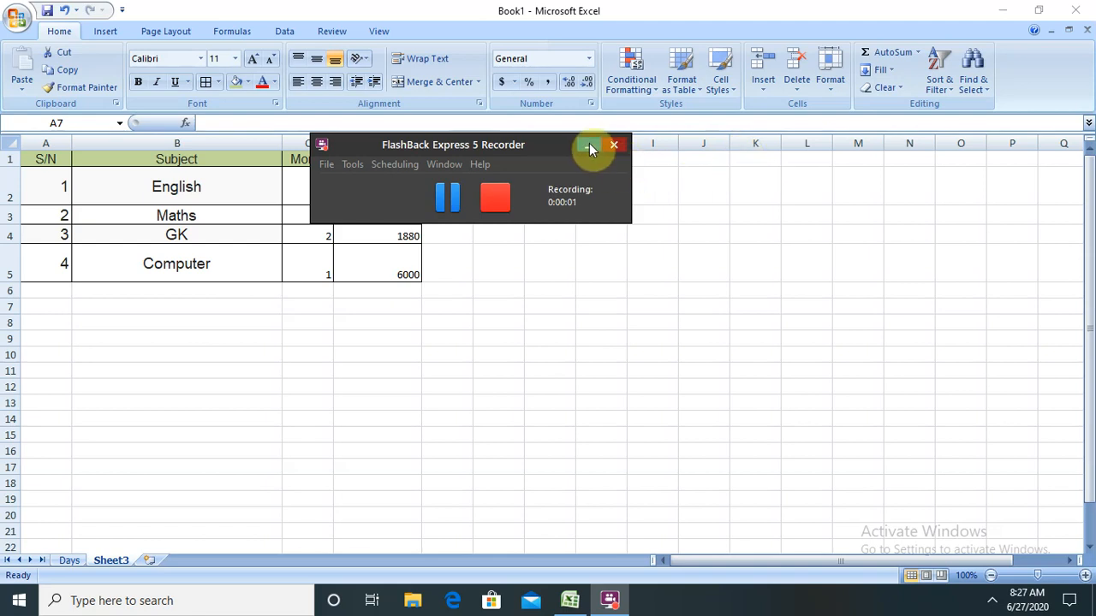
Switch to the Days sheet with the subjects' start dates, end dates and empty duration column.
{"action": "left_click", "coordinate": [589, 144]}
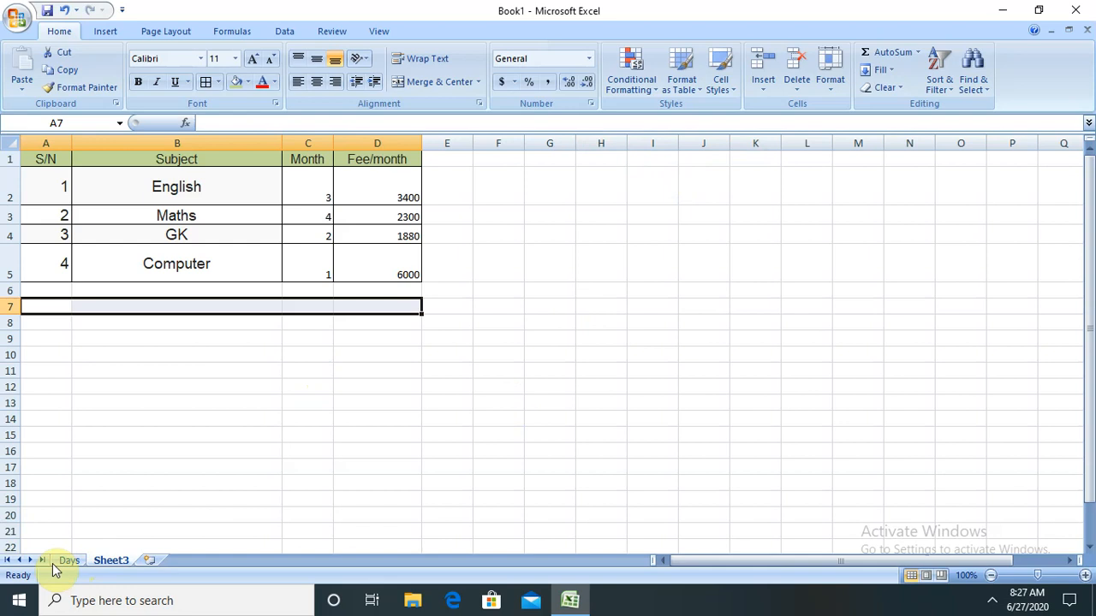
{"action": "left_click", "coordinate": [68, 560]}
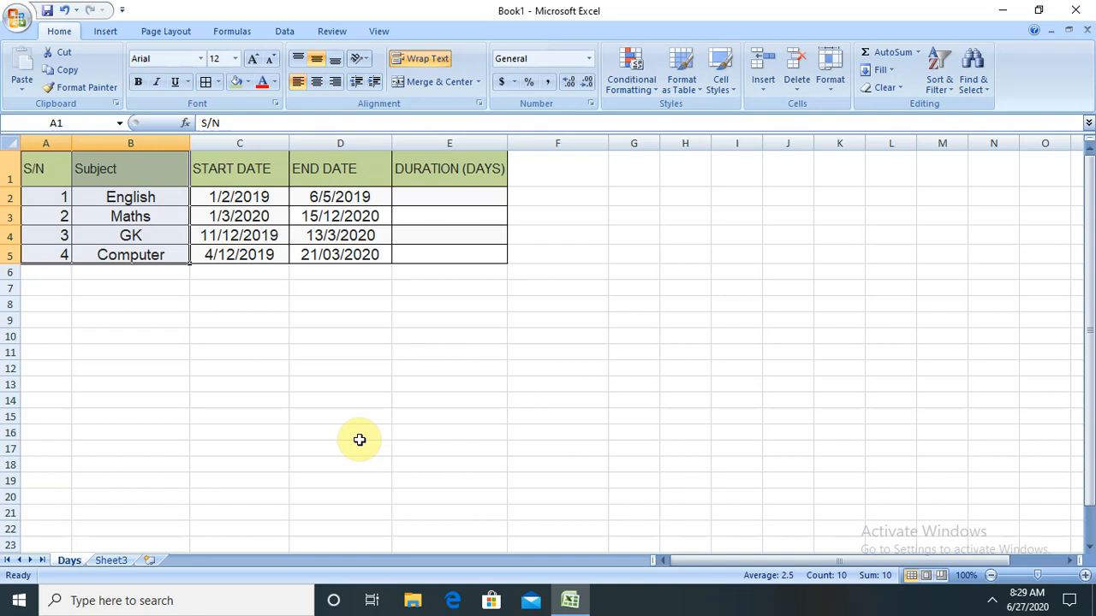
{"action": "mouse_move", "coordinate": [283, 321]}
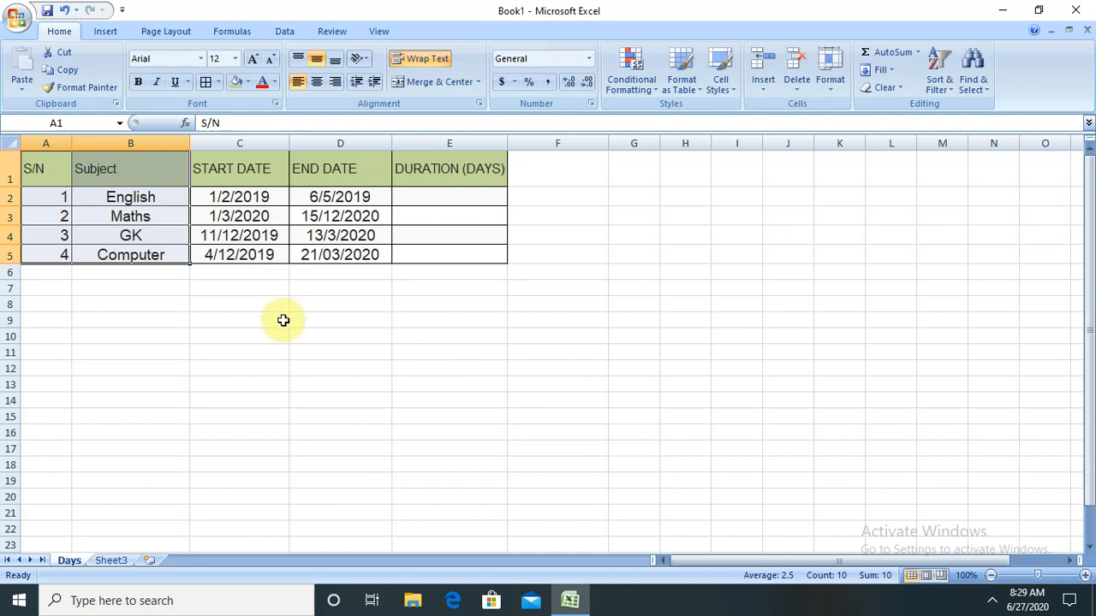
{"action": "mouse_move", "coordinate": [274, 306]}
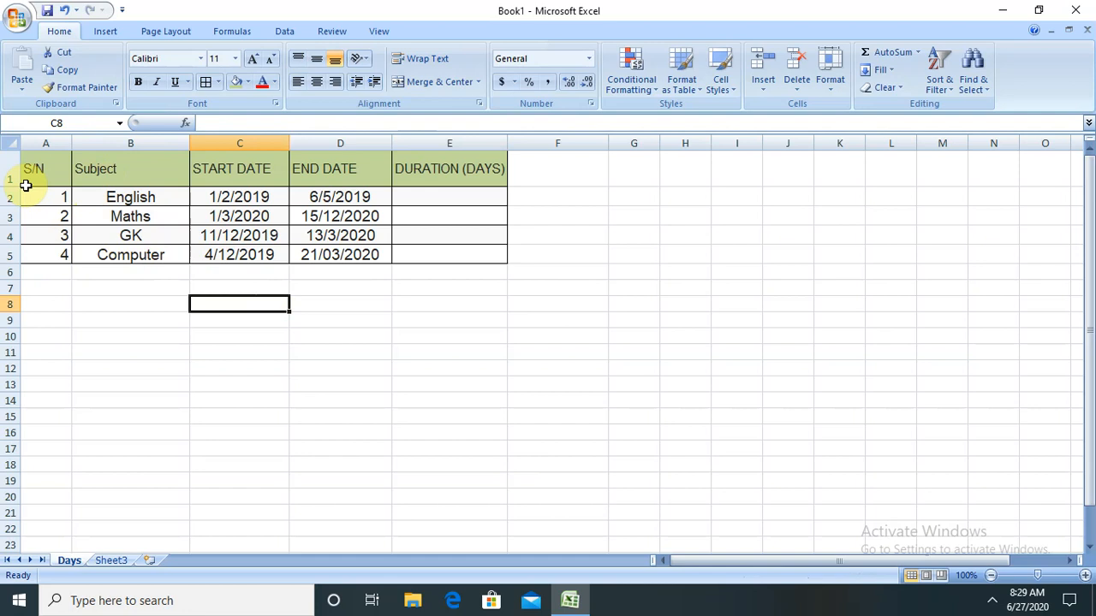
{"action": "mouse_move", "coordinate": [312, 160]}
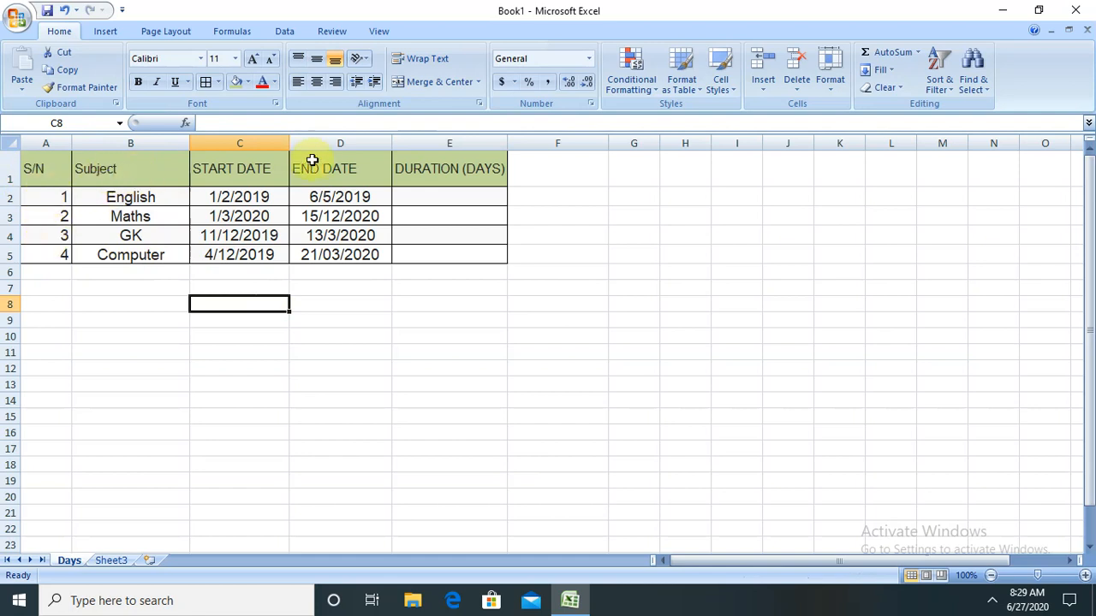
{"action": "mouse_move", "coordinate": [438, 174]}
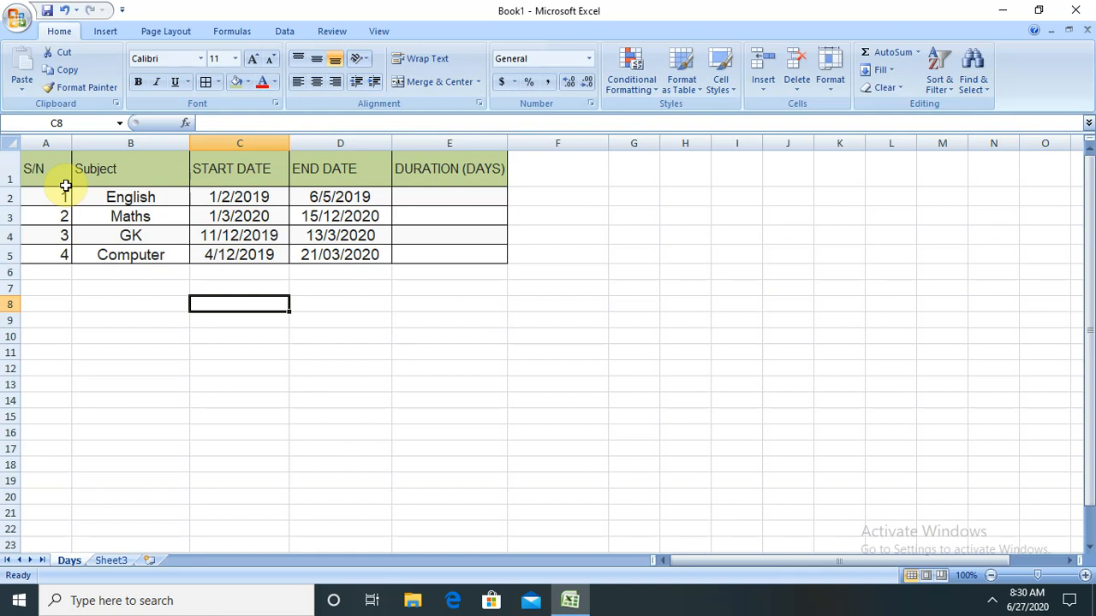
{"action": "mouse_move", "coordinate": [90, 277]}
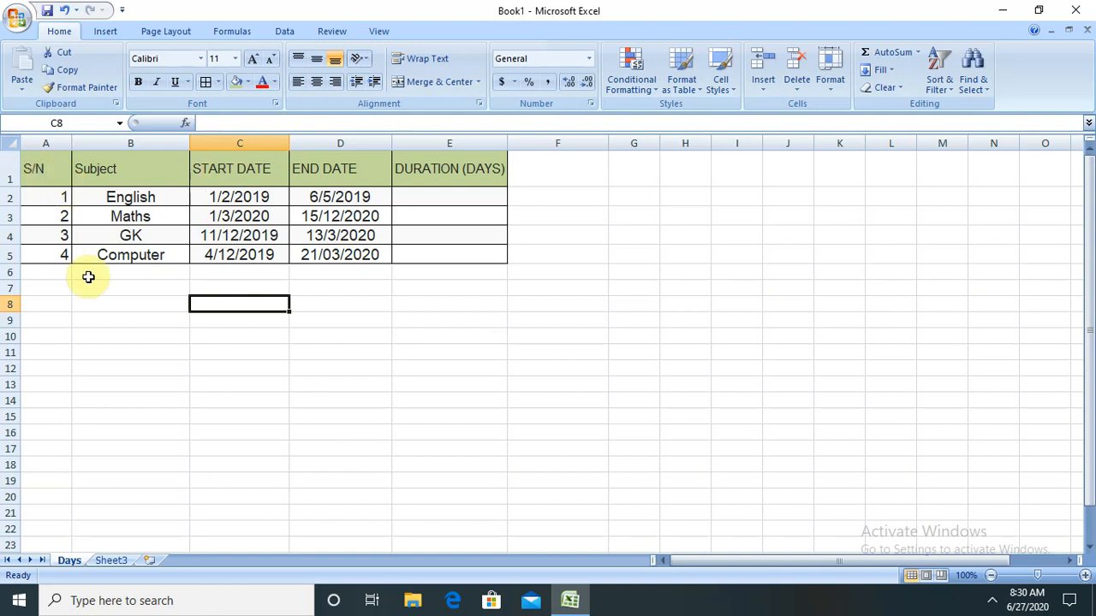
{"action": "mouse_move", "coordinate": [370, 270]}
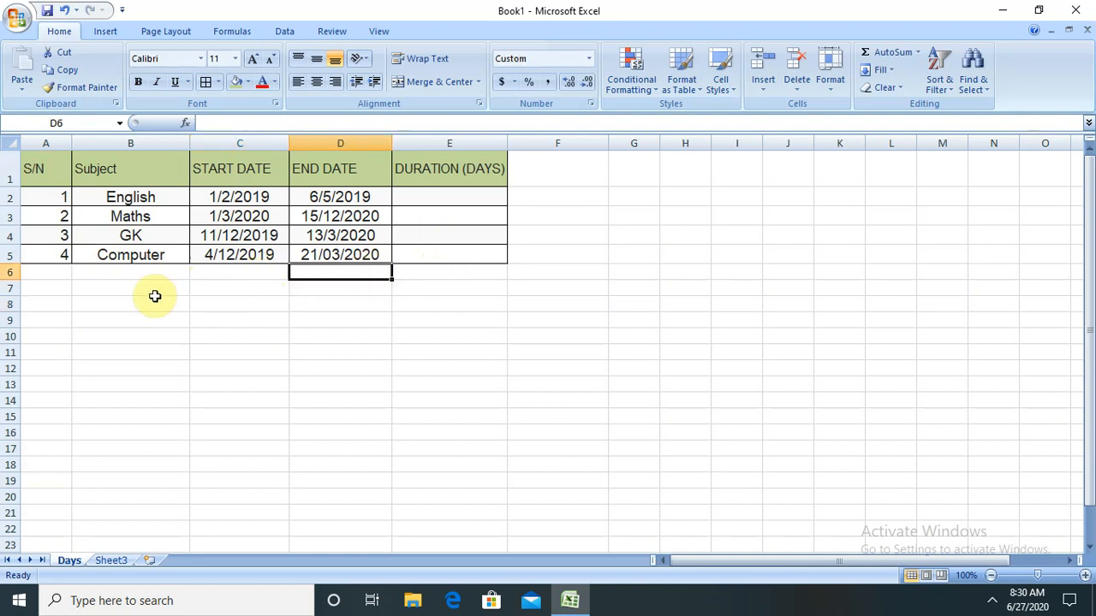
{"action": "mouse_move", "coordinate": [157, 296]}
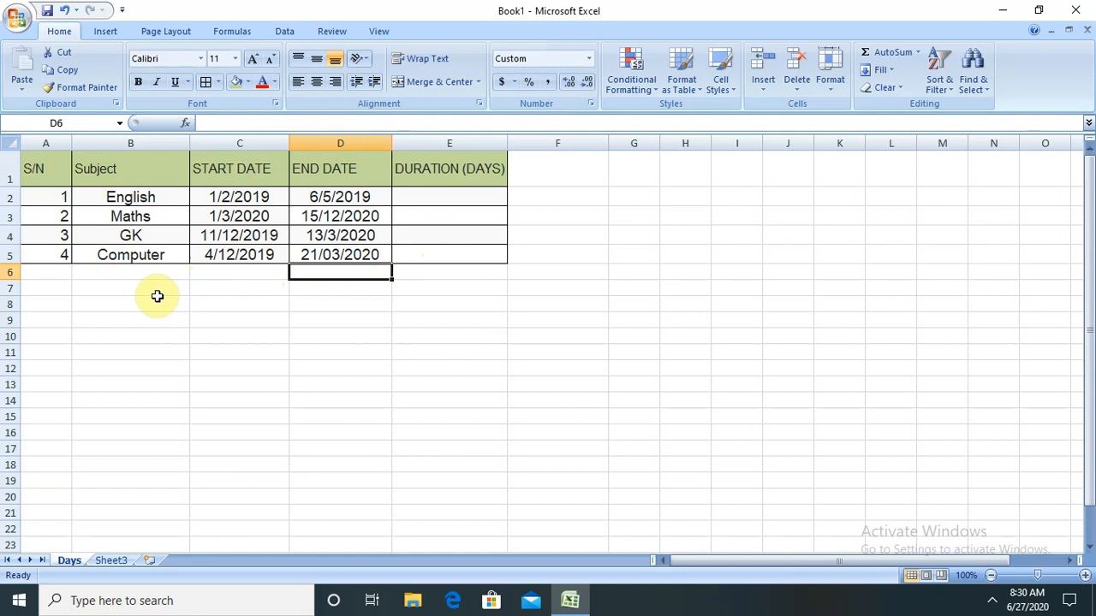
{"action": "mouse_move", "coordinate": [380, 197]}
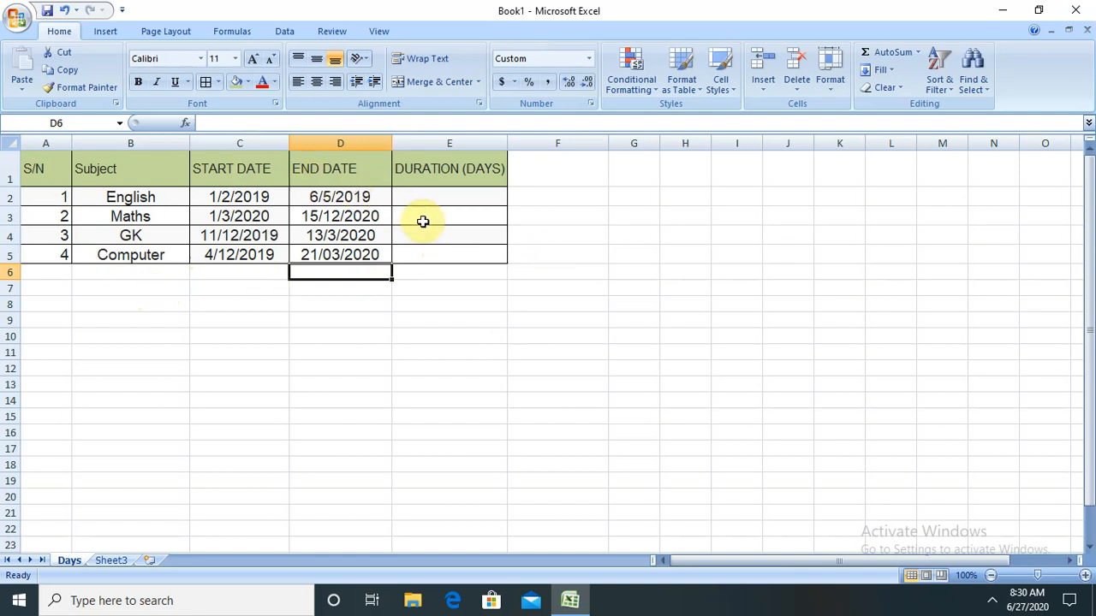
{"action": "left_click", "coordinate": [339, 195]}
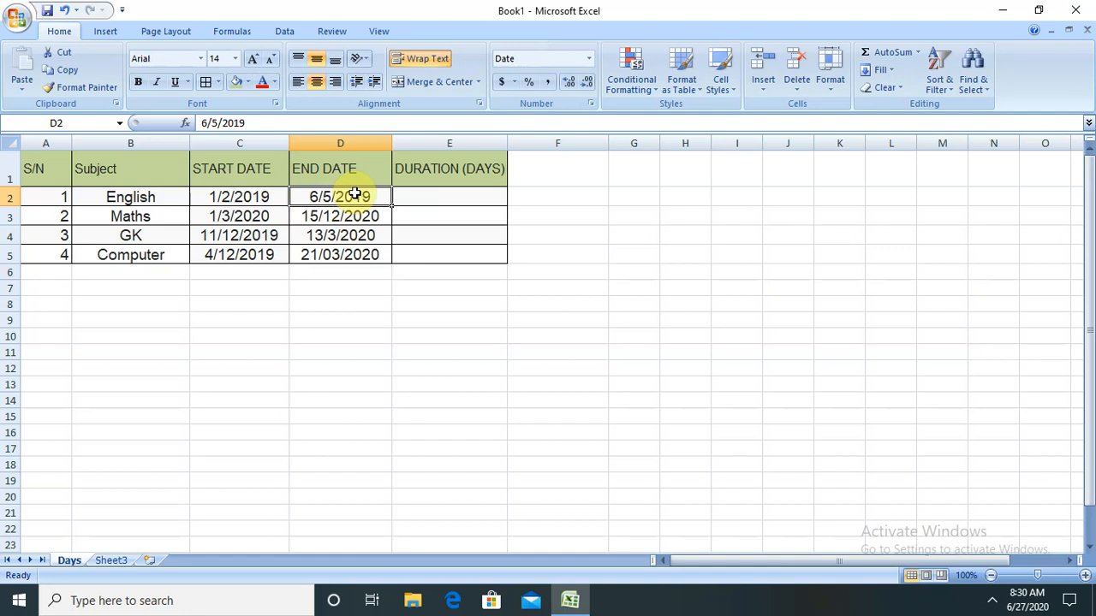
{"action": "left_click", "coordinate": [130, 320]}
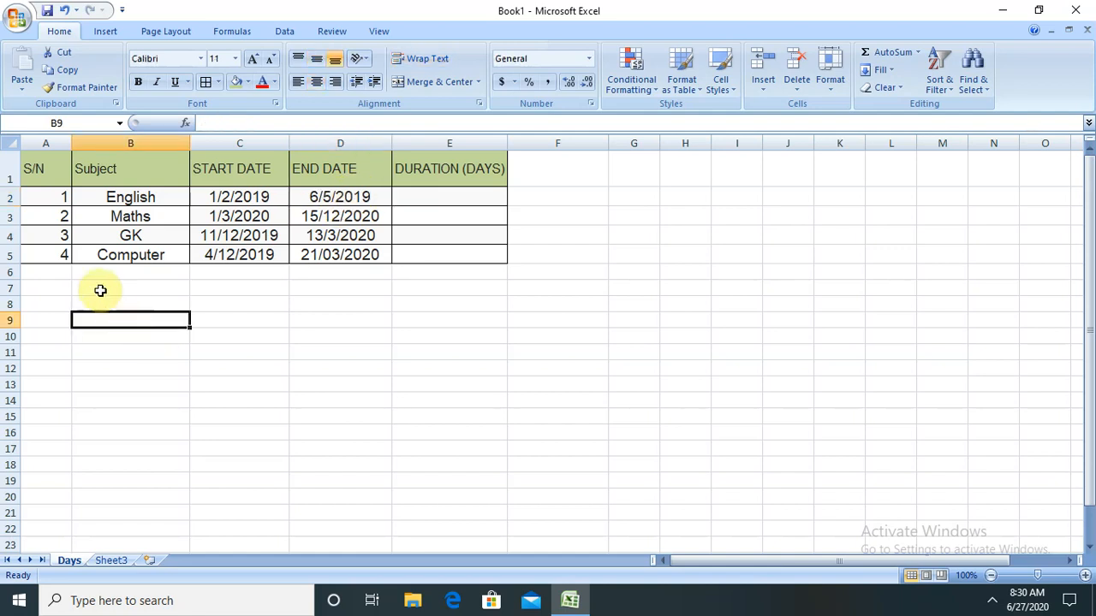
Add Year, Month and Date headings in row 7 with 2020 and 5 below, the day value showing as a 1900 date.
{"action": "left_click", "coordinate": [44, 288]}
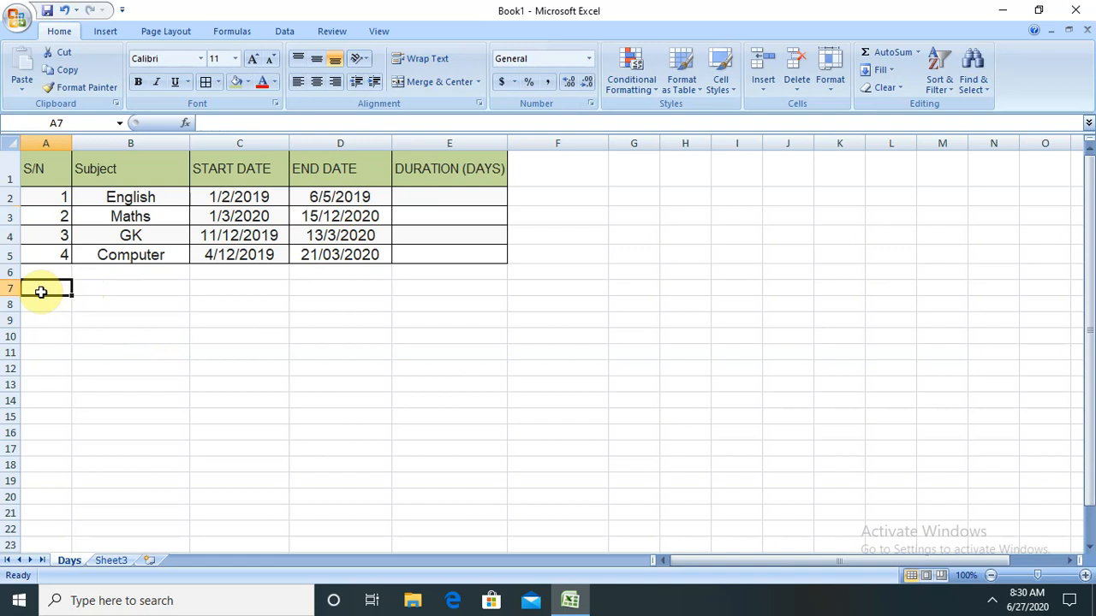
{"action": "type", "text": "Year"}
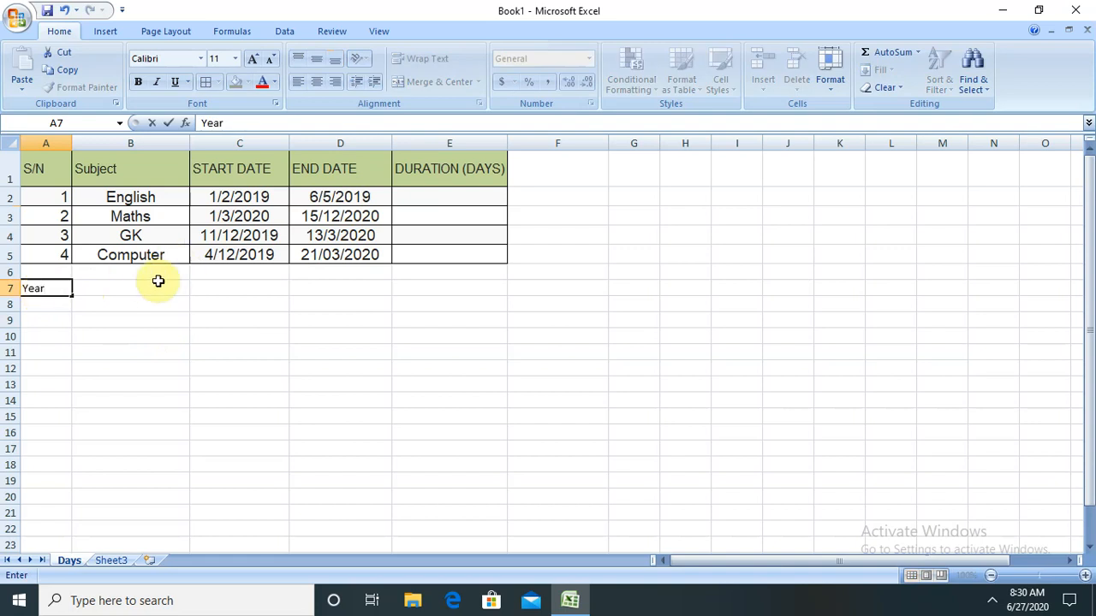
{"action": "type", "text": "Month"}
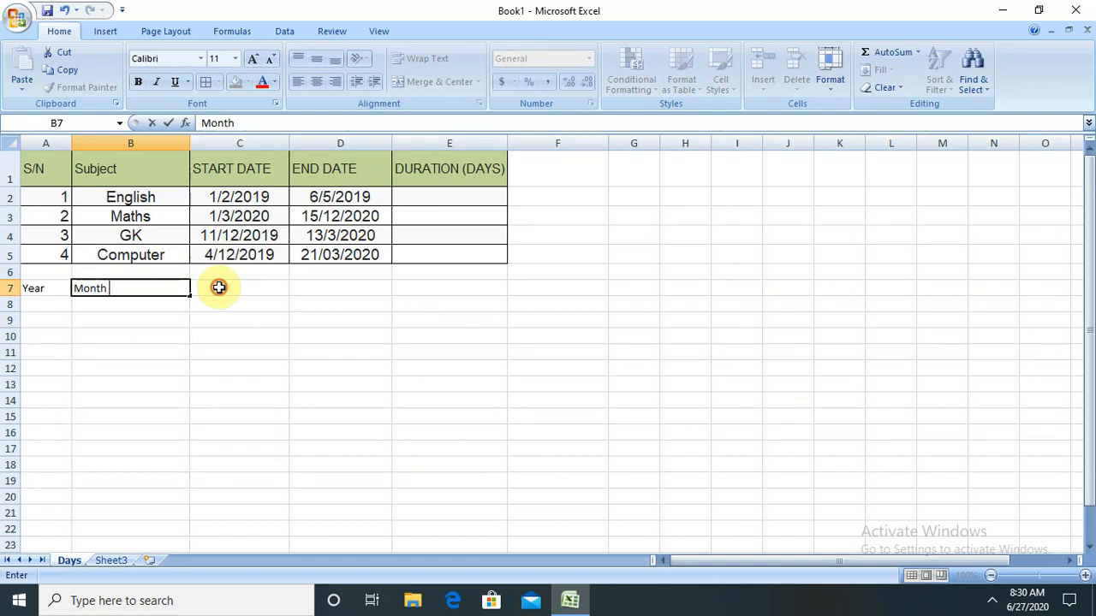
{"action": "type", "text": "Date"}
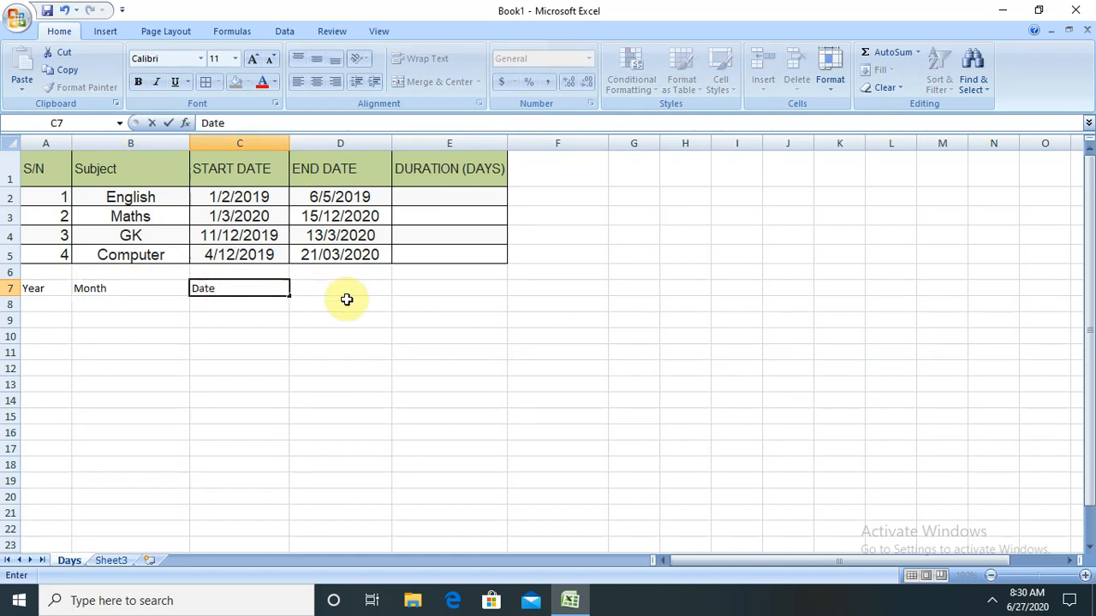
{"action": "key", "text": "Enter"}
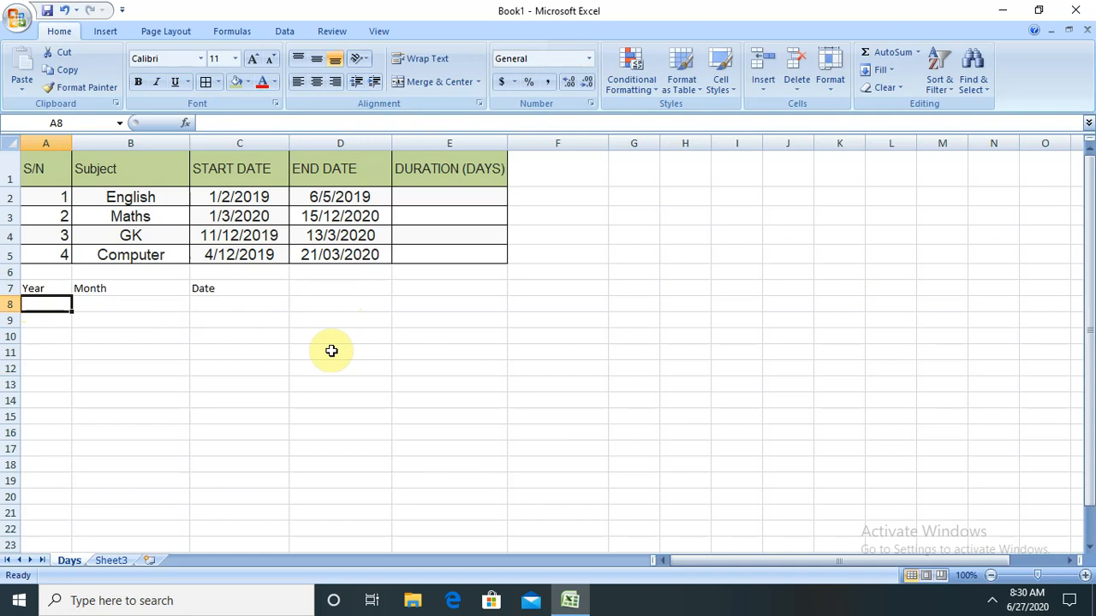
{"action": "type", "text": "2020"}
{"action": "left_click", "coordinate": [131, 303]}
{"action": "type", "text": "5"}
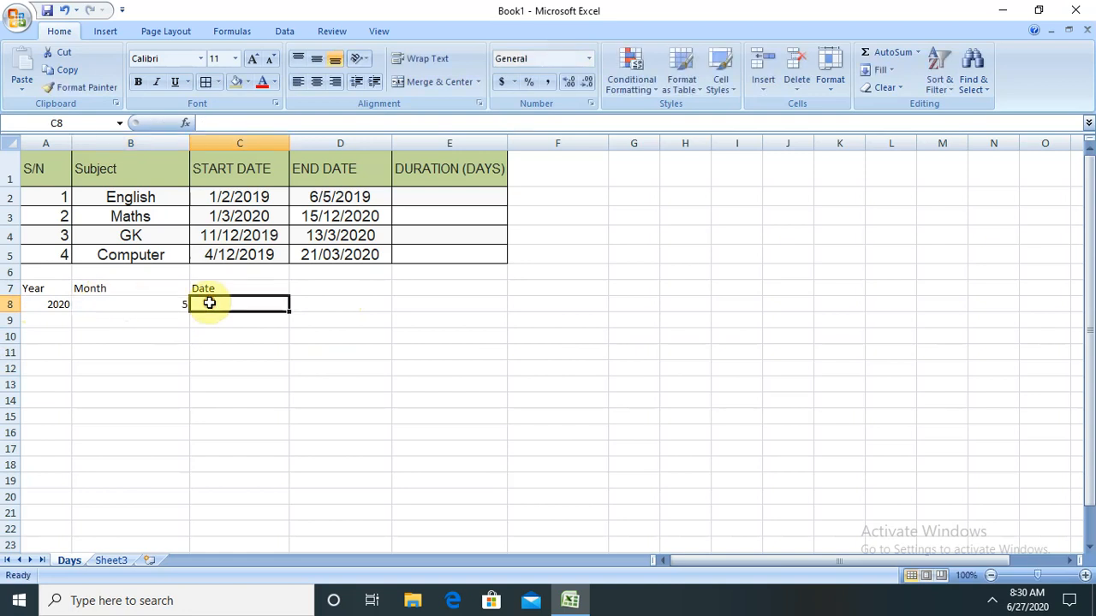
{"action": "left_click", "coordinate": [352, 307]}
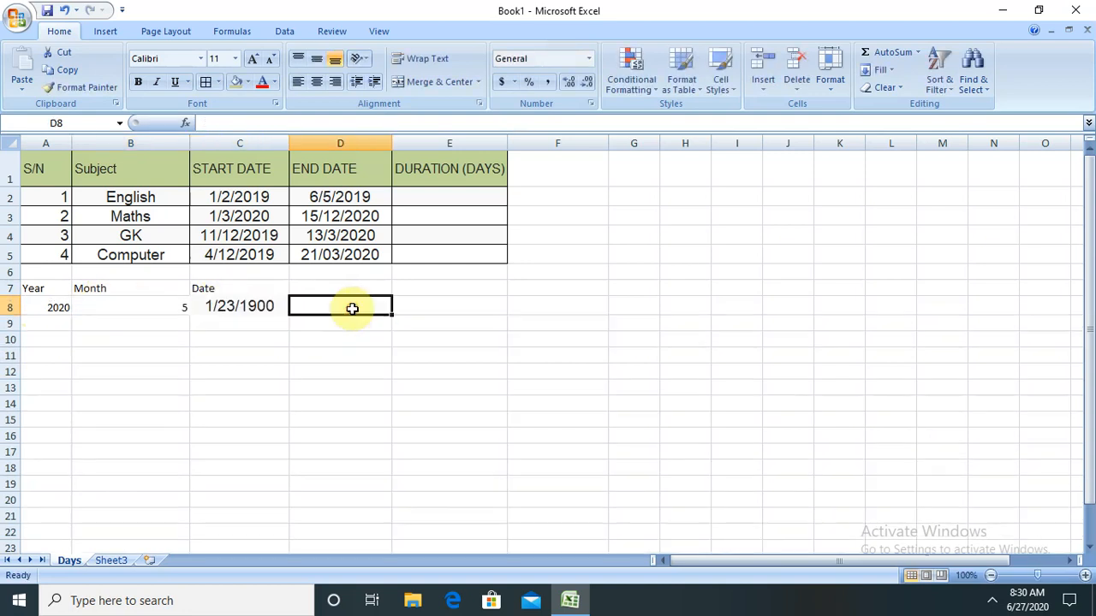
{"action": "left_click", "coordinate": [239, 306]}
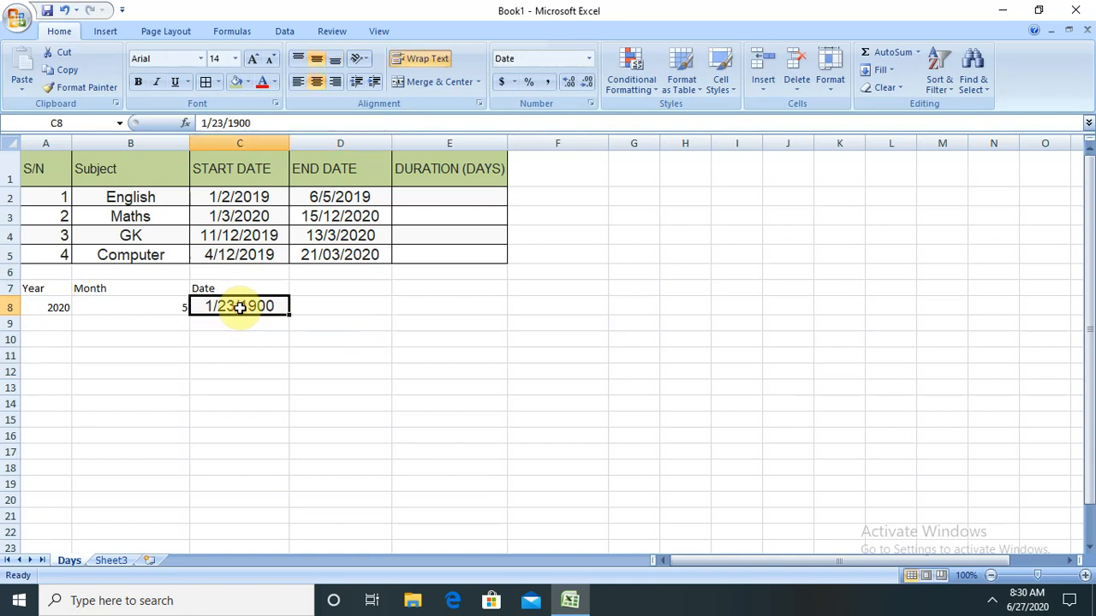
{"action": "mouse_move", "coordinate": [257, 334]}
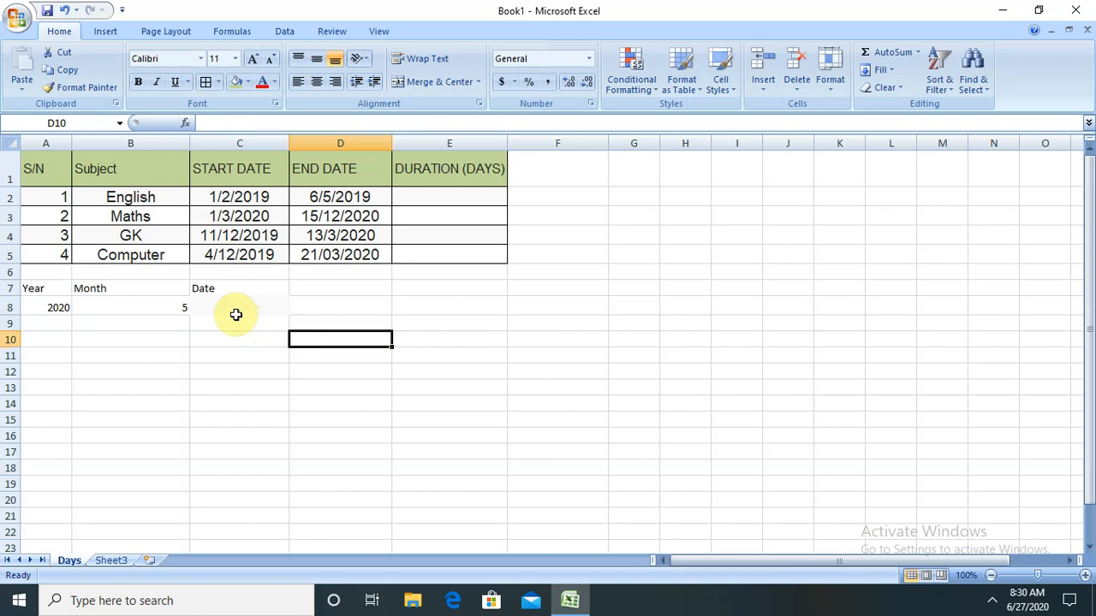
Remove the Date heading, enter the day value 23 shown as 1/23/1900, and copy the A7:C8 block.
{"action": "left_click", "coordinate": [240, 308]}
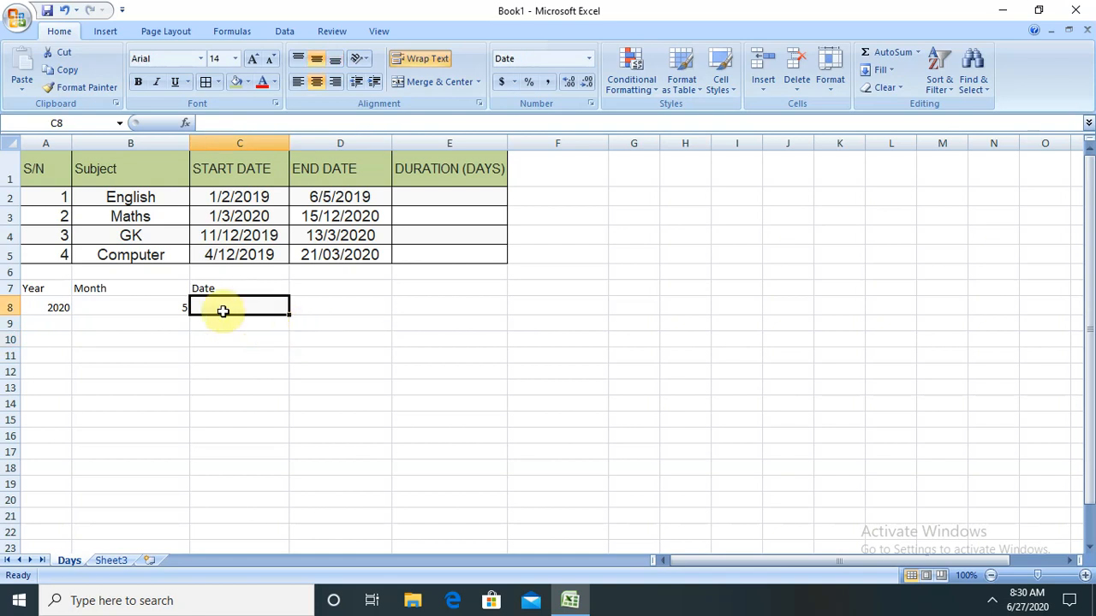
{"action": "mouse_move", "coordinate": [251, 319]}
{"action": "type", "text": "1/23/1900"}
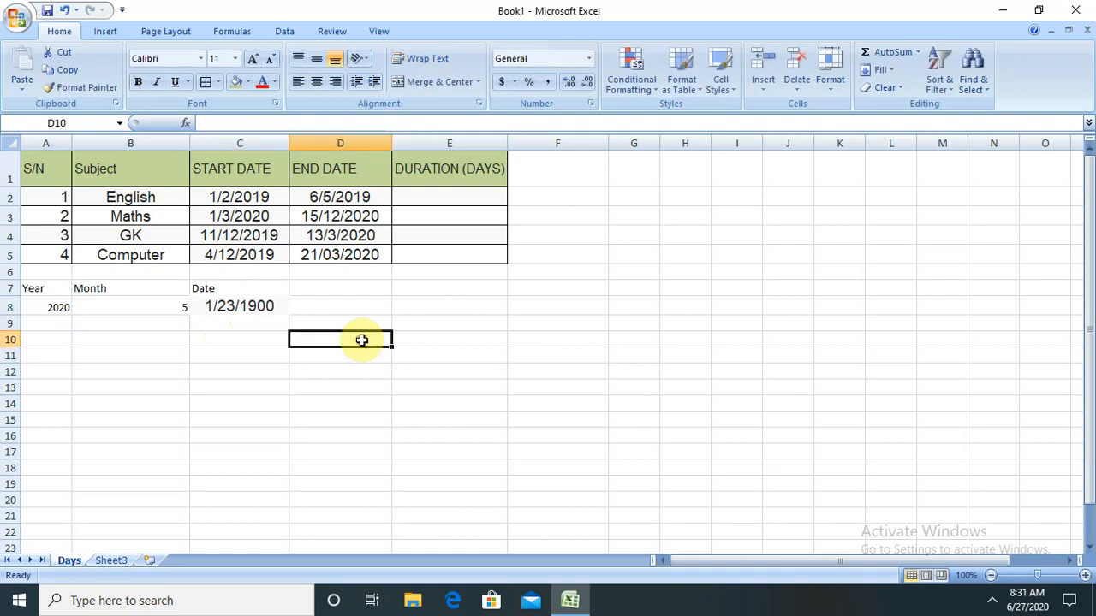
{"action": "left_click", "coordinate": [240, 287]}
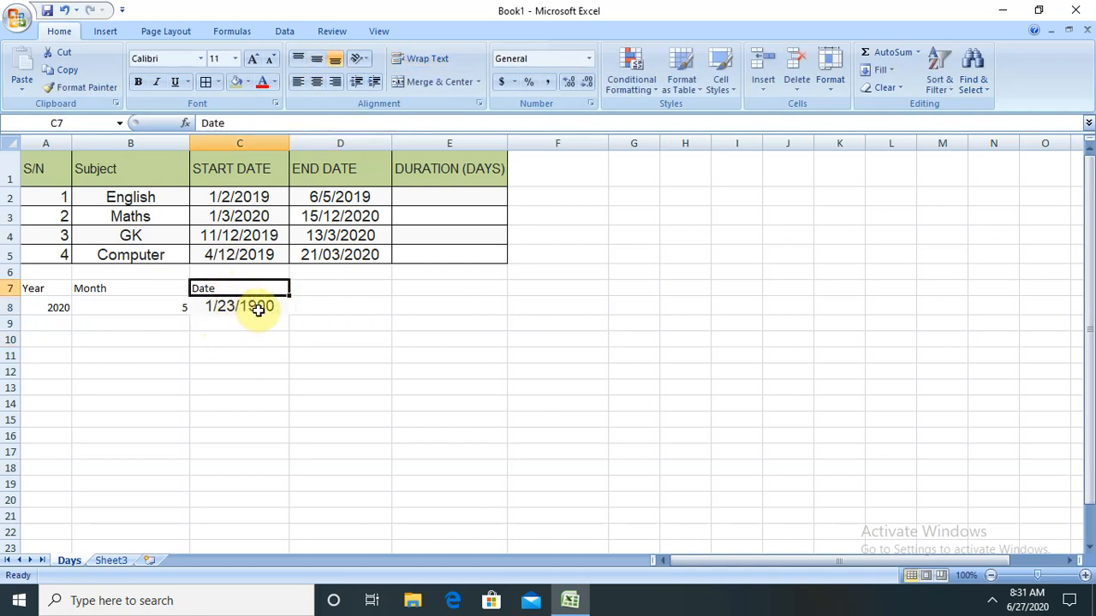
{"action": "key", "text": "Delete"}
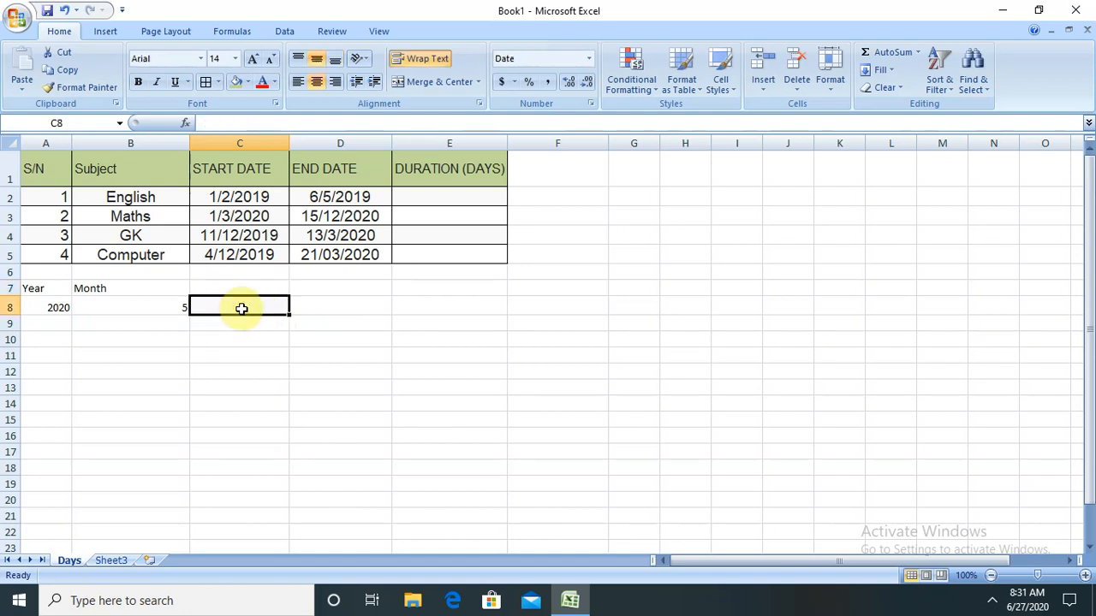
{"action": "type", "text": "23"}
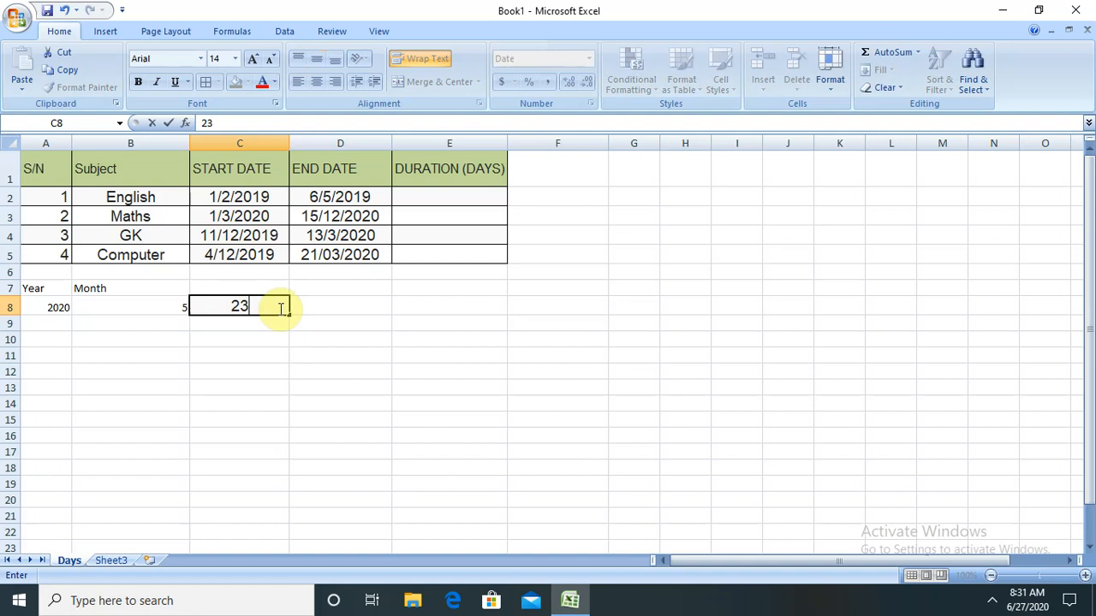
{"action": "key", "text": "Enter"}
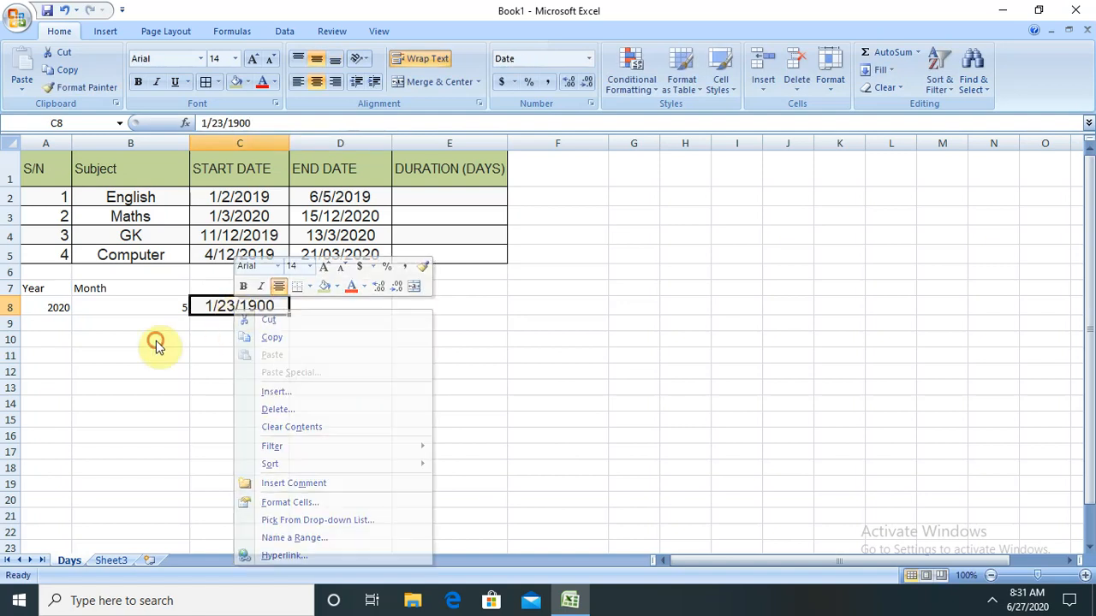
{"action": "left_click", "coordinate": [34, 288]}
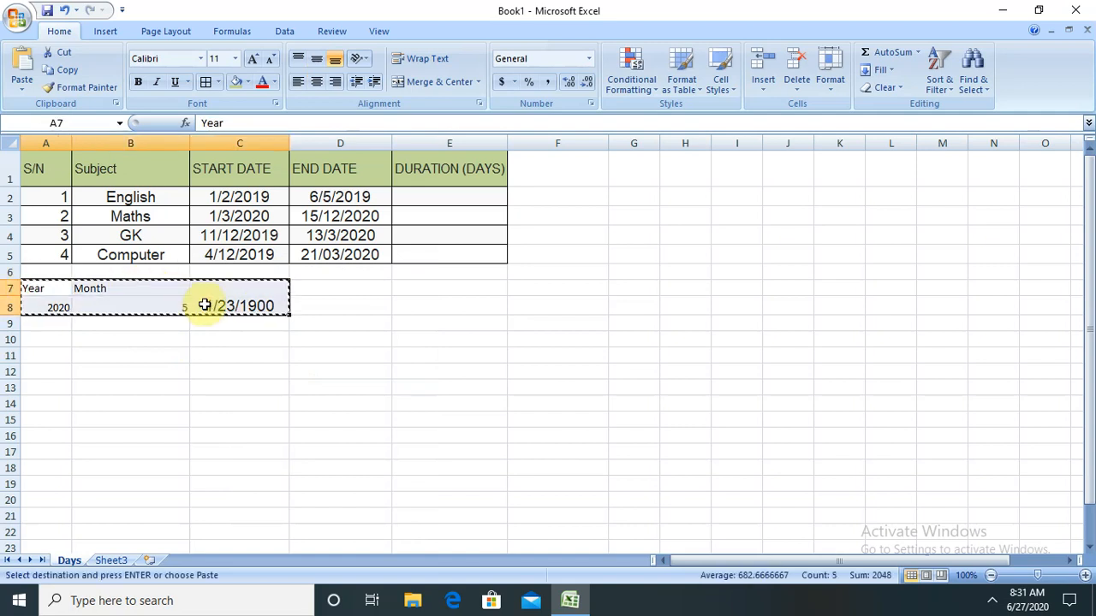
{"action": "left_click", "coordinate": [449, 324]}
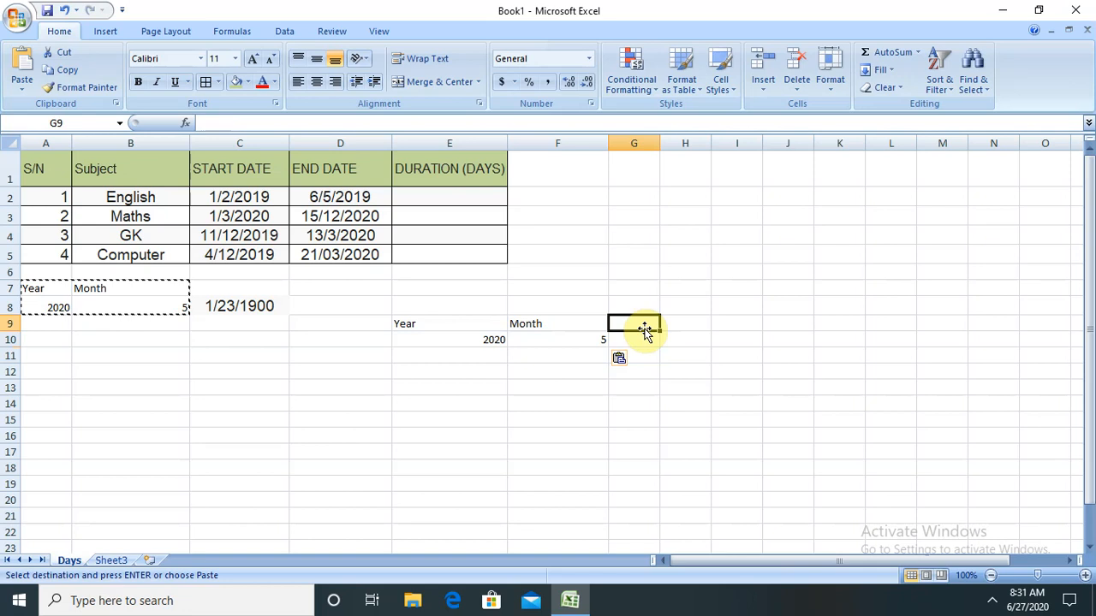
{"action": "type", "text": "day"}
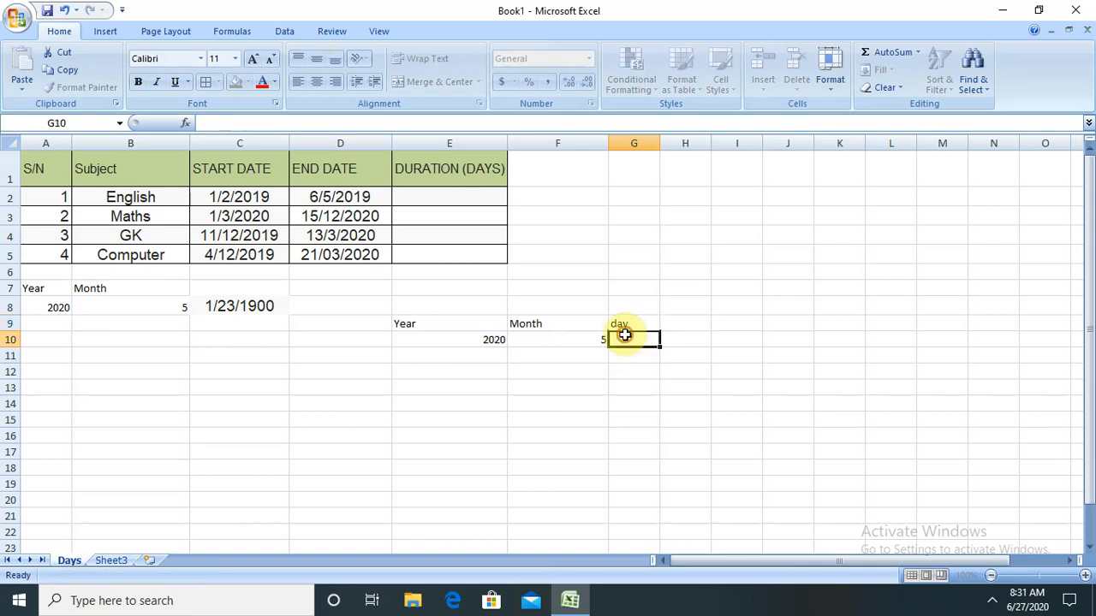
{"action": "type", "text": "23"}
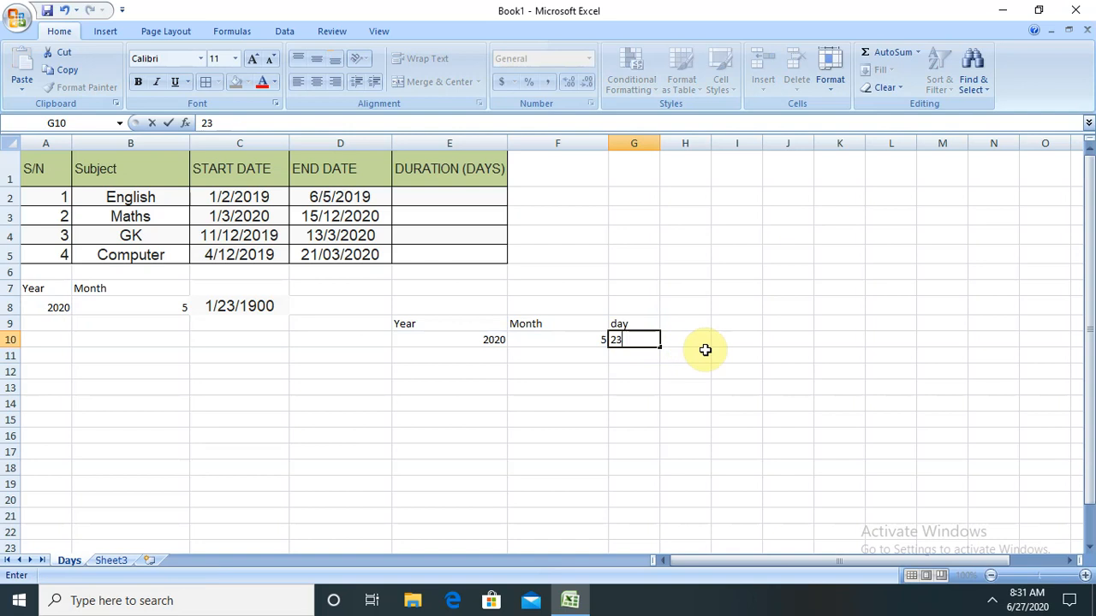
{"action": "key", "text": "Enter"}
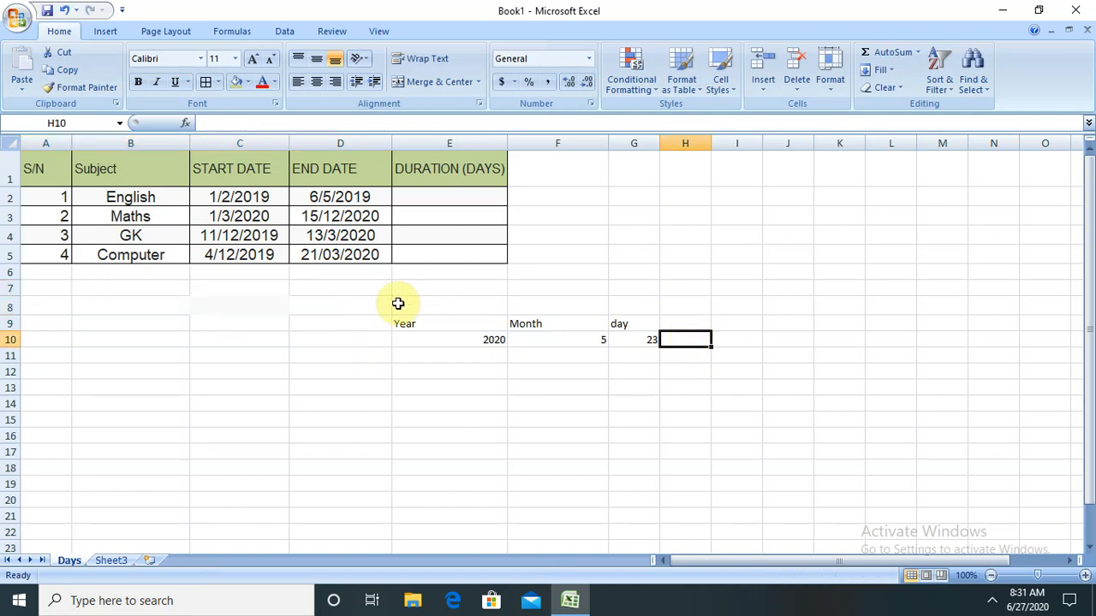
{"action": "mouse_move", "coordinate": [380, 305]}
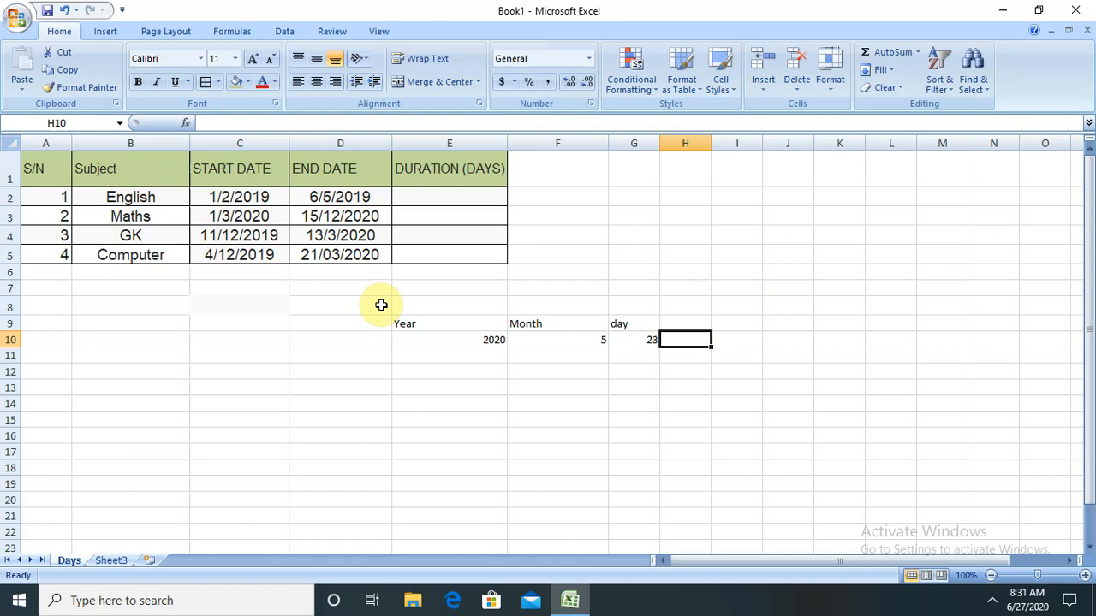
{"action": "mouse_move", "coordinate": [653, 386]}
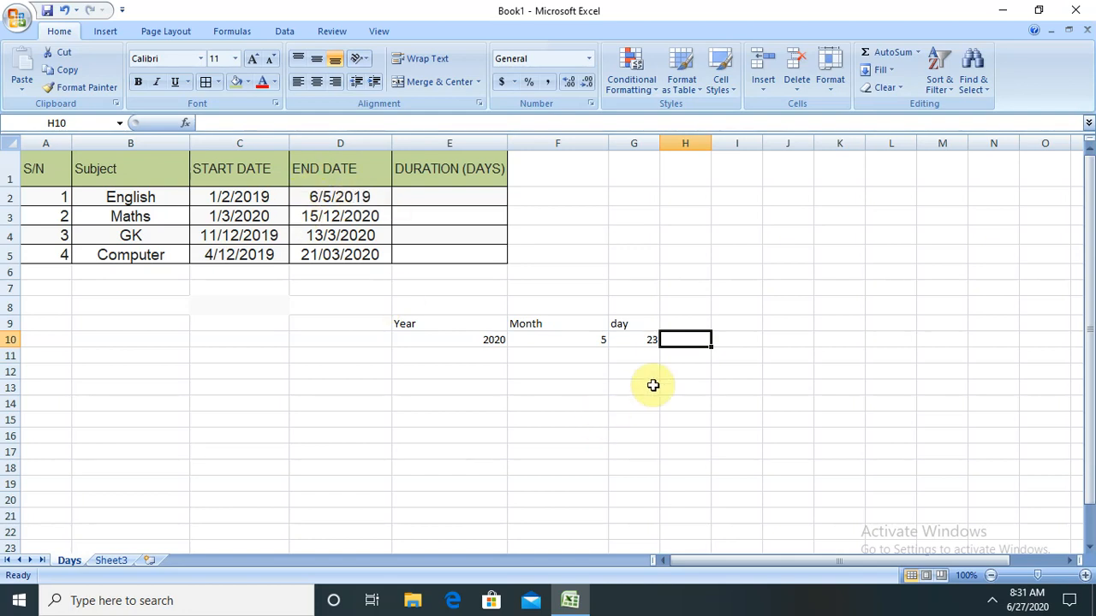
Enter =DATE(E10,F10,G10) in H10 so 2020, 5 and 23 combine into 5/23/2020.
{"action": "type", "text": "="}
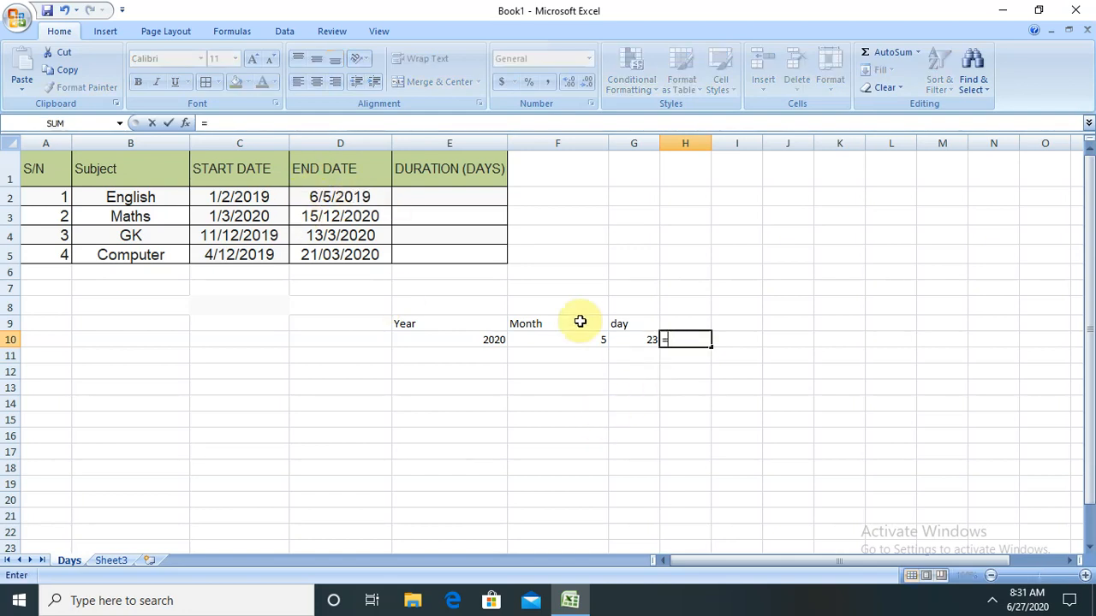
{"action": "mouse_move", "coordinate": [690, 361]}
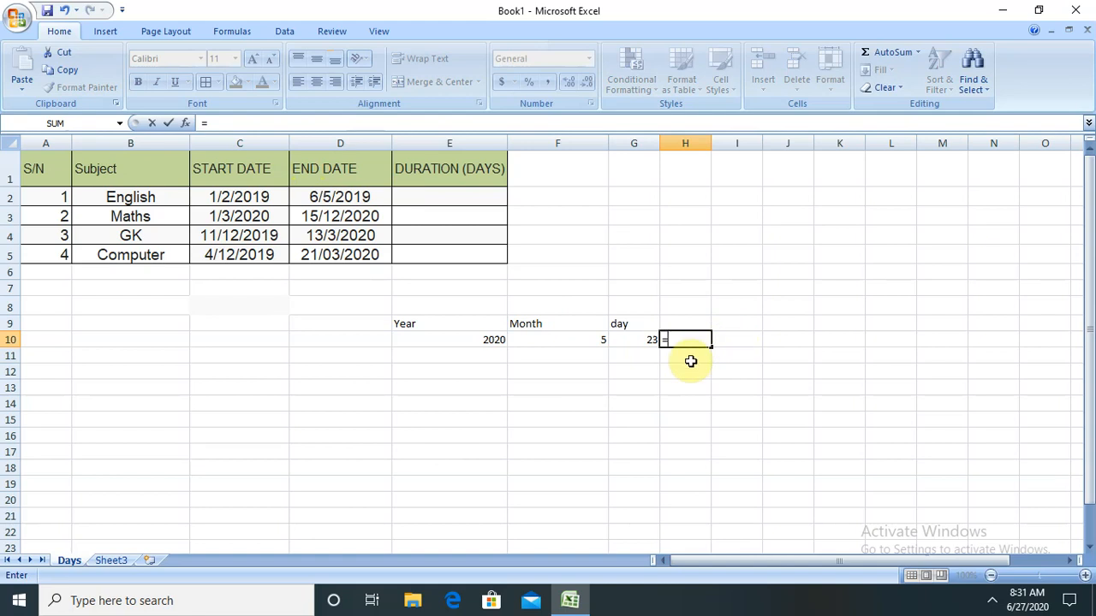
{"action": "mouse_move", "coordinate": [435, 346]}
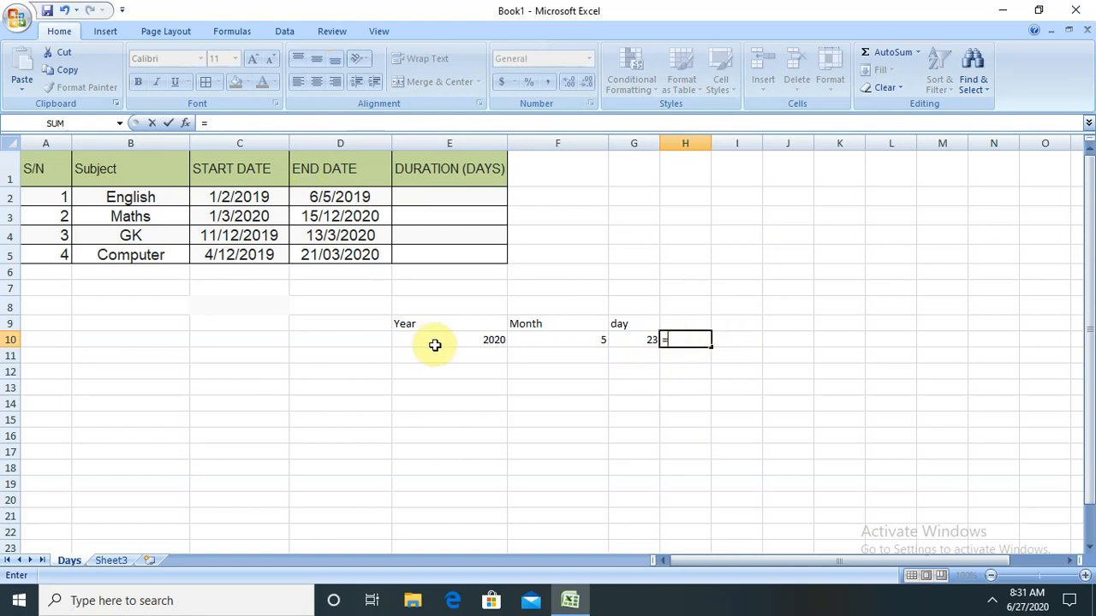
{"action": "type", "text": "da"}
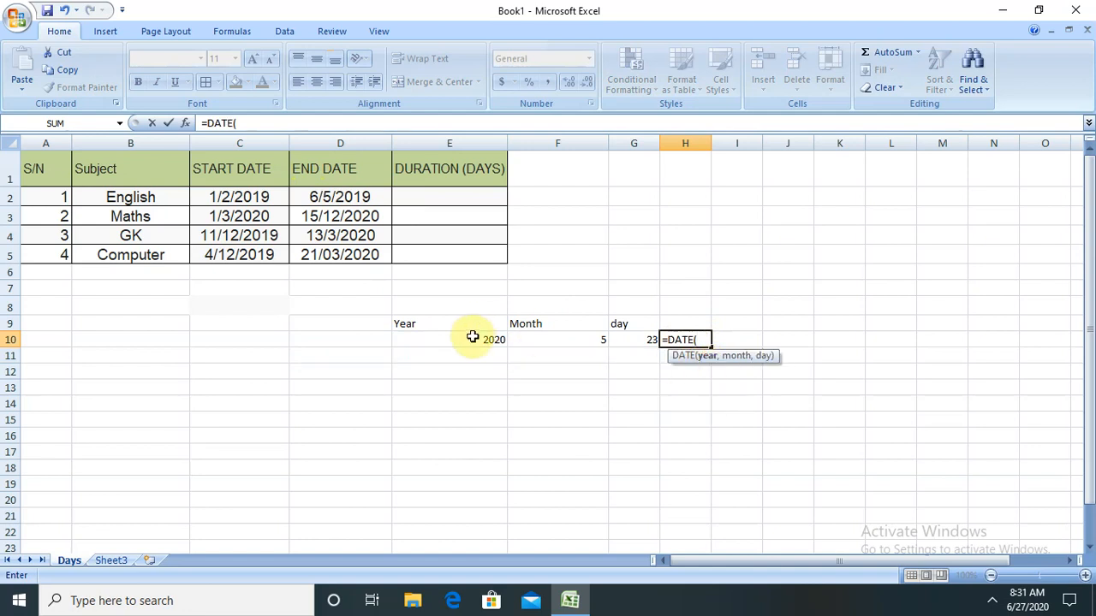
{"action": "left_click", "coordinate": [473, 339]}
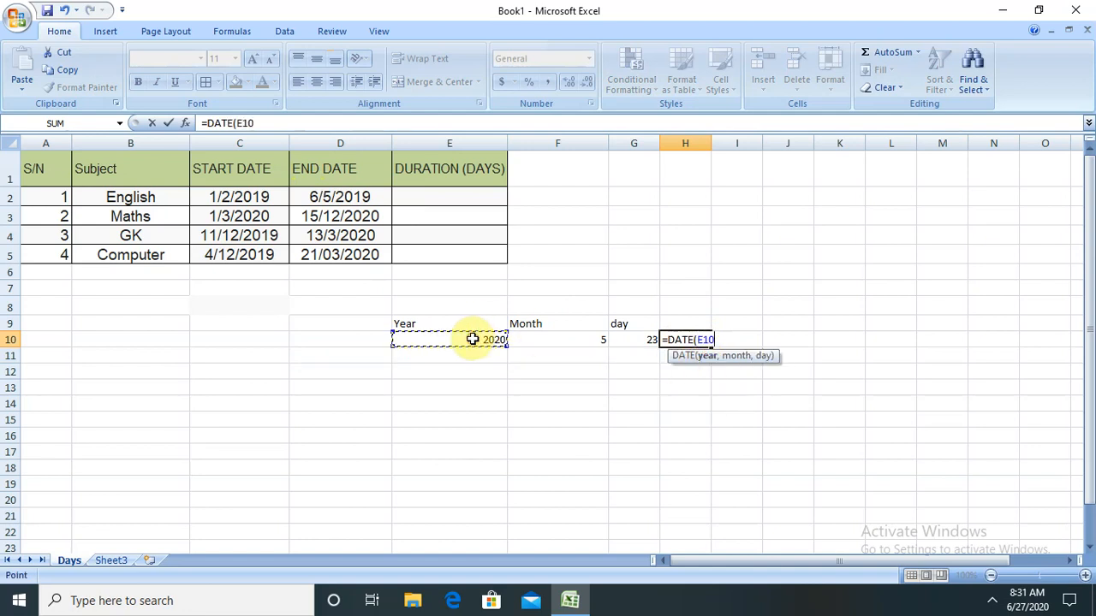
{"action": "left_click", "coordinate": [549, 340]}
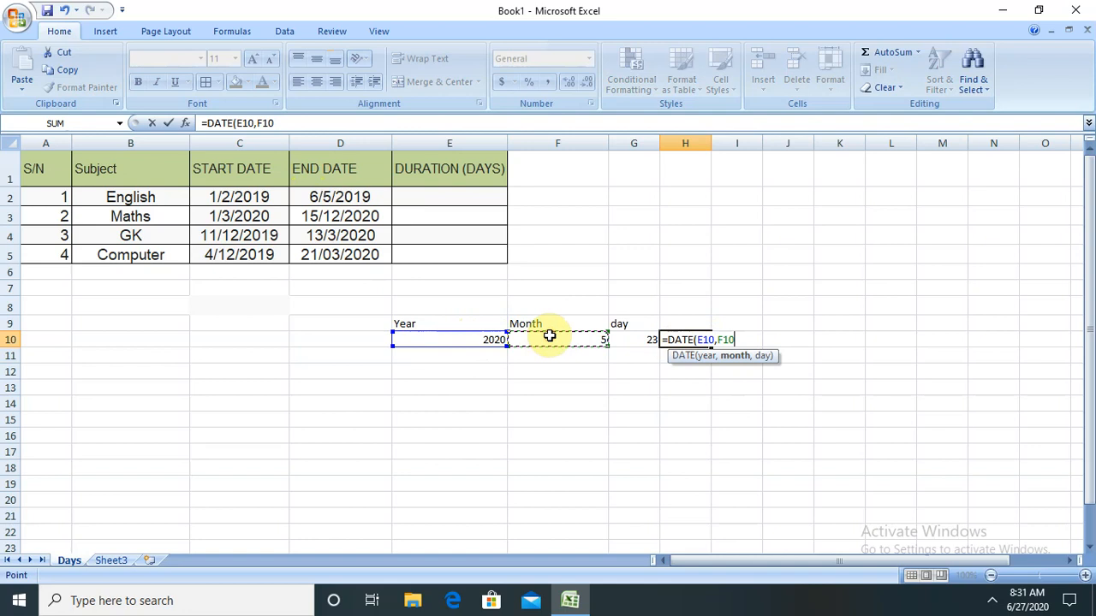
{"action": "left_click", "coordinate": [633, 339]}
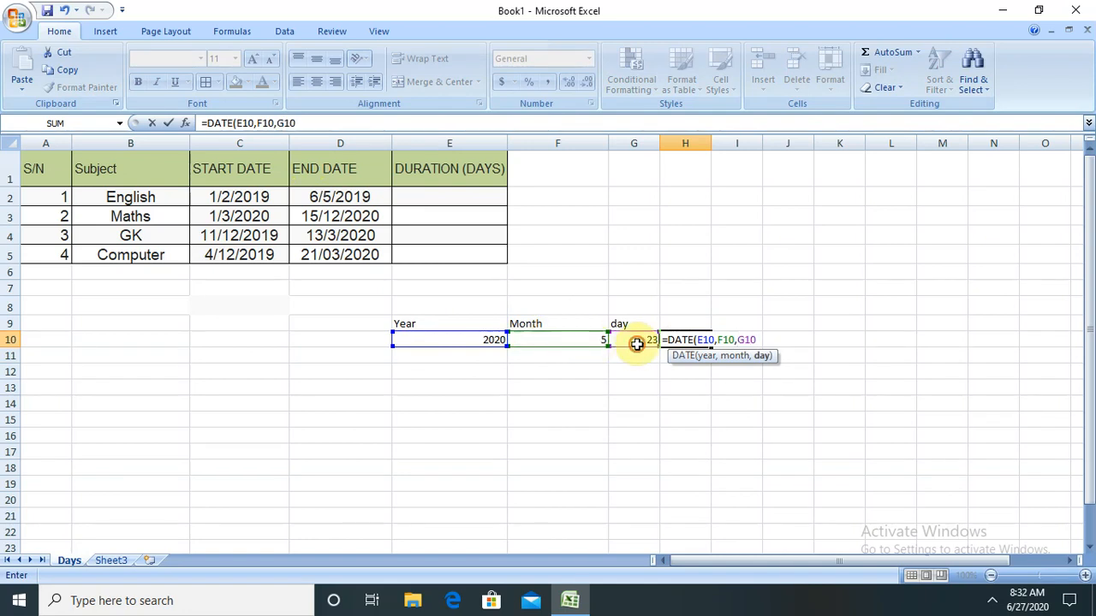
{"action": "key", "text": "Enter"}
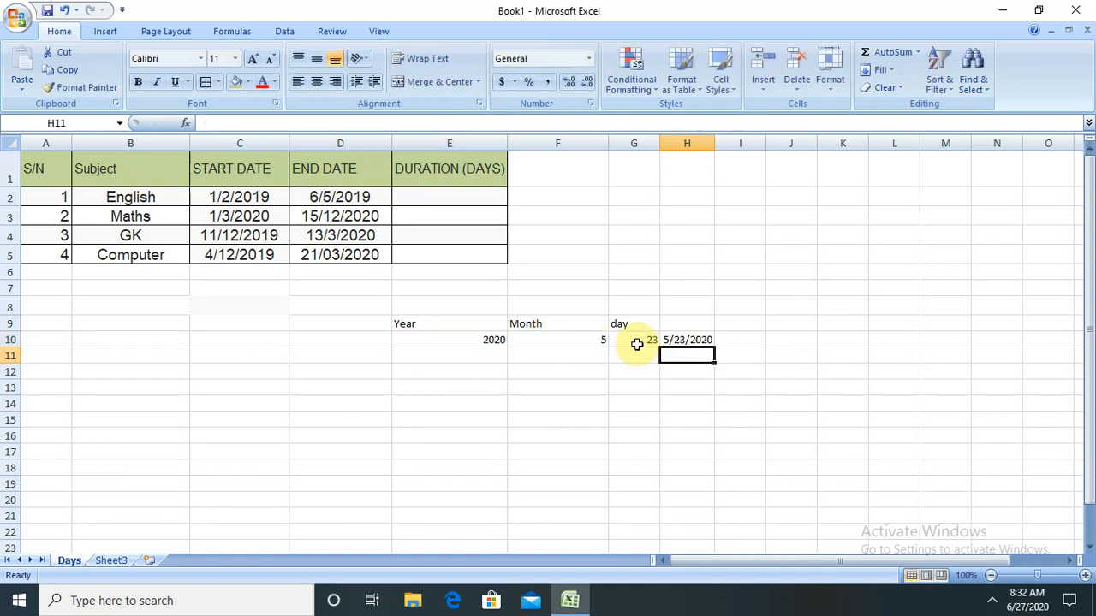
{"action": "left_click", "coordinate": [686, 339]}
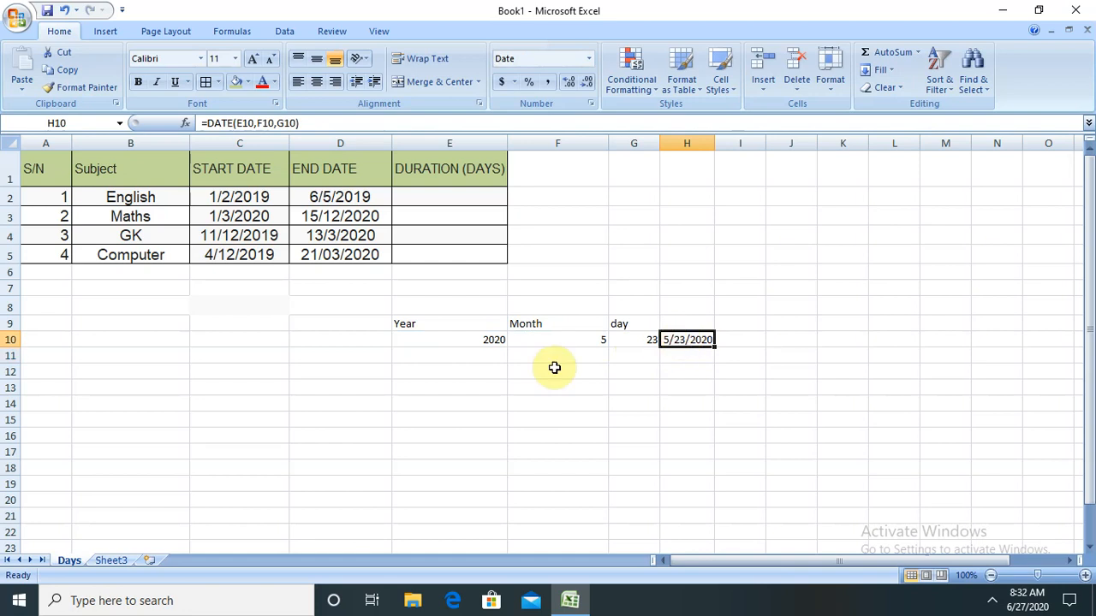
{"action": "mouse_move", "coordinate": [620, 363]}
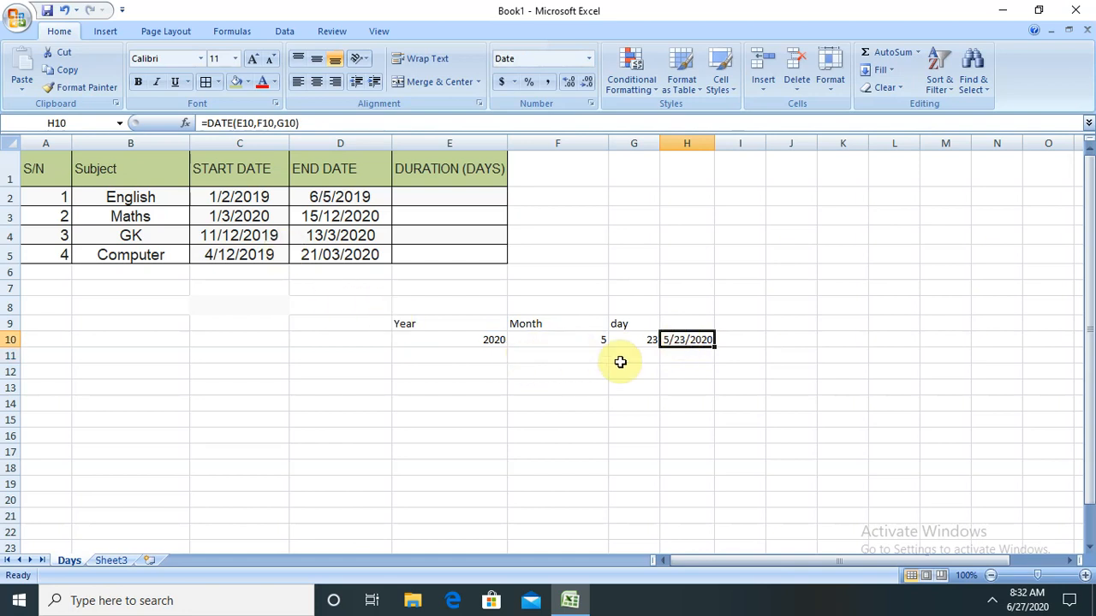
{"action": "mouse_move", "coordinate": [664, 363]}
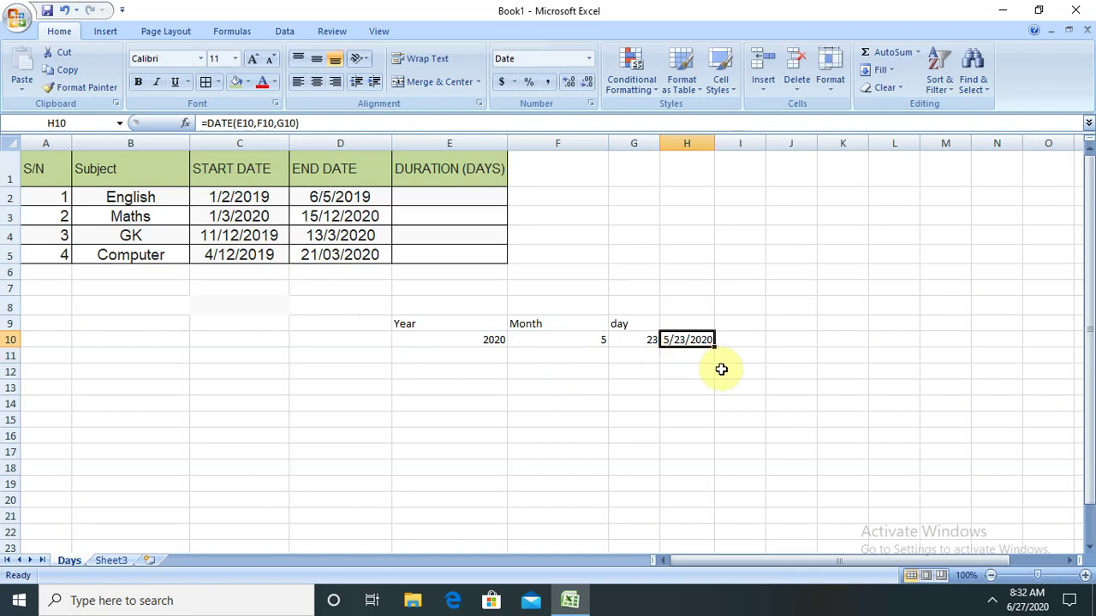
{"action": "mouse_move", "coordinate": [728, 365]}
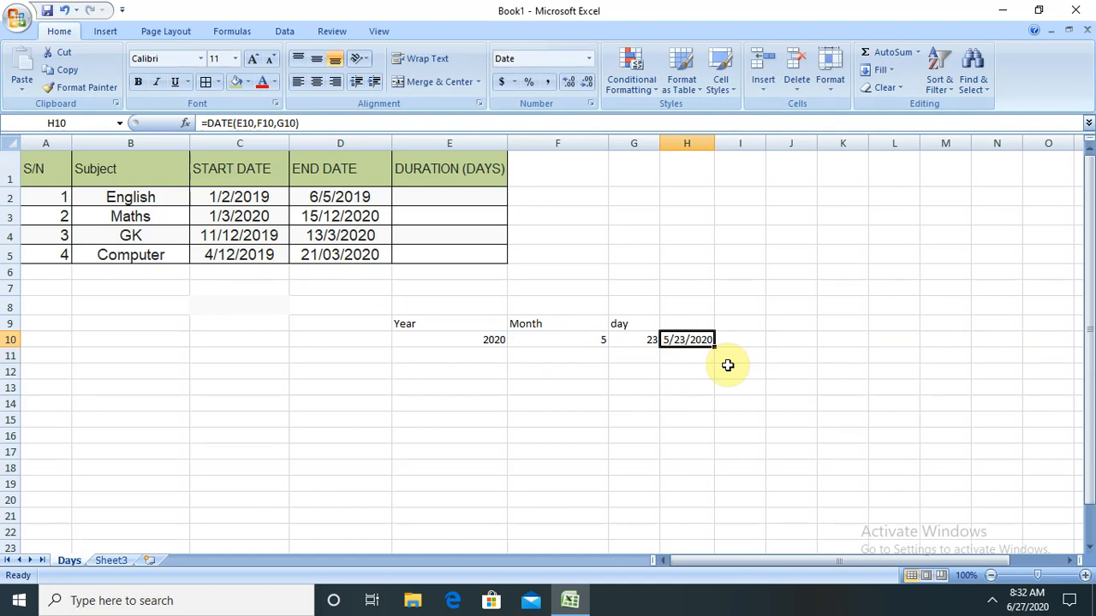
{"action": "mouse_move", "coordinate": [637, 336]}
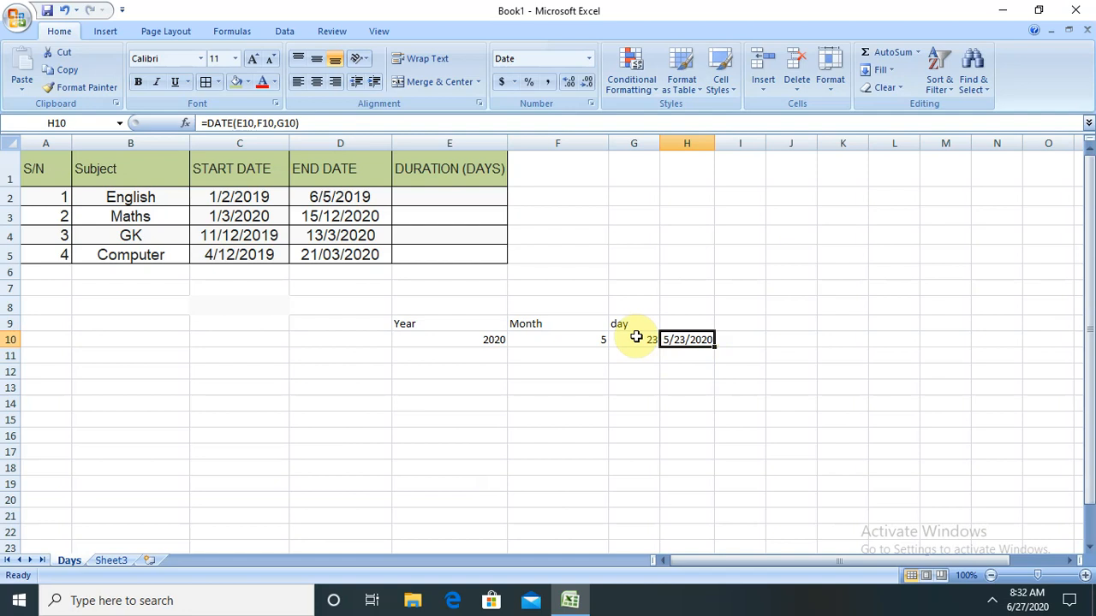
{"action": "mouse_move", "coordinate": [267, 281]}
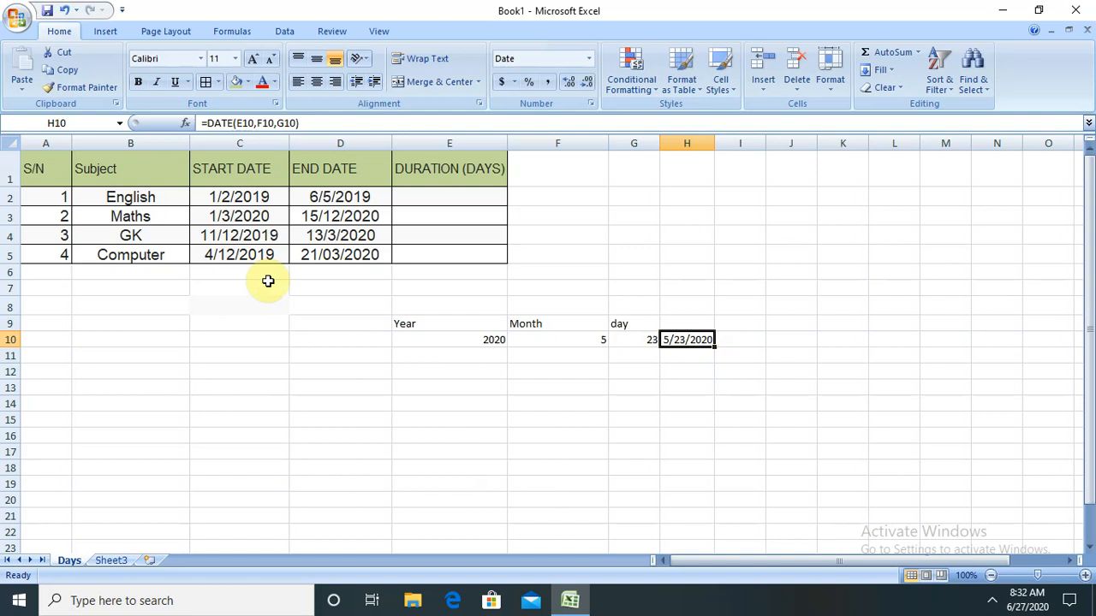
{"action": "mouse_move", "coordinate": [517, 209]}
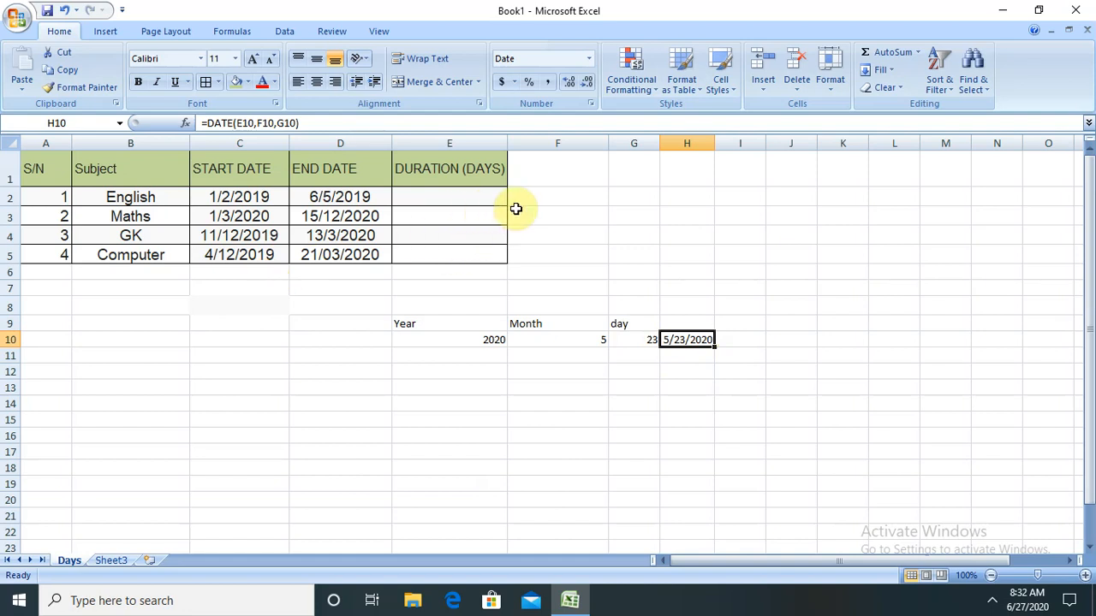
{"action": "left_click", "coordinate": [558, 197]}
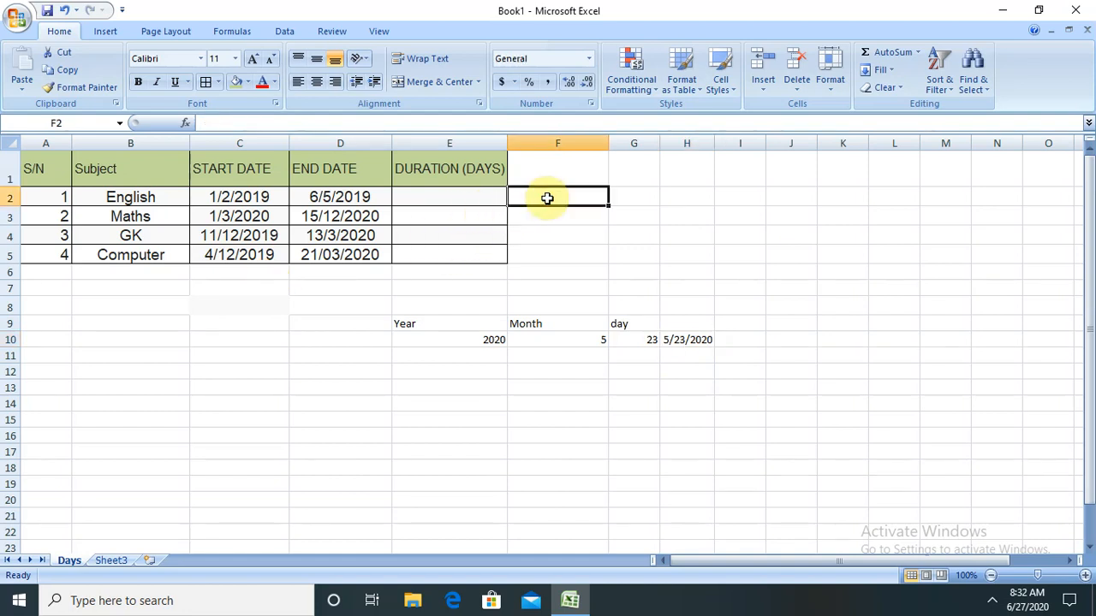
{"action": "mouse_move", "coordinate": [661, 175]}
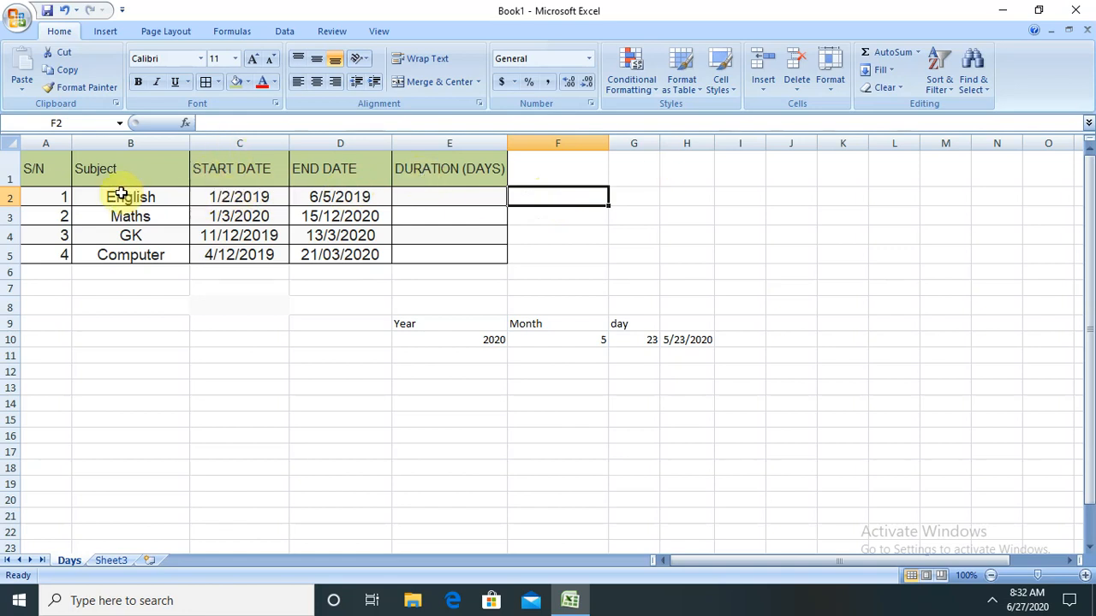
{"action": "mouse_move", "coordinate": [168, 233]}
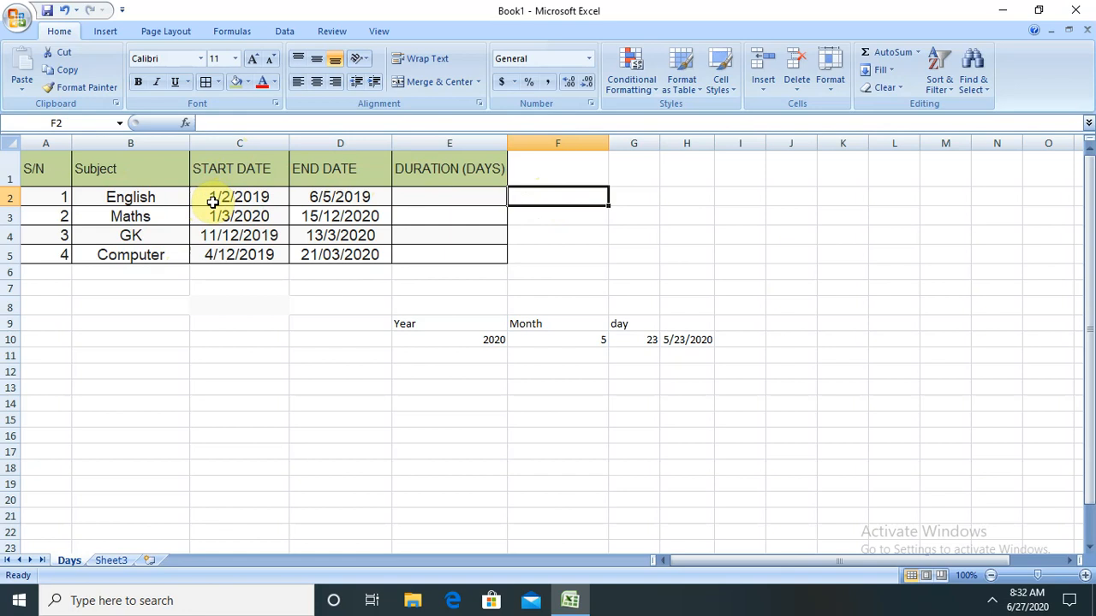
Enter =DAYS360(C2,D2) in E2 for English's start and end dates, currently showing 6/1/1900.
{"action": "left_click", "coordinate": [318, 197]}
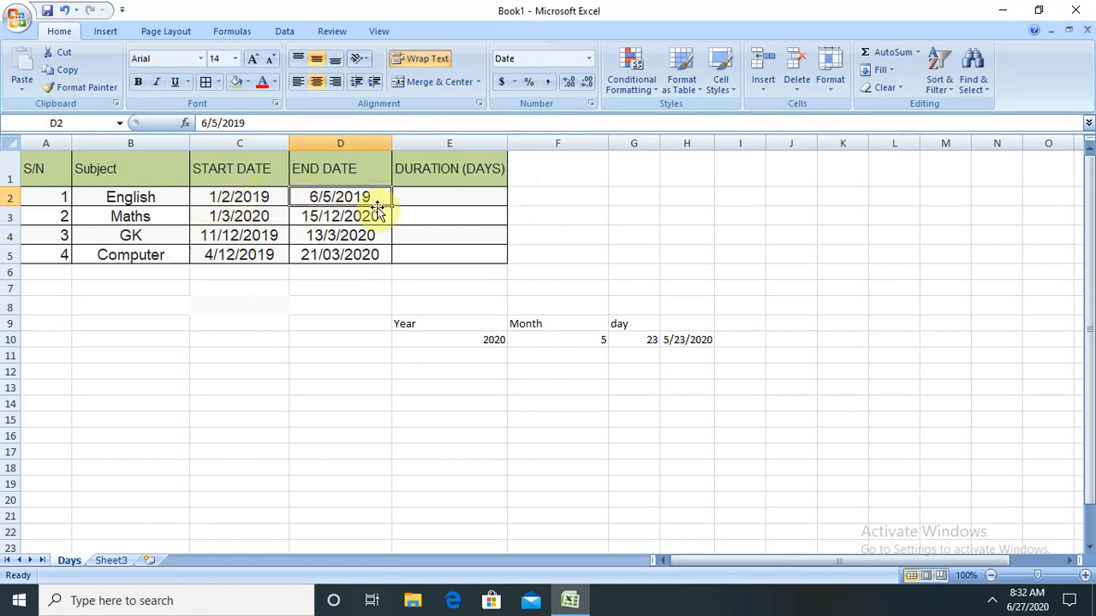
{"action": "left_click", "coordinate": [449, 197]}
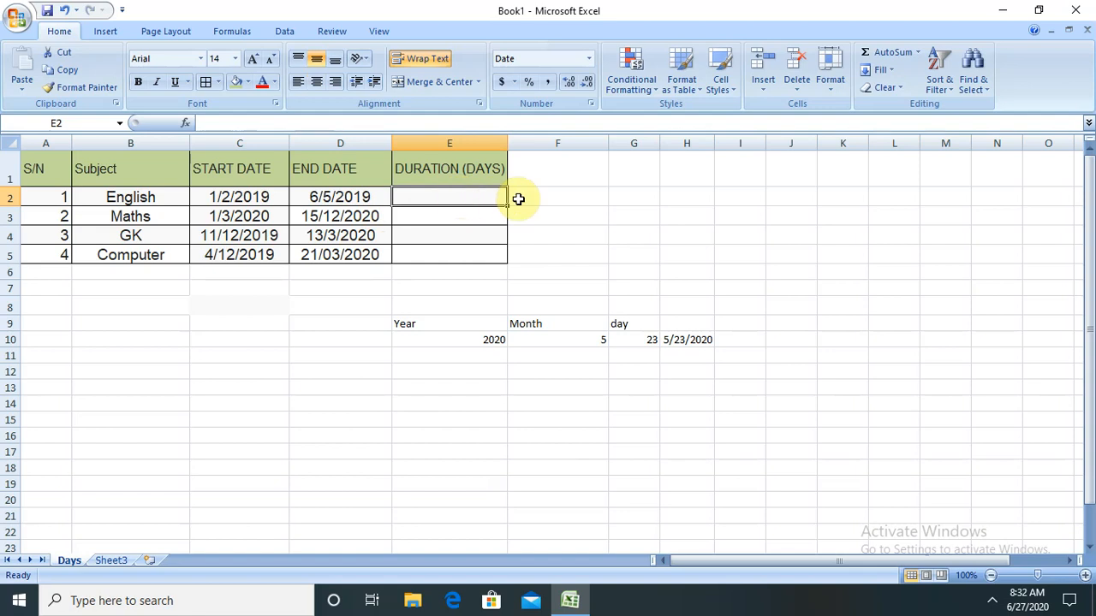
{"action": "mouse_move", "coordinate": [487, 223]}
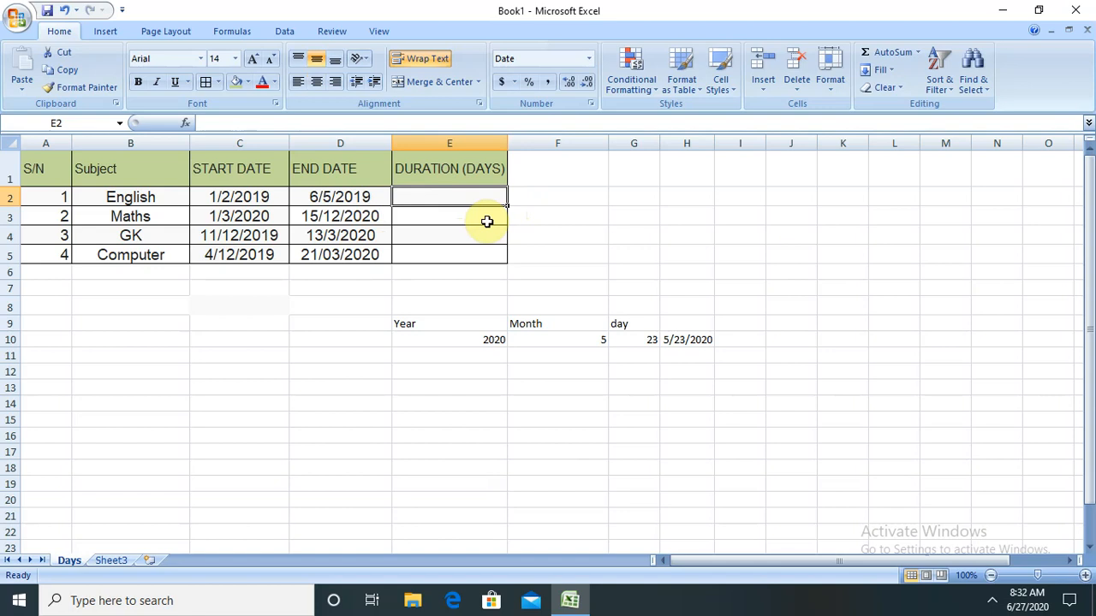
{"action": "type", "text": "="}
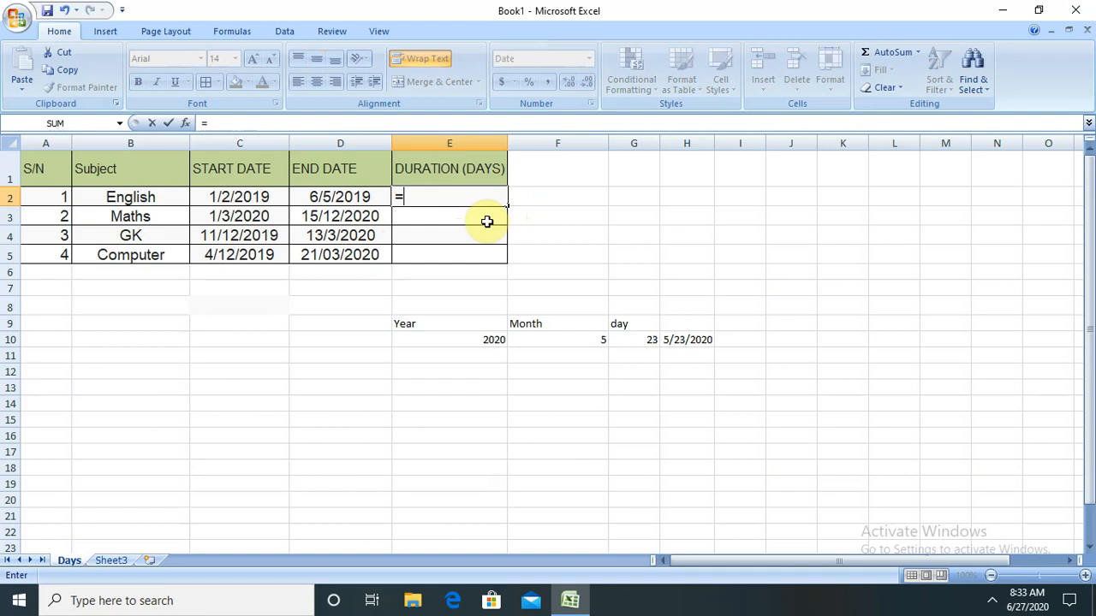
{"action": "type", "text": "day"}
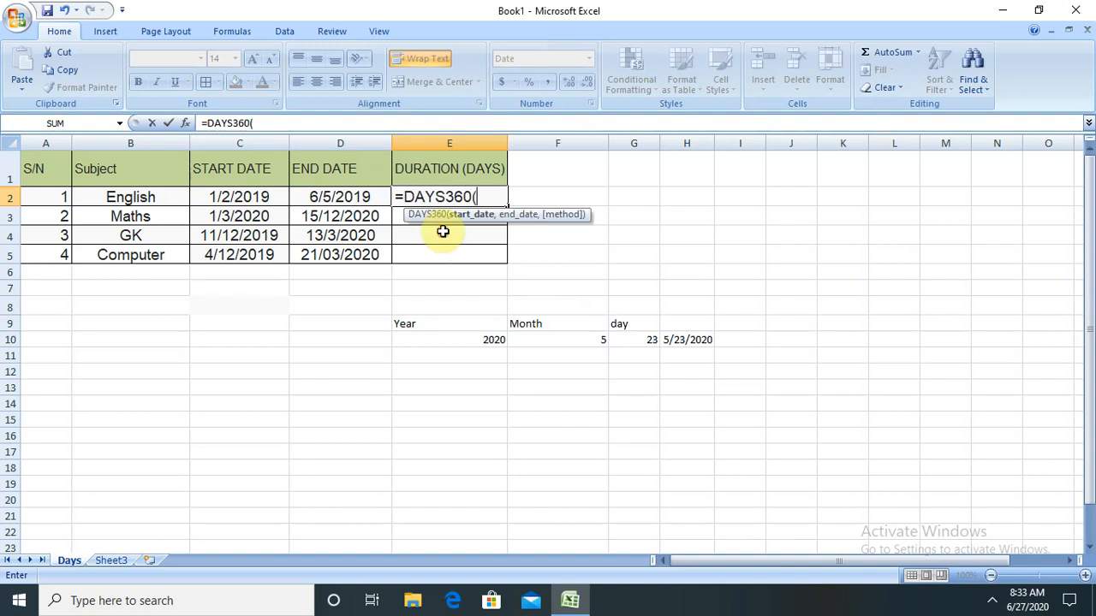
{"action": "left_click", "coordinate": [239, 197]}
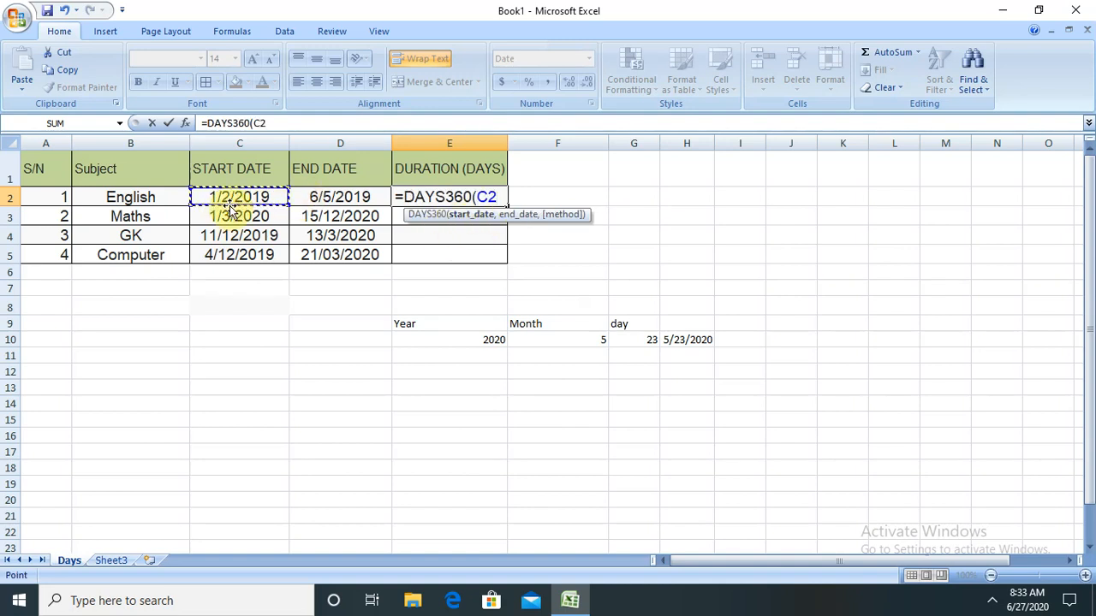
{"action": "left_click", "coordinate": [335, 197]}
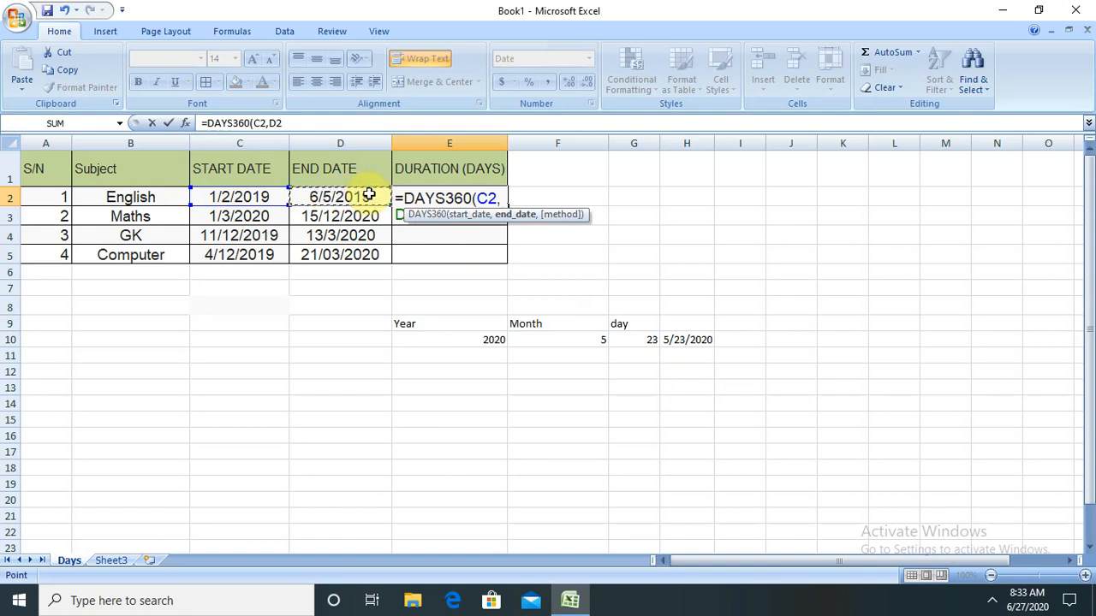
{"action": "key", "text": "Enter"}
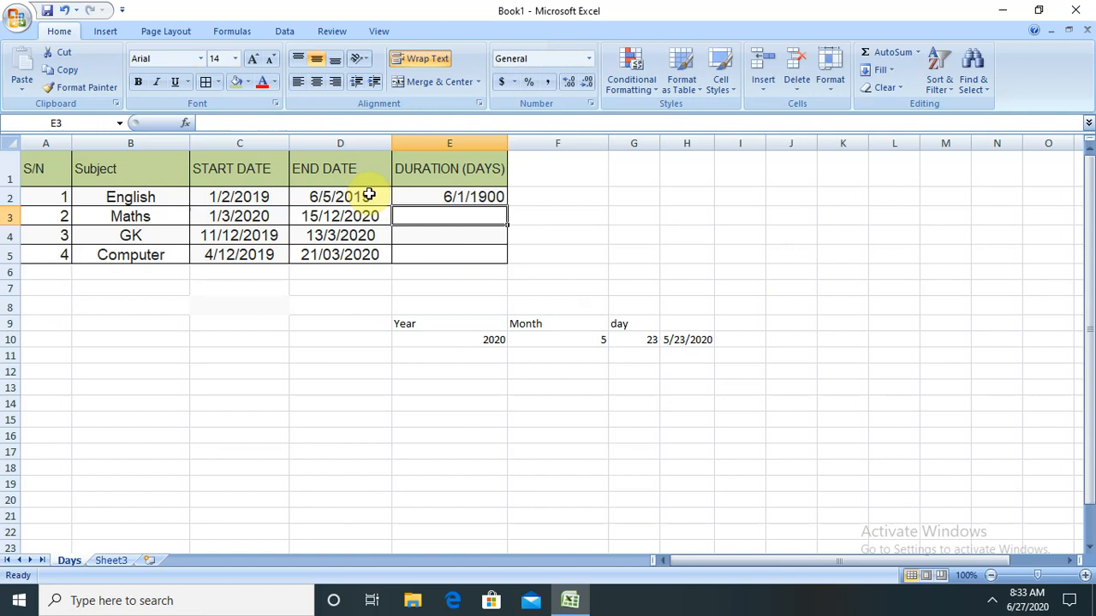
{"action": "left_click", "coordinate": [449, 195]}
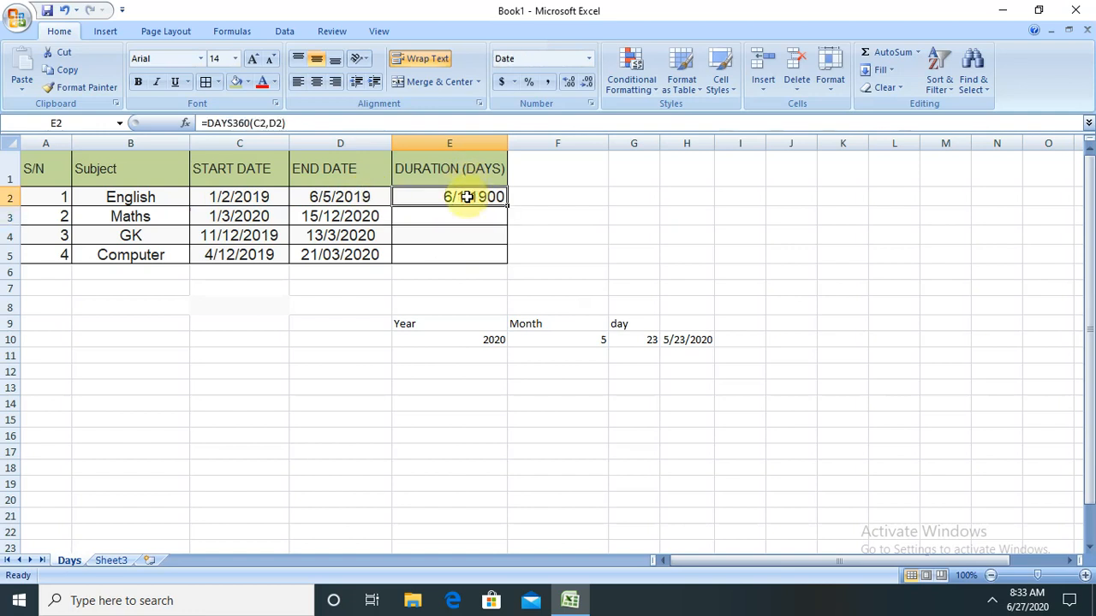
{"action": "mouse_move", "coordinate": [439, 212]}
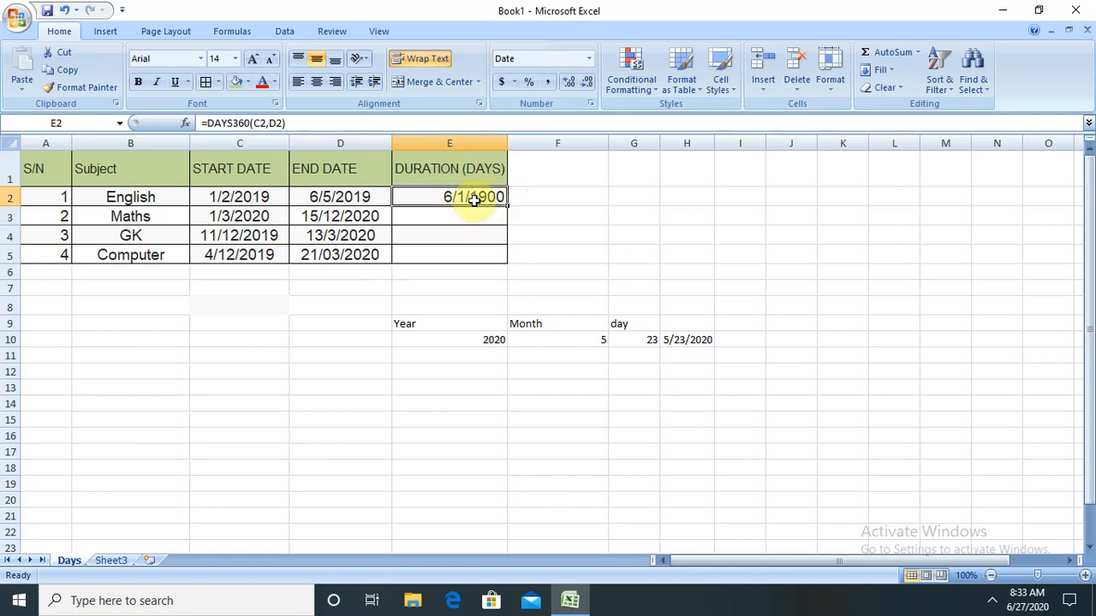
Enter a DAYS360 formula in F2 using English's start date C2 and E2 as arguments.
{"action": "left_click", "coordinate": [538, 195]}
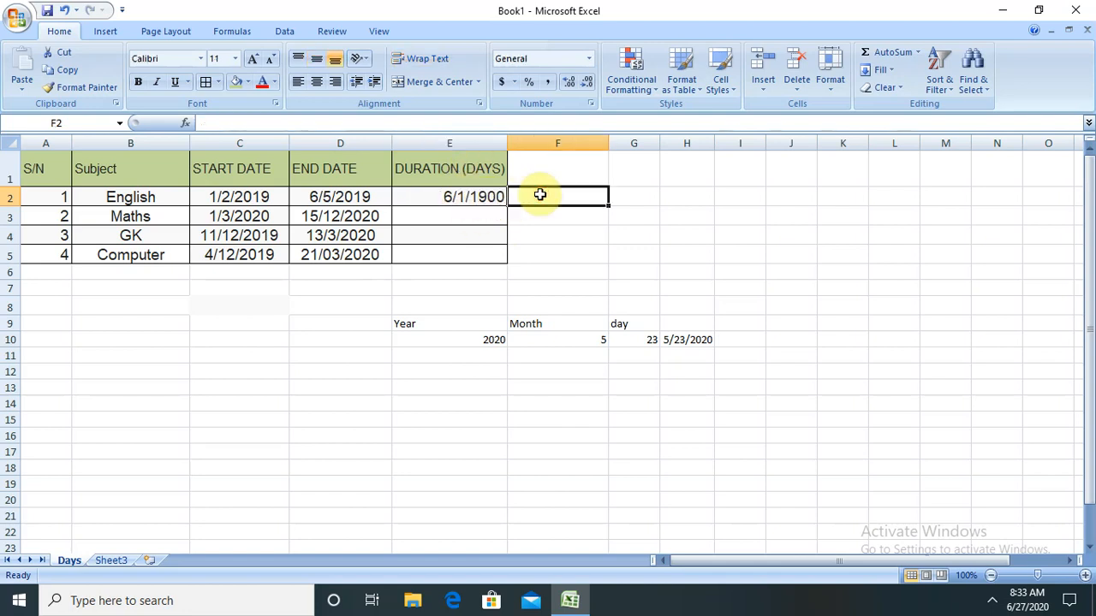
{"action": "mouse_move", "coordinate": [478, 216]}
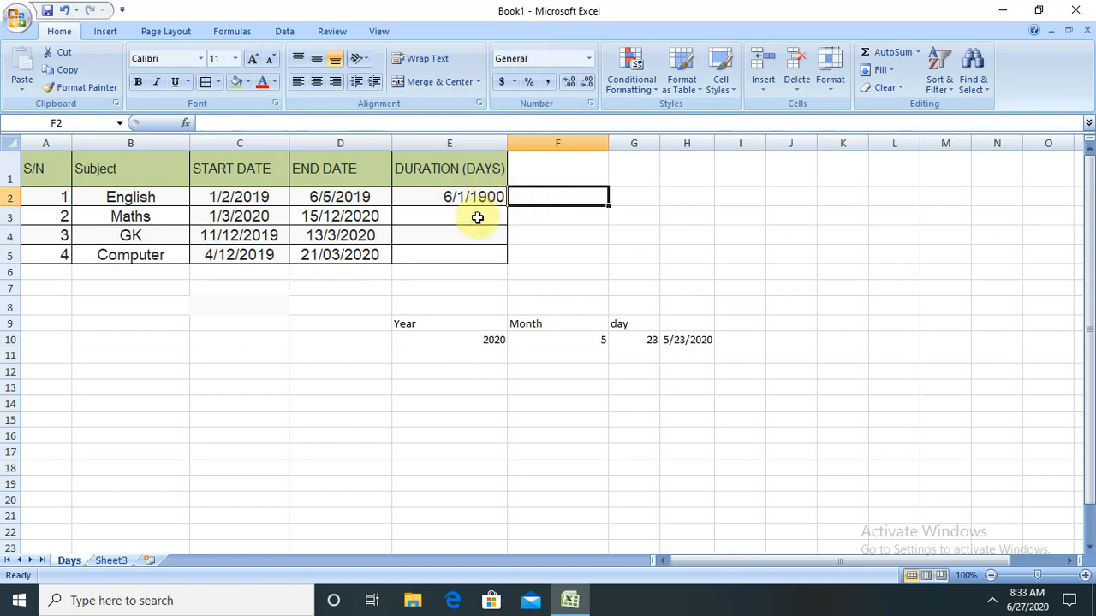
{"action": "mouse_move", "coordinate": [539, 209]}
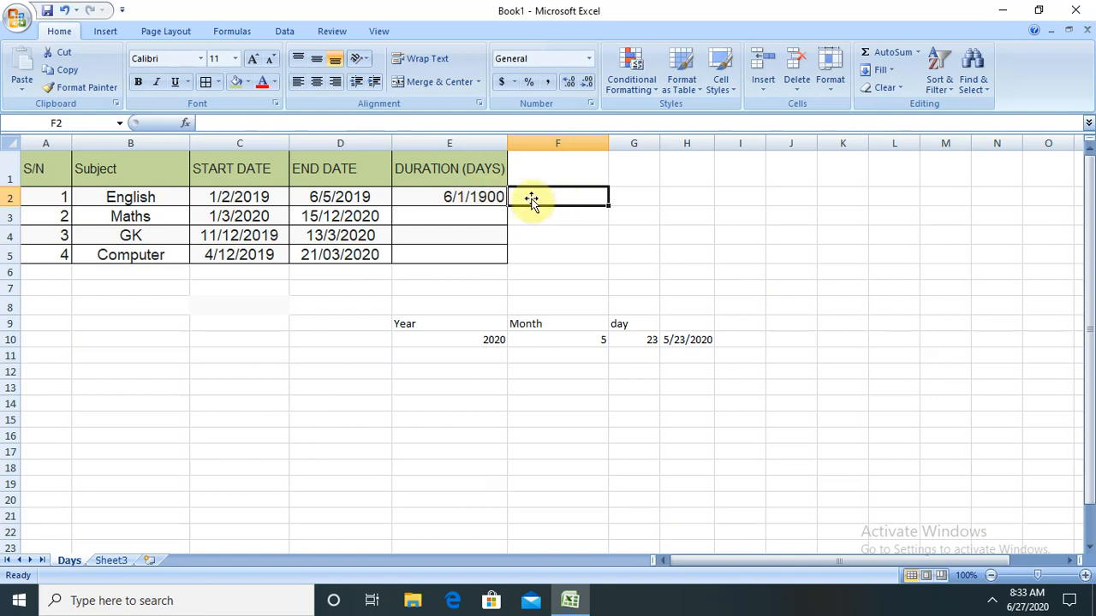
{"action": "type", "text": "="}
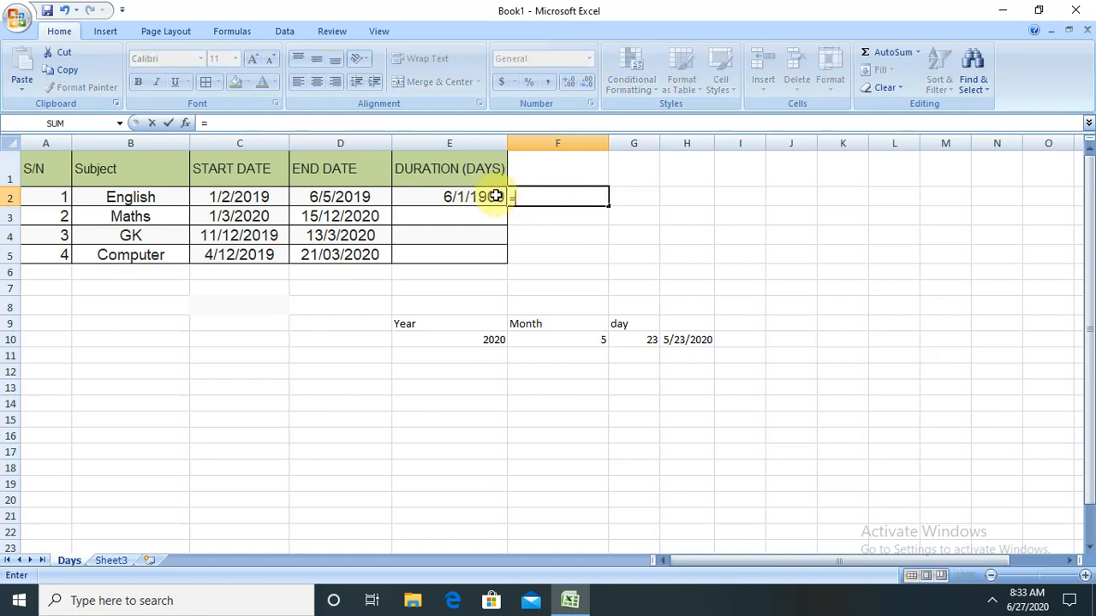
{"action": "type", "text": "da"}
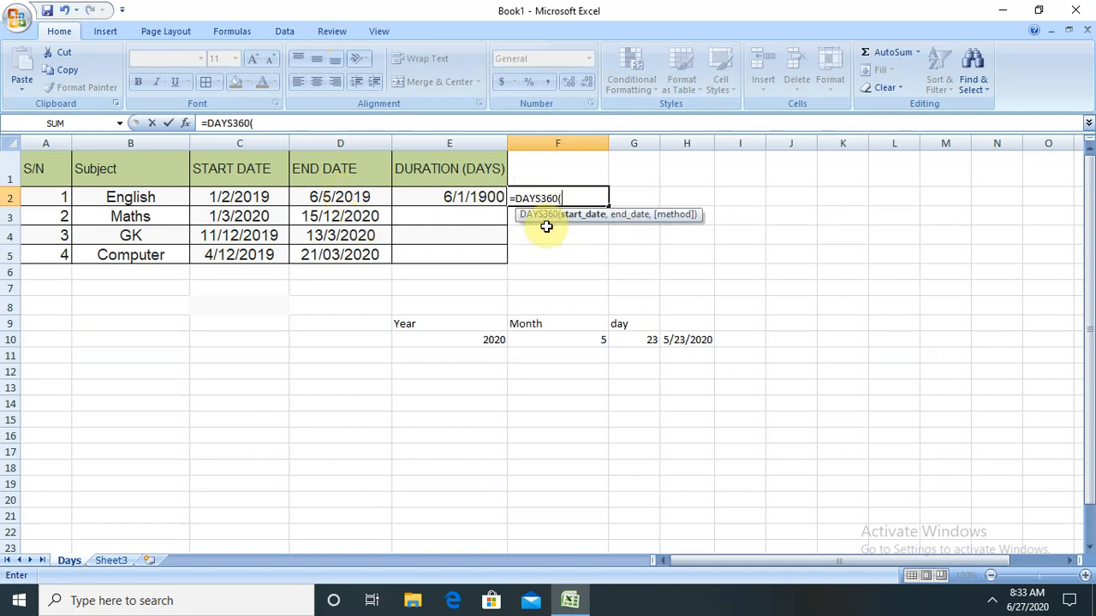
{"action": "left_click", "coordinate": [240, 197]}
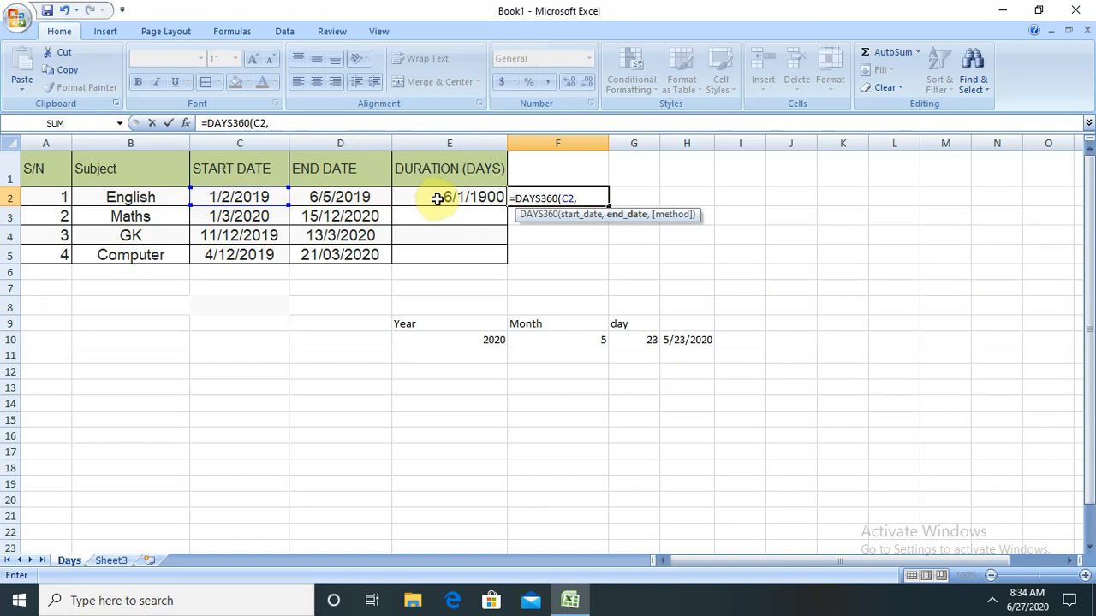
{"action": "type", "text": "E2)"}
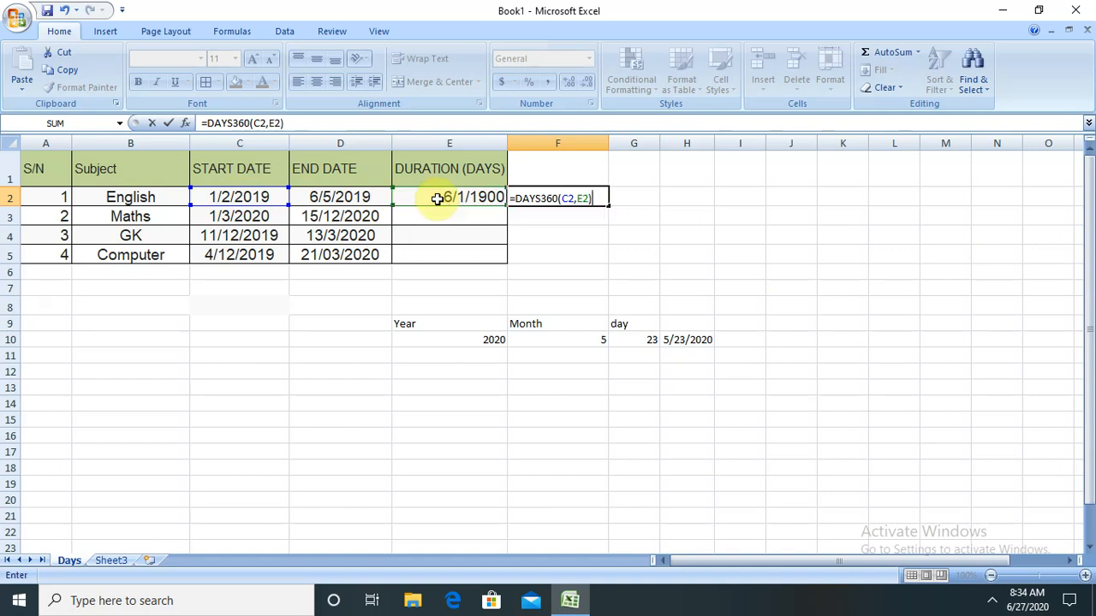
{"action": "key", "text": "Enter"}
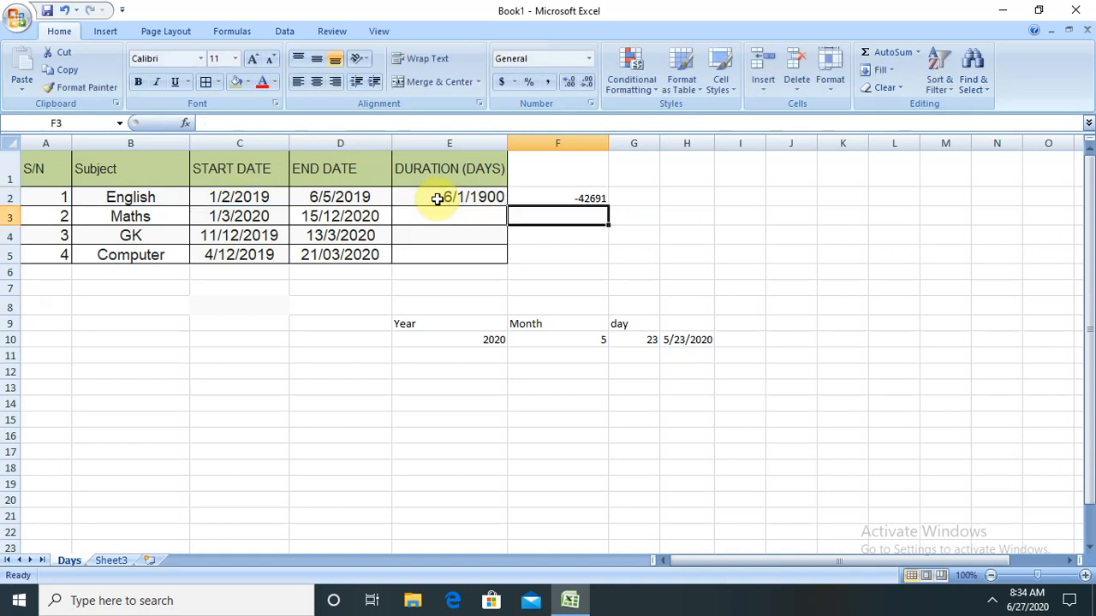
Correct the F2 formula's end date to D2 so DAYS360 returns 153 for English.
{"action": "left_click", "coordinate": [449, 199]}
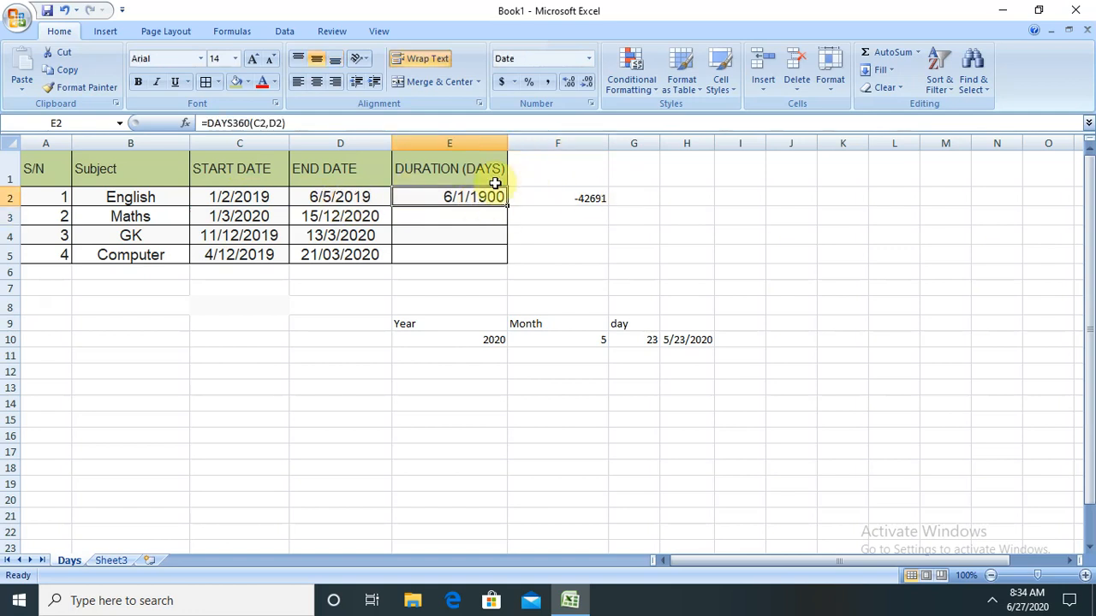
{"action": "left_click", "coordinate": [558, 199]}
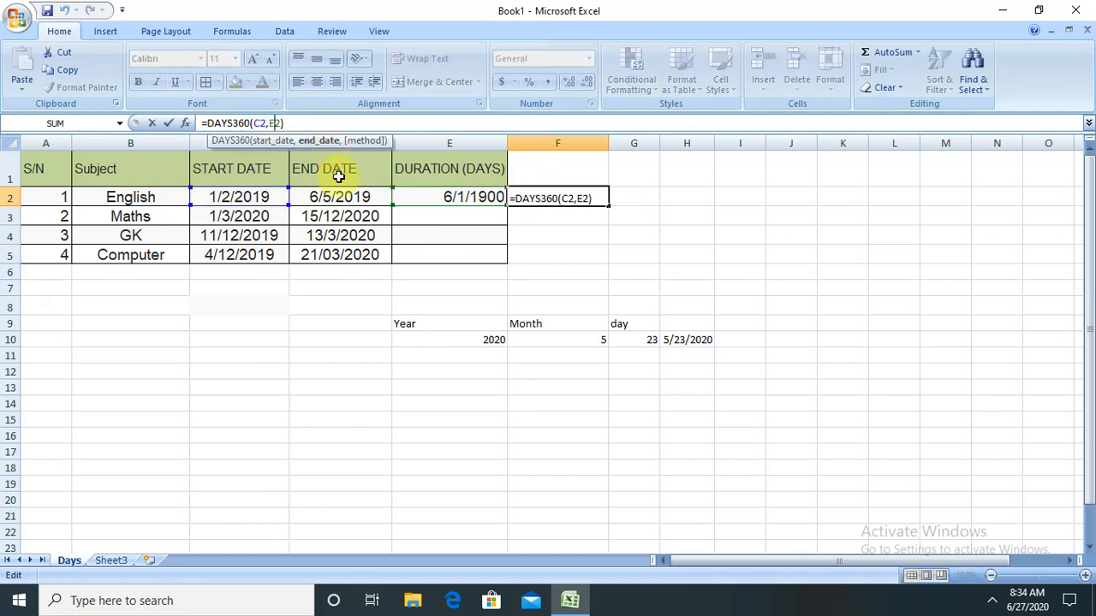
{"action": "mouse_move", "coordinate": [301, 152]}
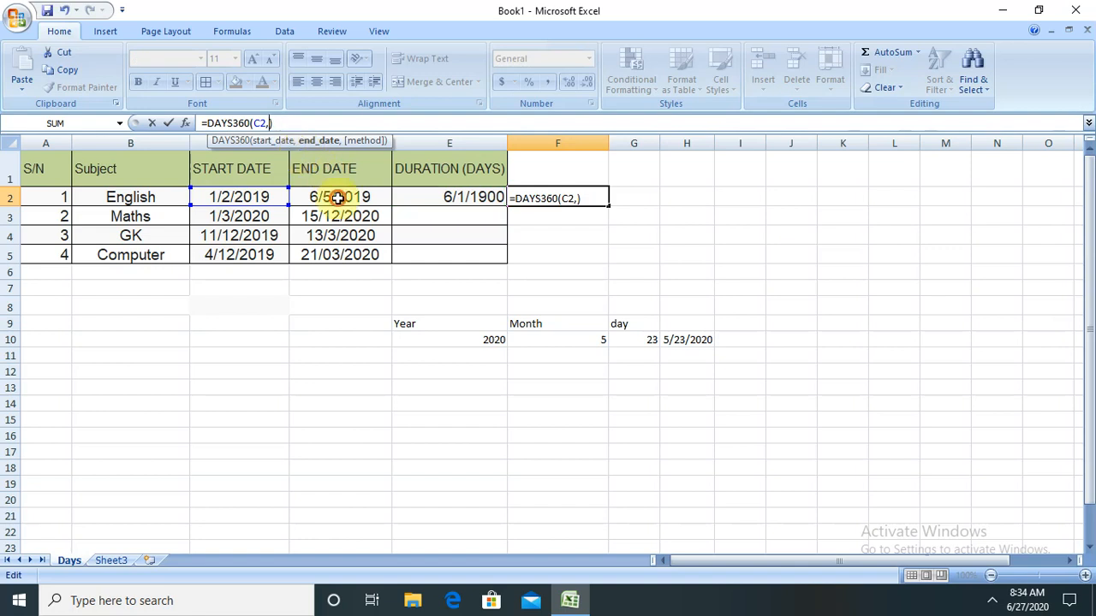
{"action": "key", "text": "Enter"}
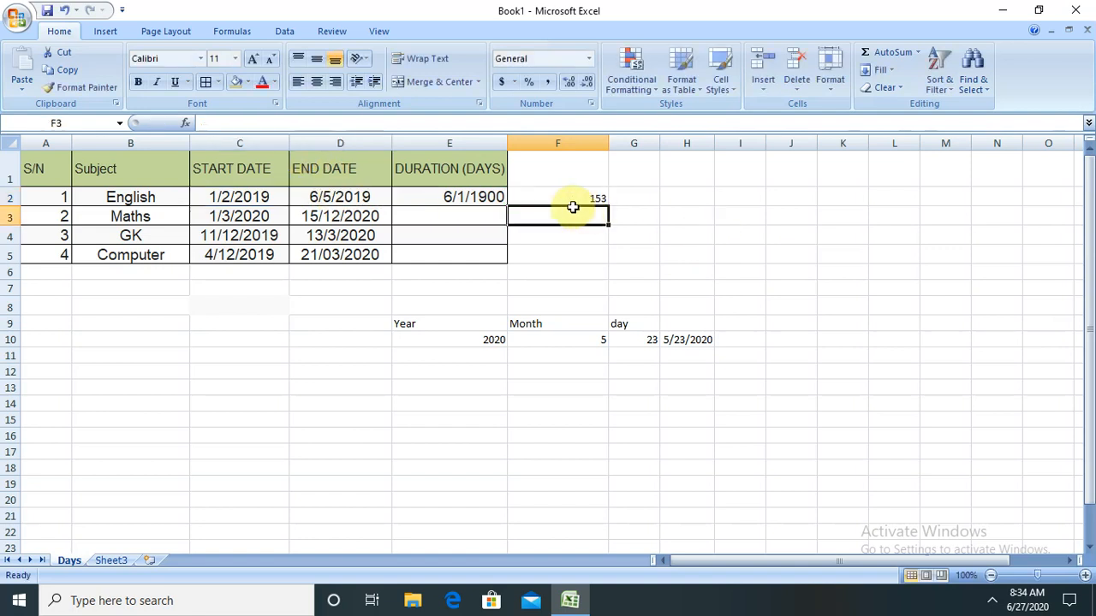
{"action": "left_click", "coordinate": [559, 197]}
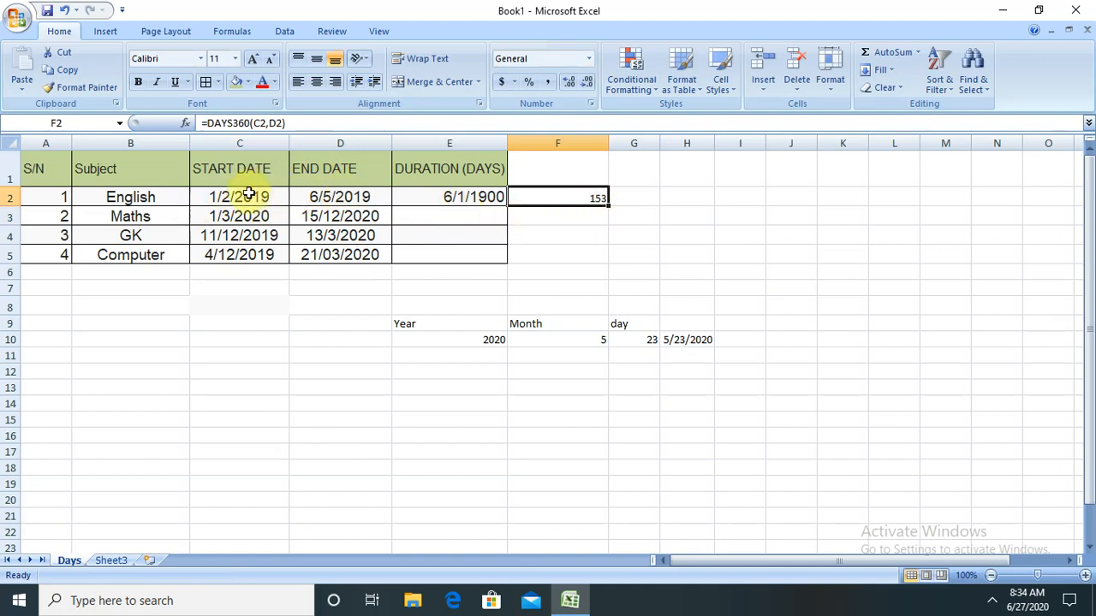
{"action": "mouse_move", "coordinate": [764, 215]}
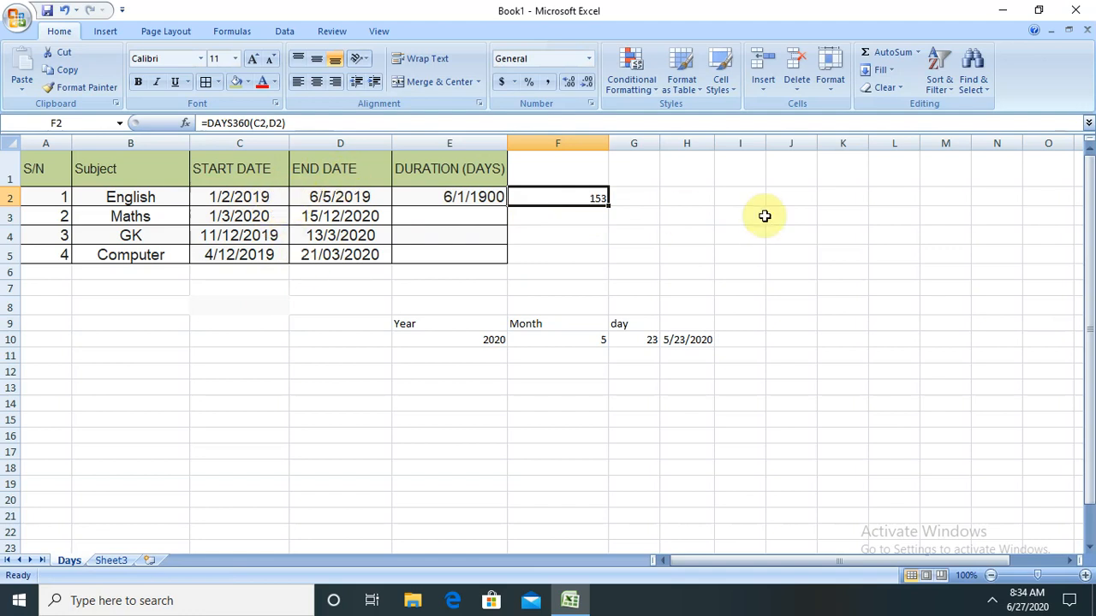
{"action": "mouse_move", "coordinate": [609, 209]}
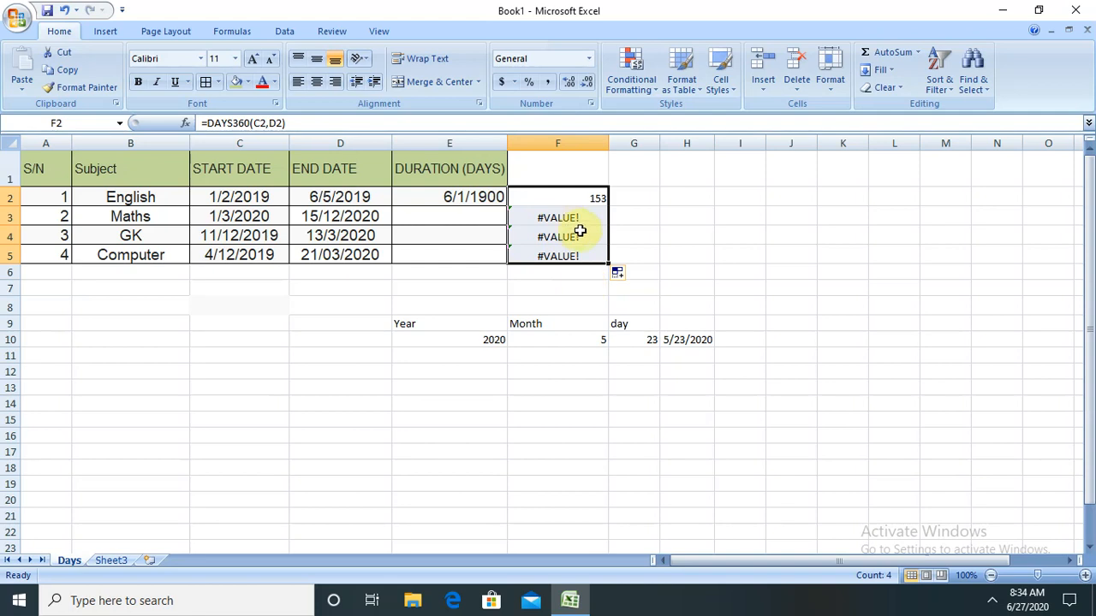
Re-enter the Maths end date so its copied DAYS360 formula returns a day count.
{"action": "left_click", "coordinate": [558, 216]}
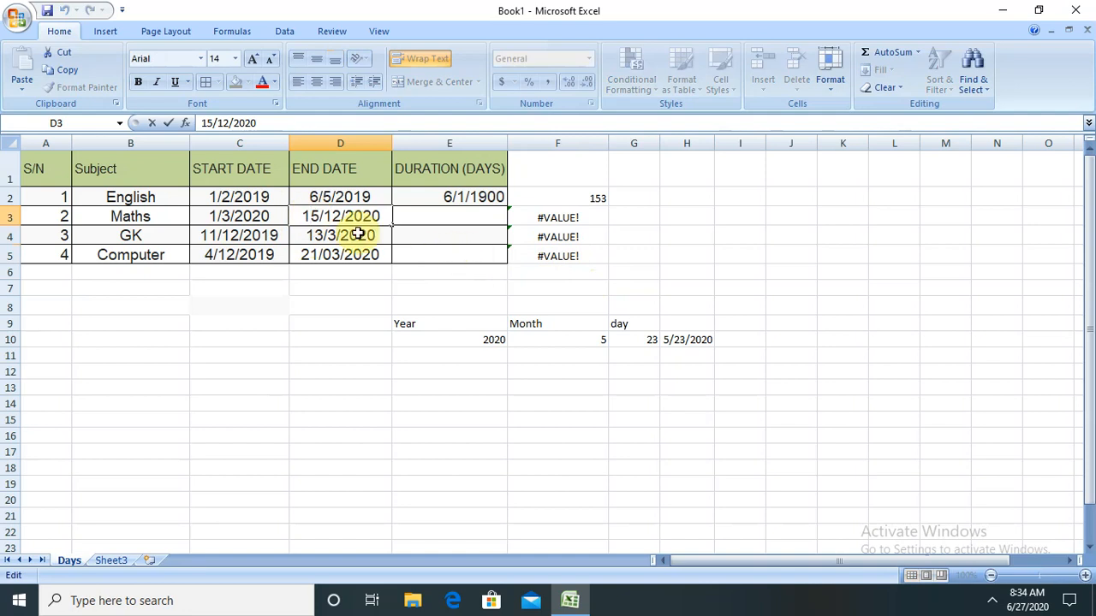
{"action": "key", "text": "Backspace"}
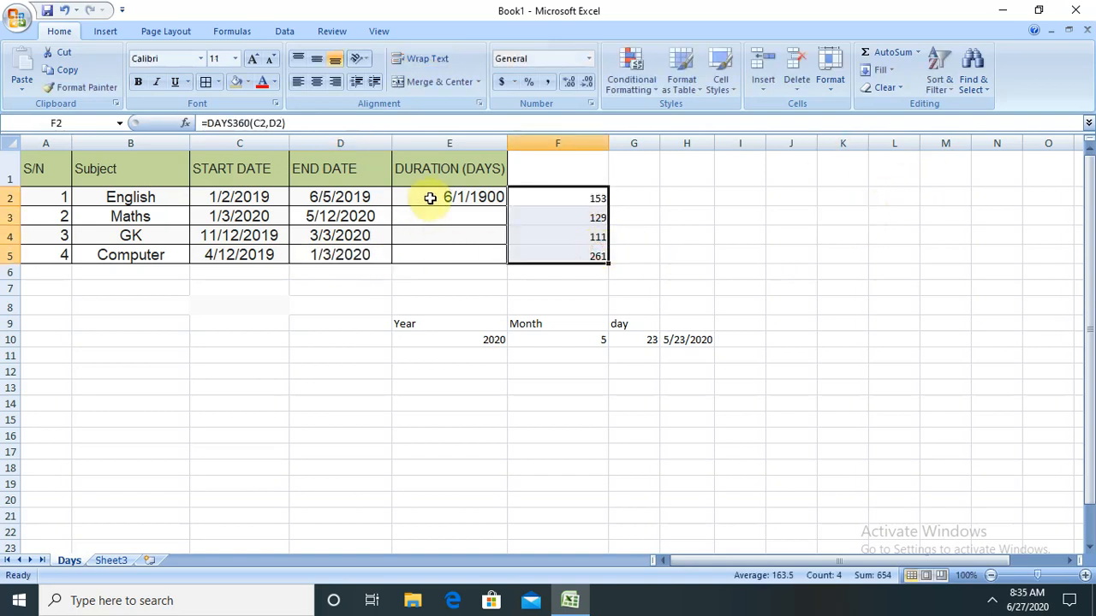
Format E2 as a Number with 0 decimal places so it shows 153 instead of 6/1/1900.
{"action": "right_click", "coordinate": [449, 197]}
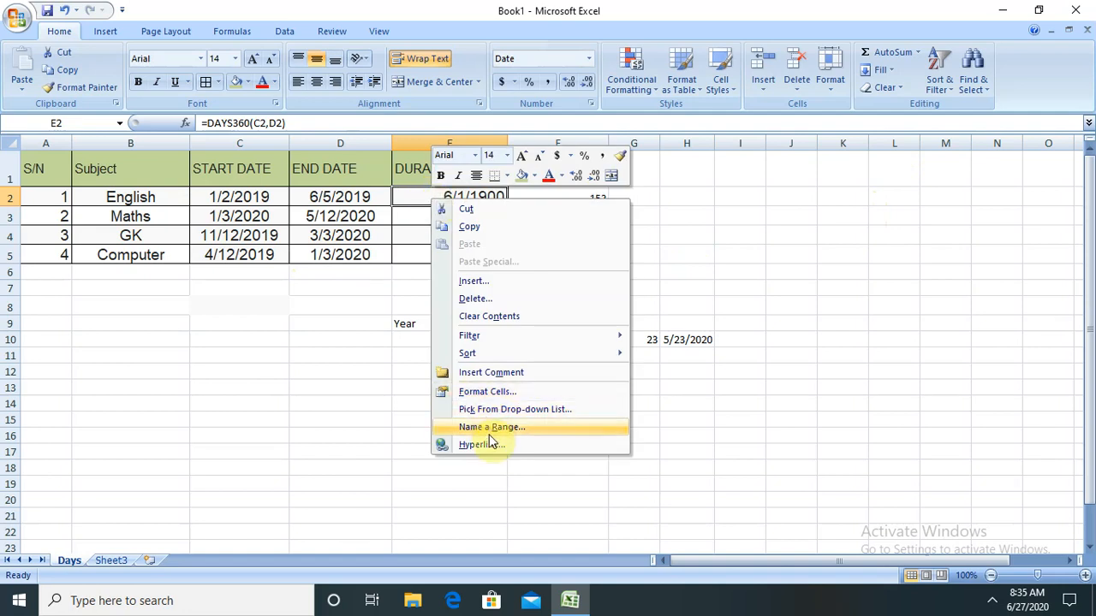
{"action": "mouse_move", "coordinate": [511, 340]}
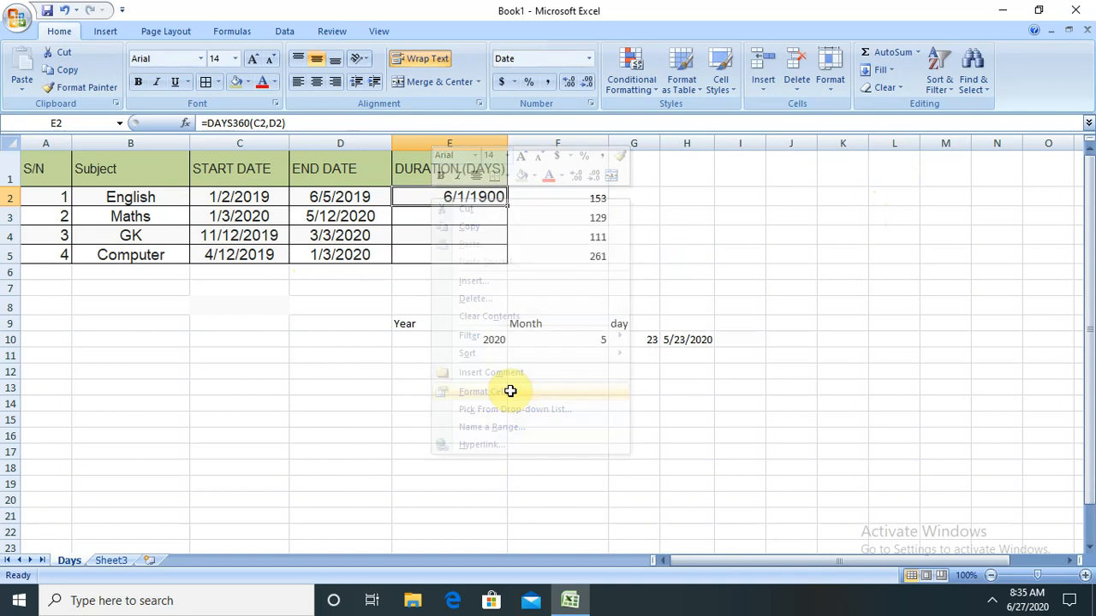
{"action": "left_click", "coordinate": [483, 390]}
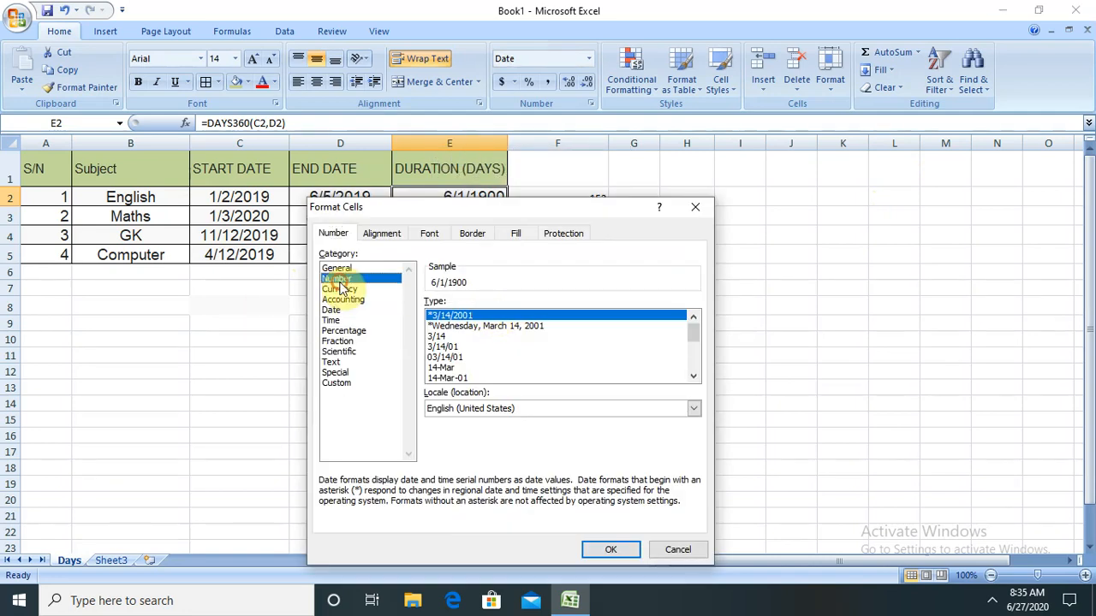
{"action": "left_click", "coordinate": [336, 278]}
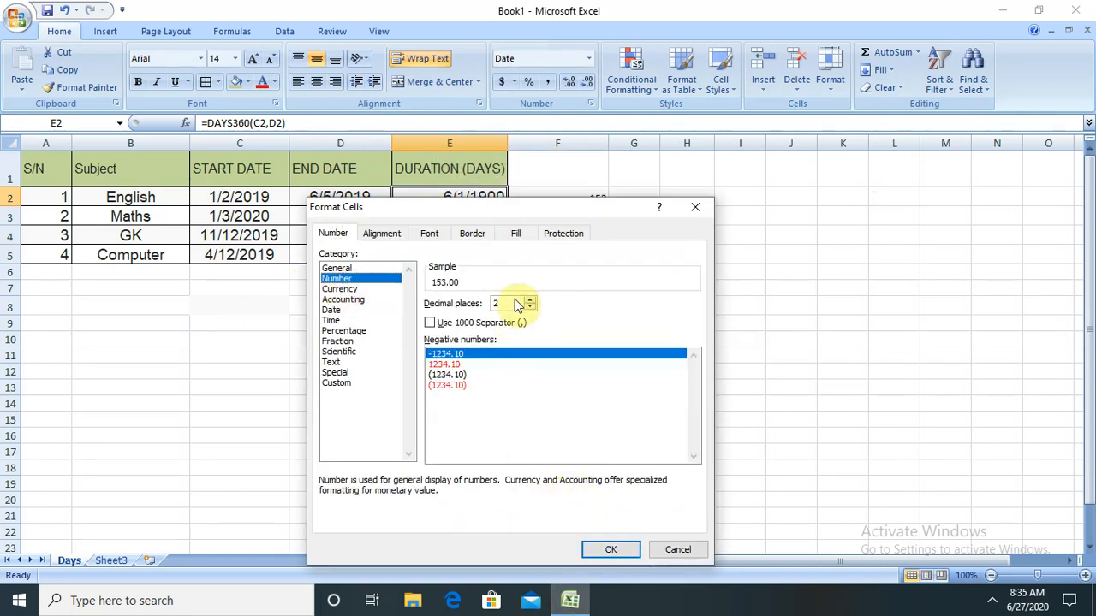
{"action": "left_click", "coordinate": [529, 308]}
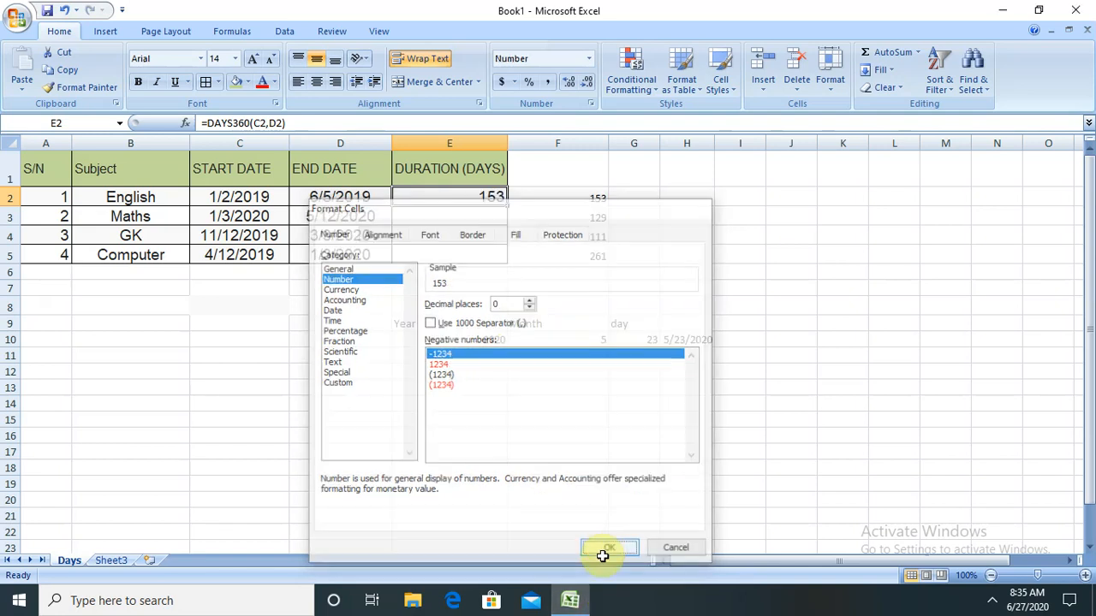
{"action": "left_click", "coordinate": [610, 548]}
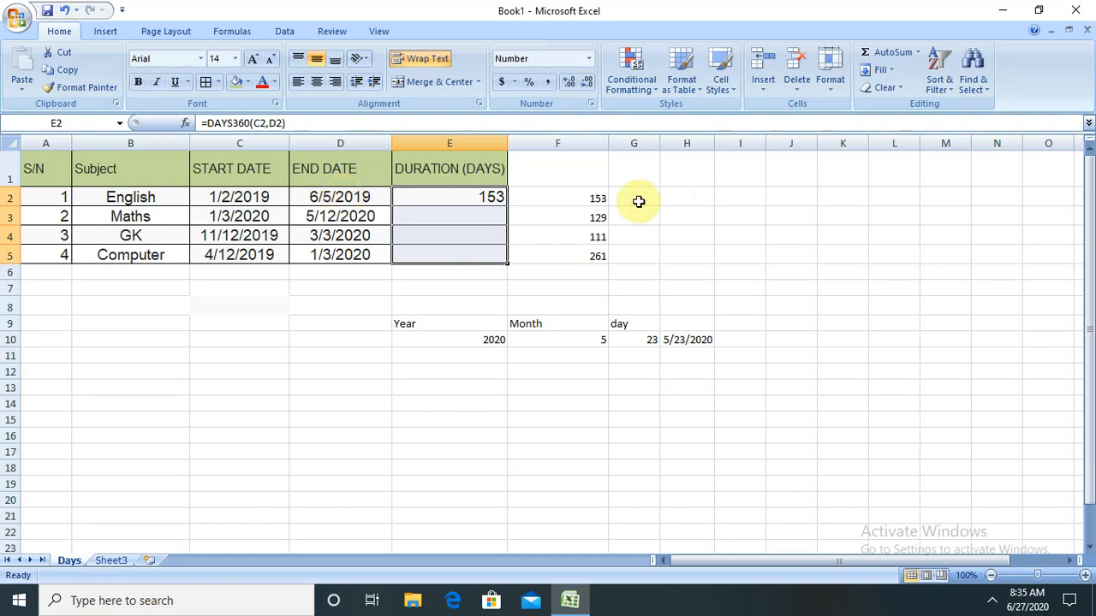
Enter =MONTH(D2) in G2 to return 6, the month of the English end date.
{"action": "left_click", "coordinate": [633, 198]}
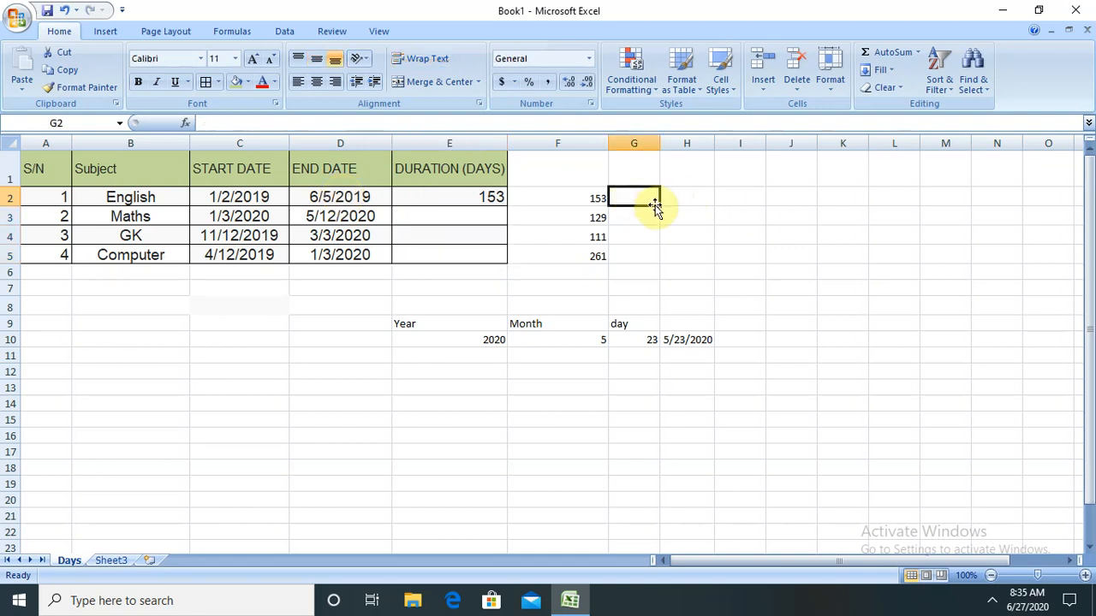
{"action": "type", "text": "="}
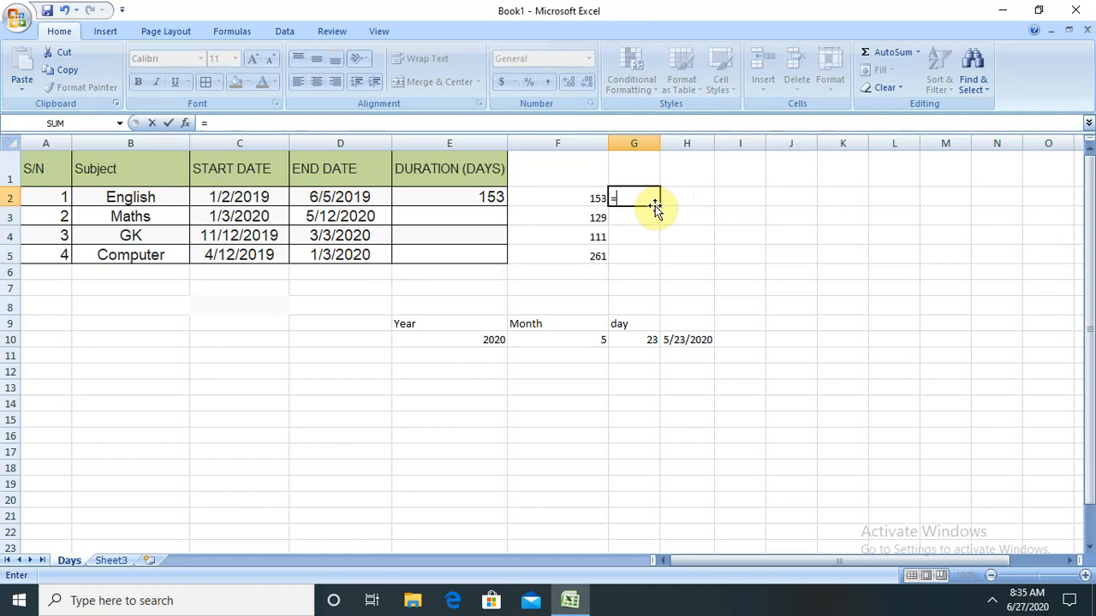
{"action": "mouse_move", "coordinate": [418, 209]}
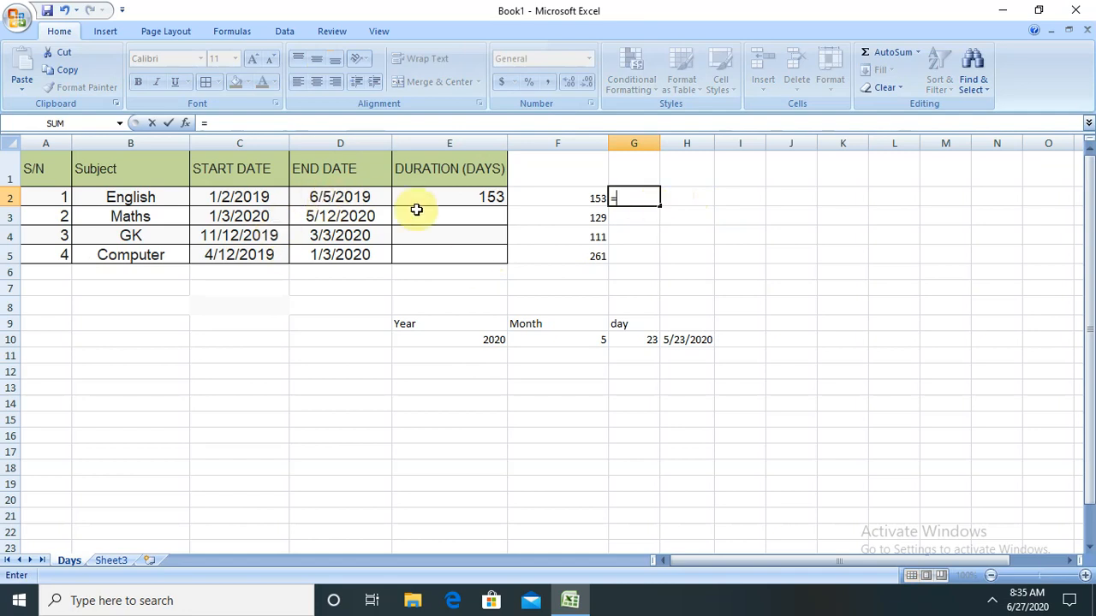
{"action": "type", "text": "month"}
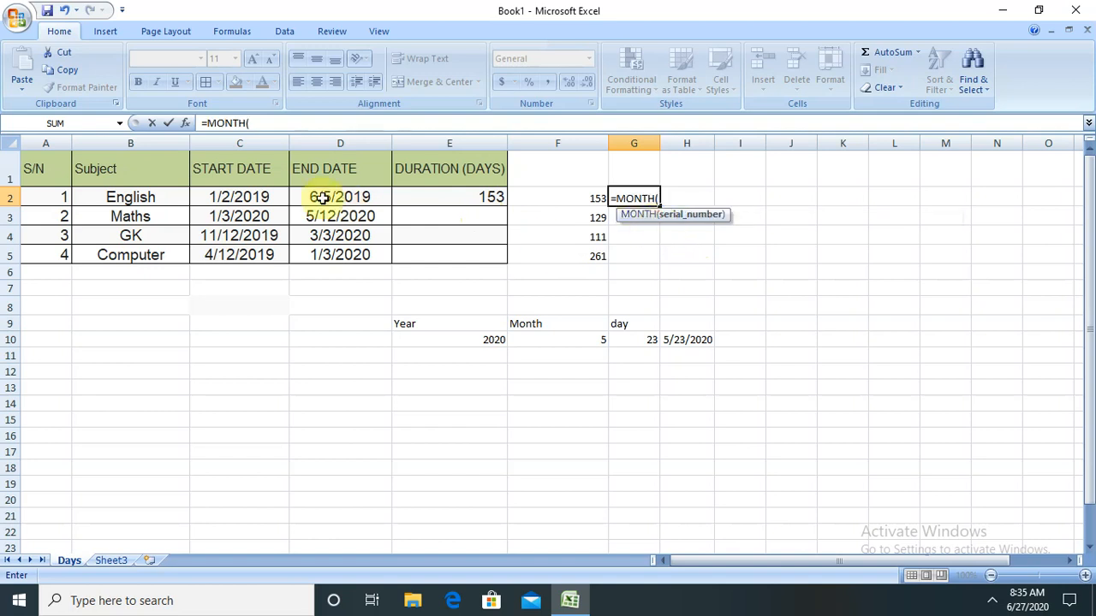
{"action": "left_click", "coordinate": [339, 197]}
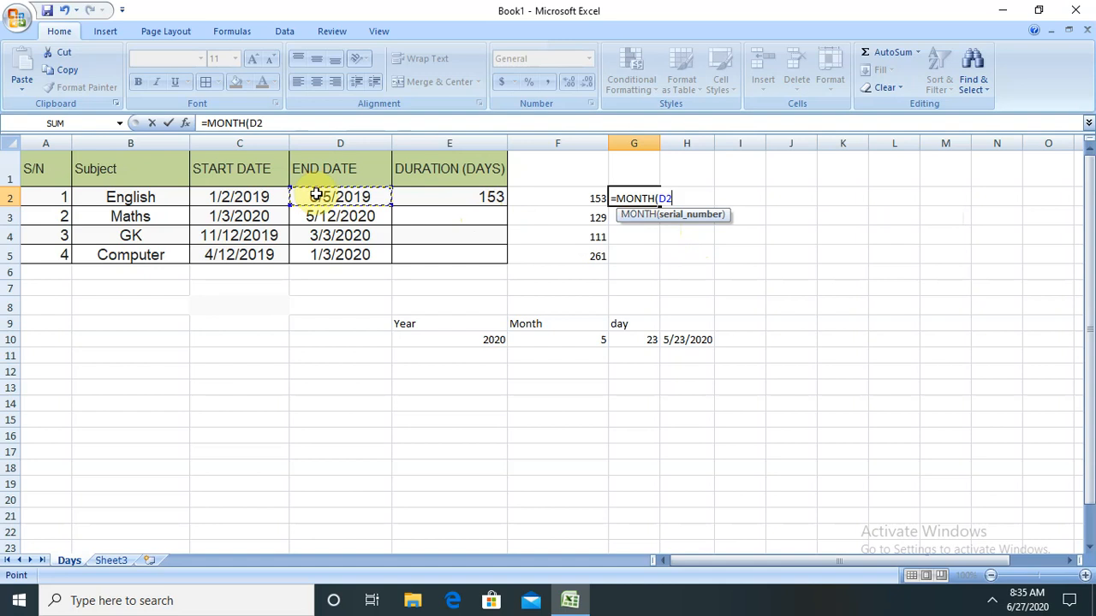
{"action": "key", "text": "Enter"}
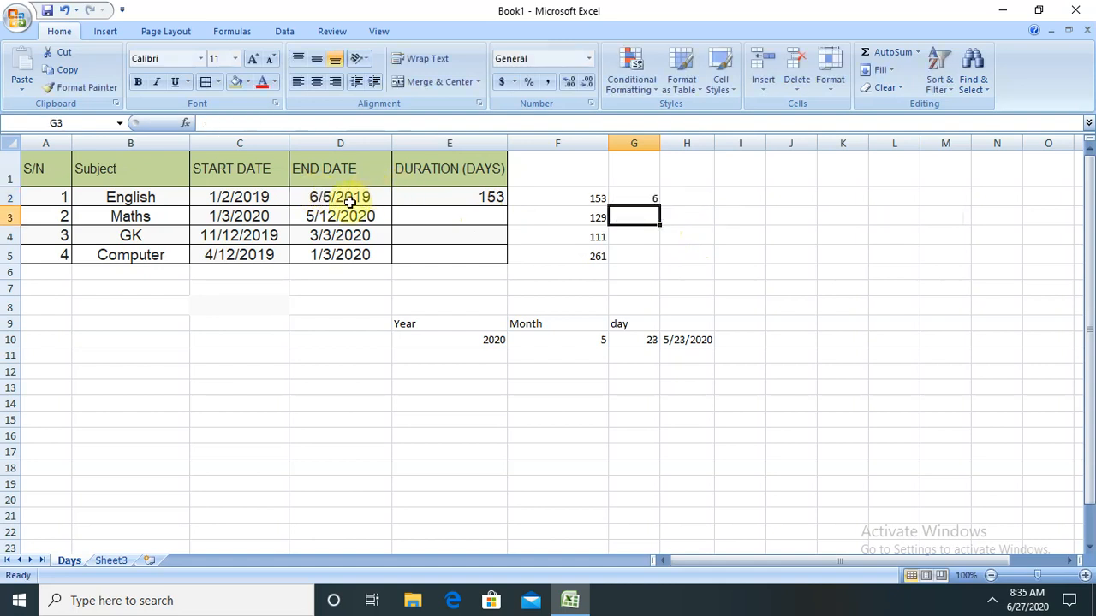
{"action": "left_click", "coordinate": [635, 199]}
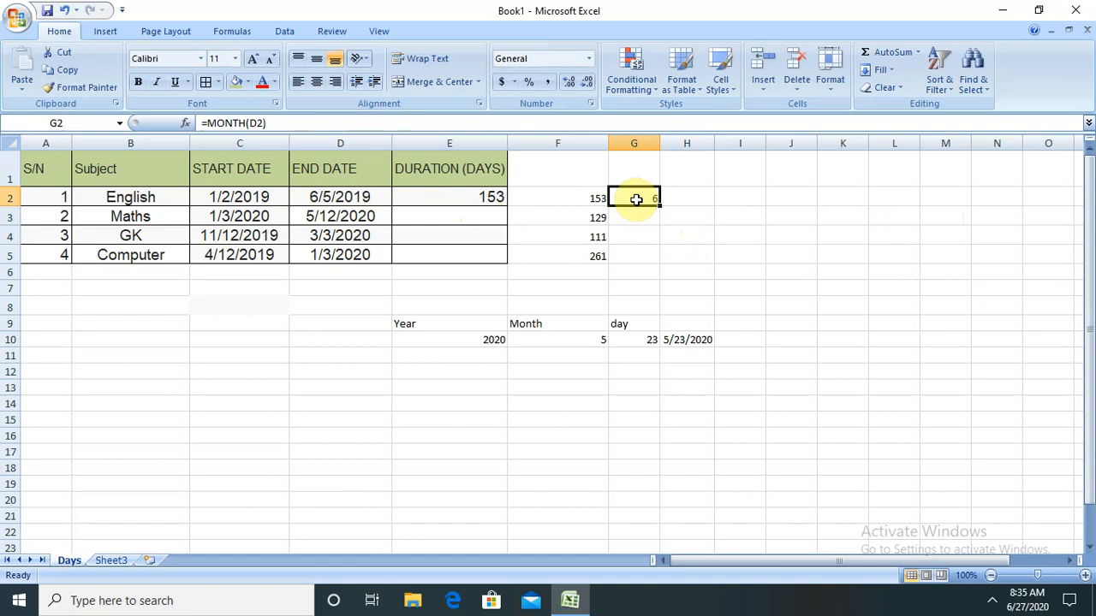
{"action": "mouse_move", "coordinate": [641, 211]}
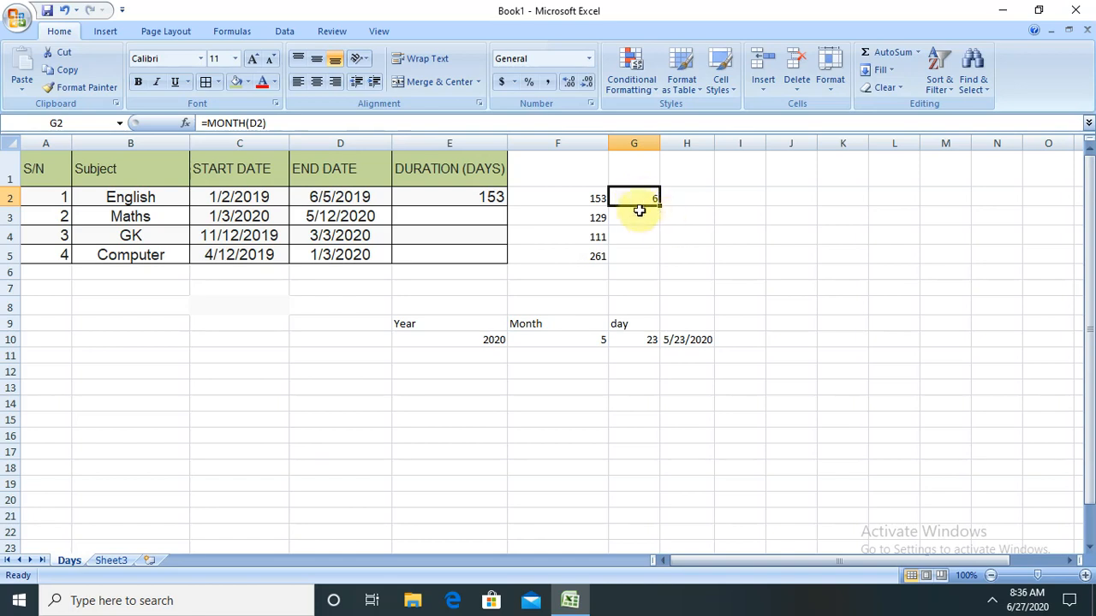
{"action": "mouse_move", "coordinate": [663, 213]}
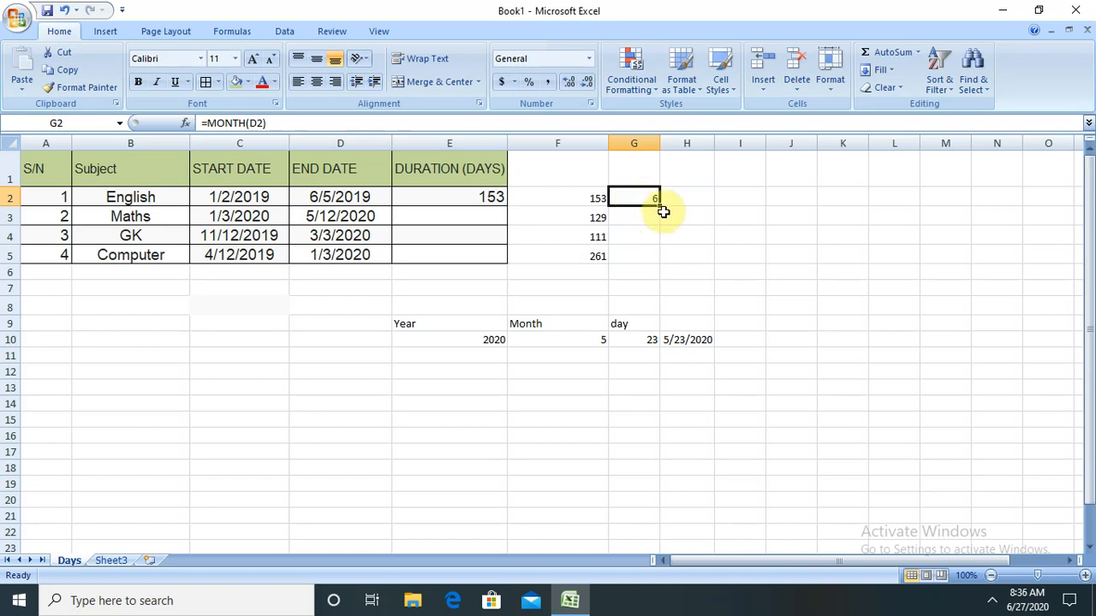
{"action": "mouse_move", "coordinate": [658, 204]}
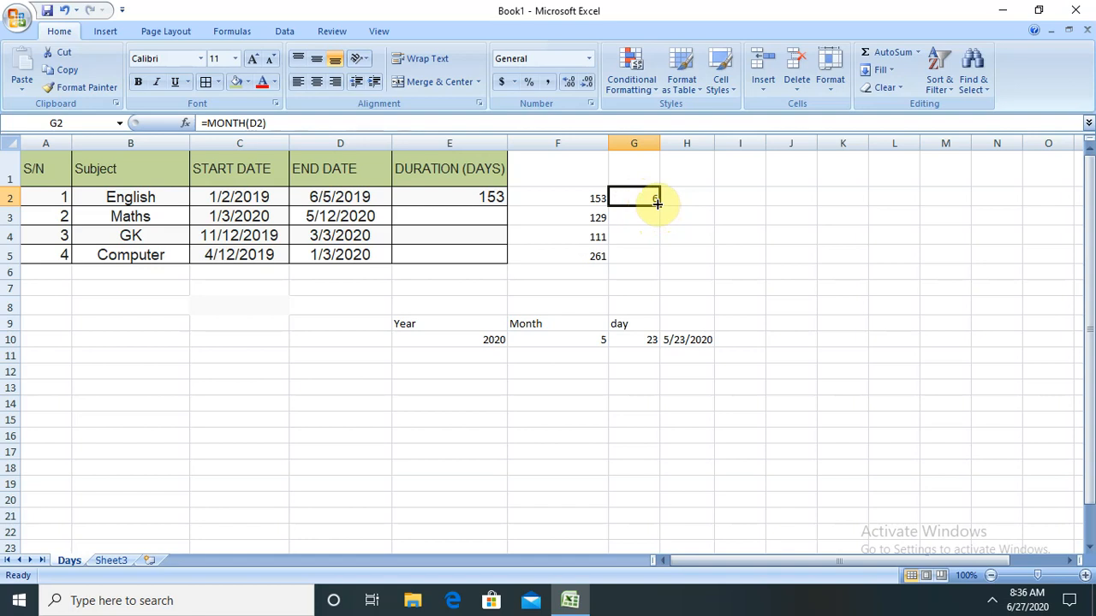
{"action": "left_click", "coordinate": [553, 287]}
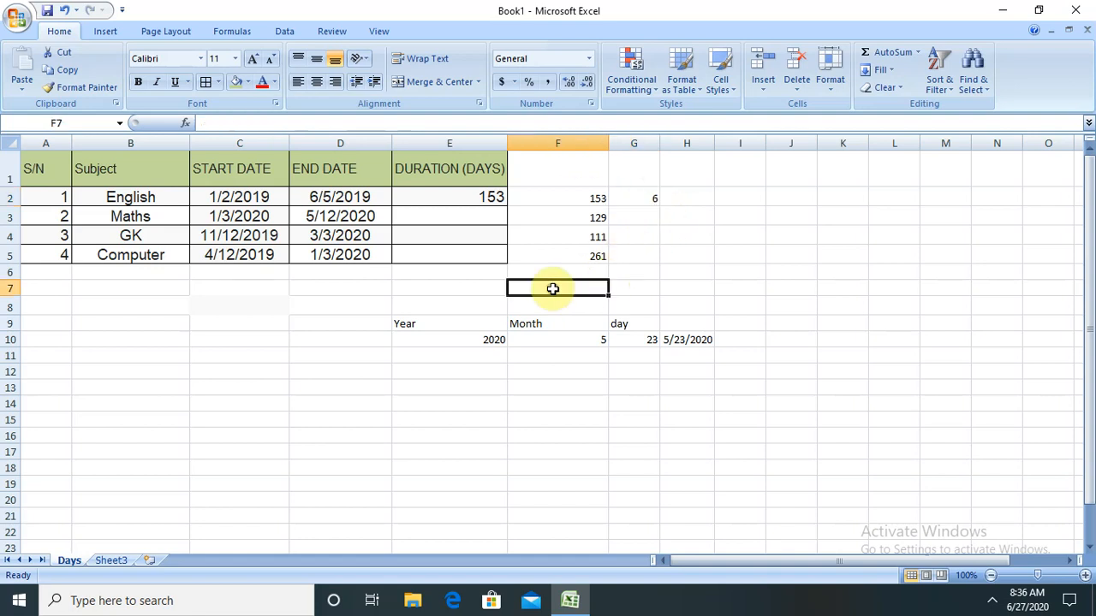
Enter =NOW() in F7 to show the current date and time, 6/27/2020 8:36.
{"action": "type", "text": "="}
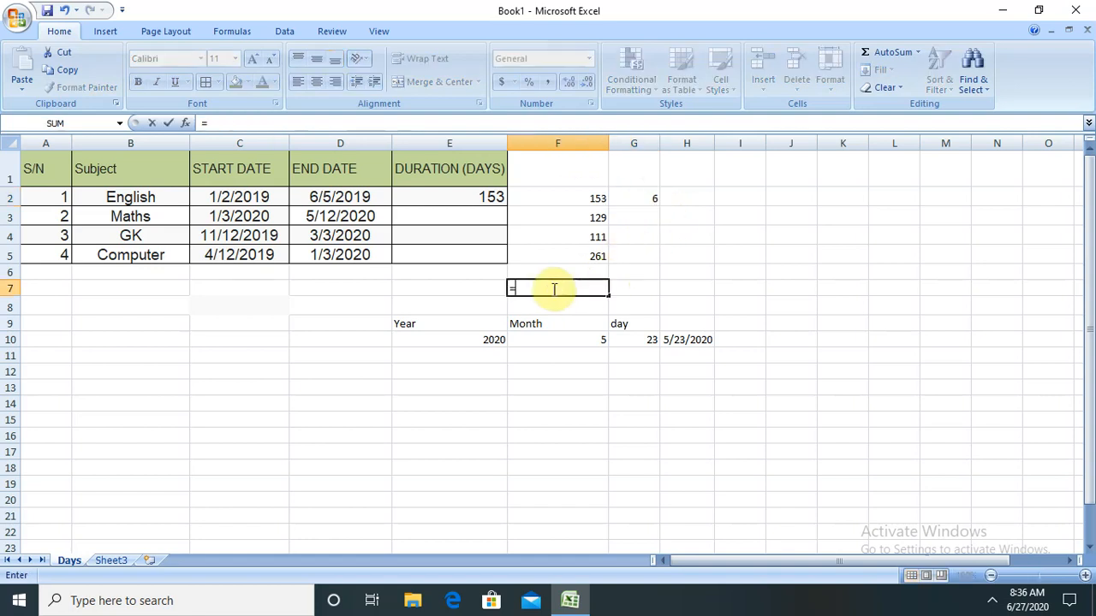
{"action": "type", "text": "n"}
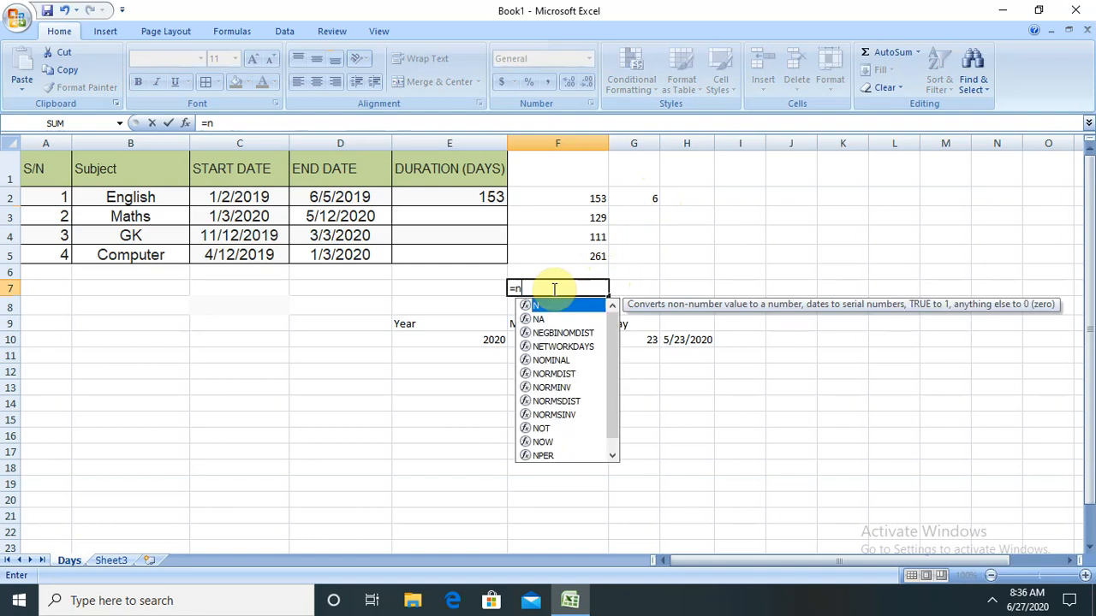
{"action": "type", "text": "ow"}
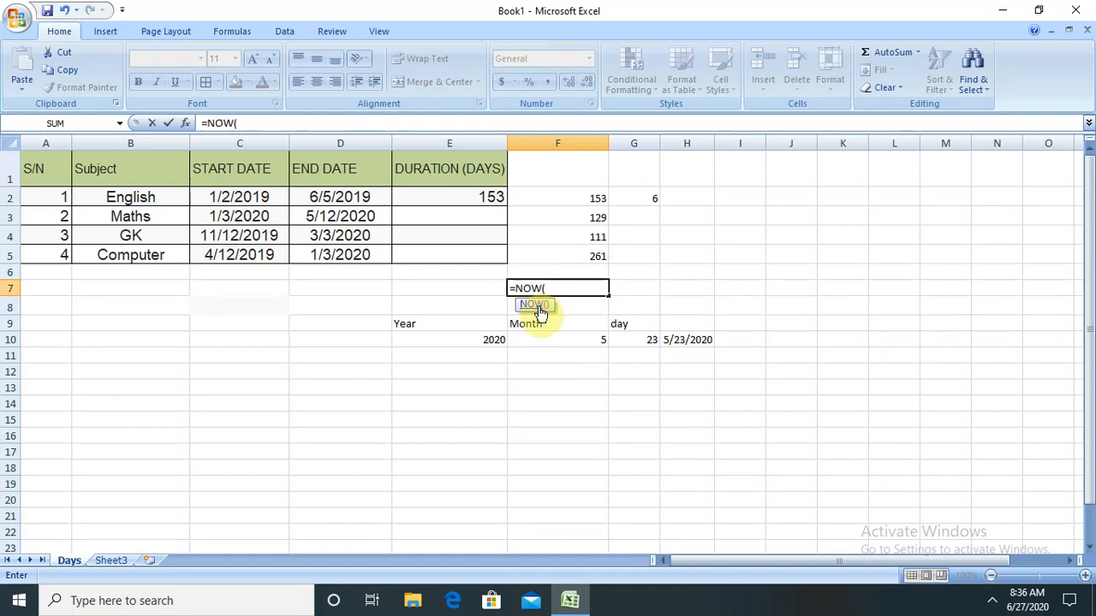
{"action": "key", "text": "Enter"}
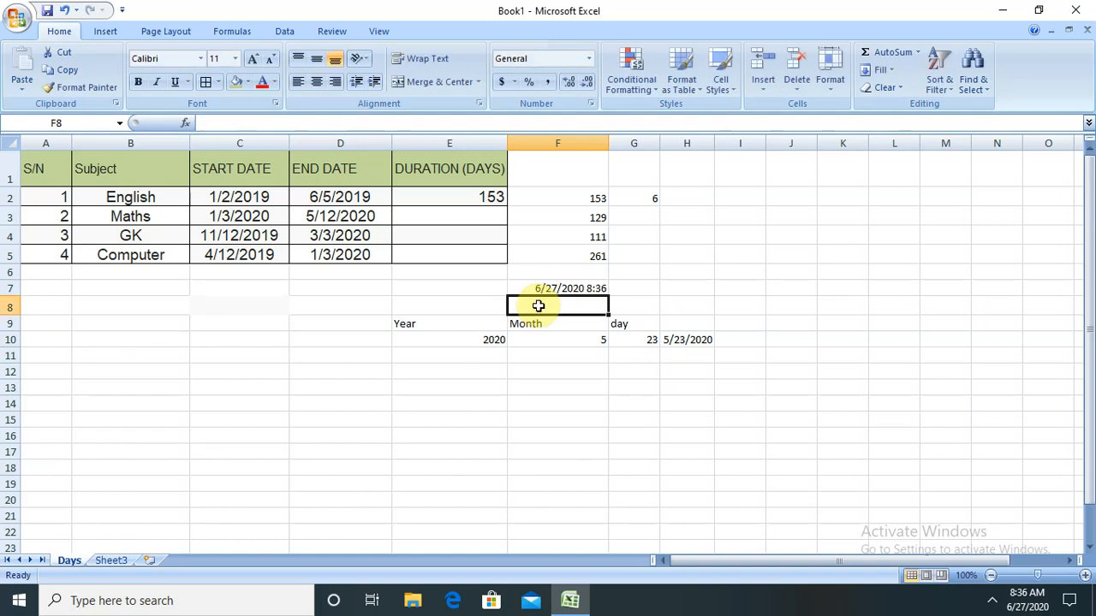
{"action": "left_click", "coordinate": [558, 287]}
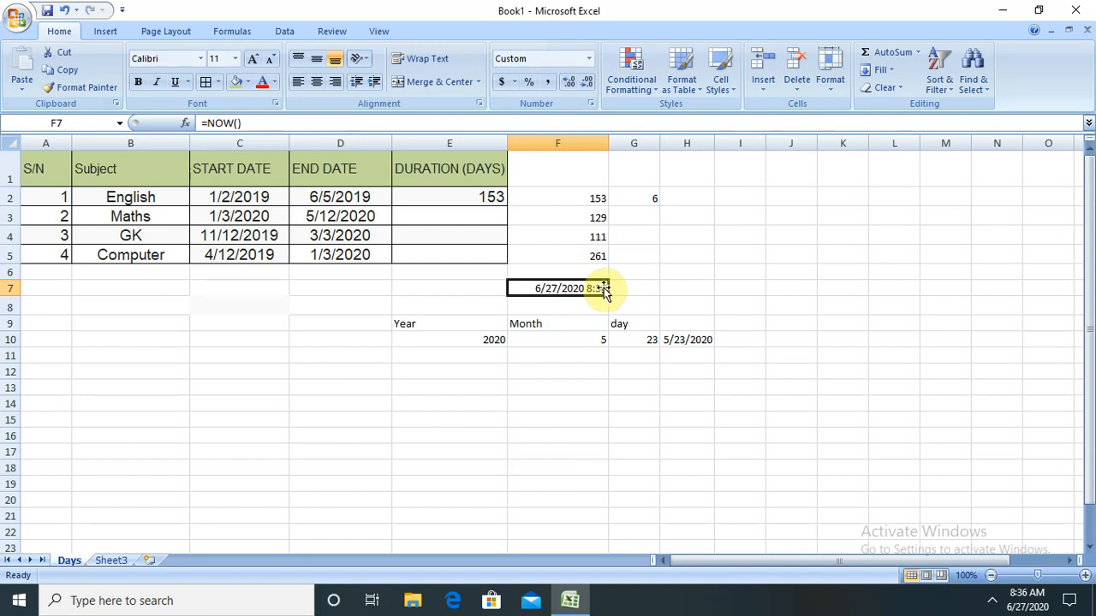
{"action": "double_click", "coordinate": [572, 287]}
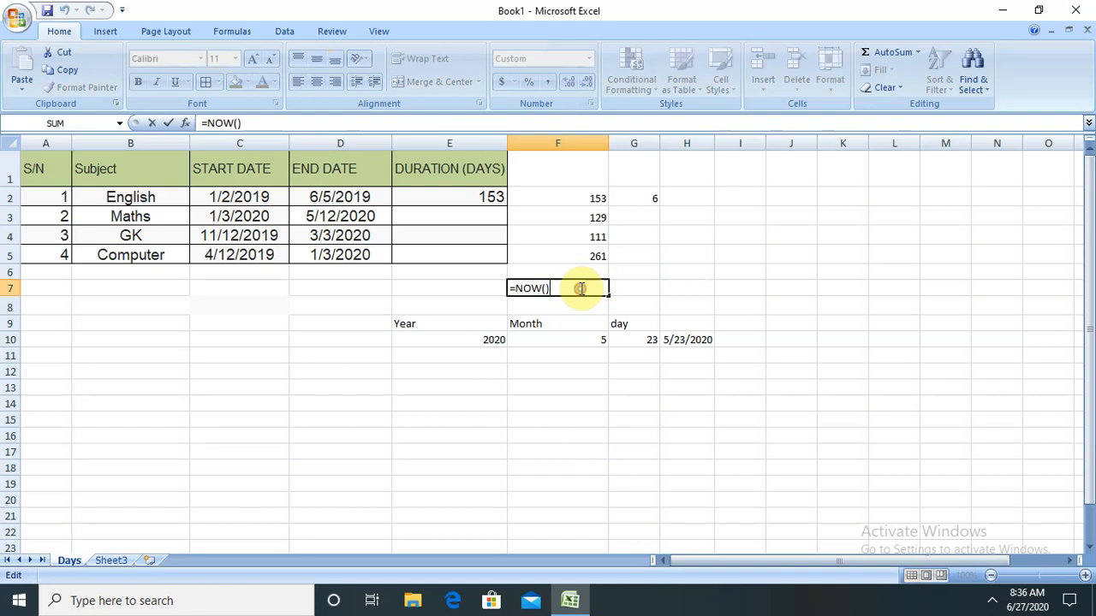
{"action": "key", "text": "Enter"}
{"action": "type", "text": "="}
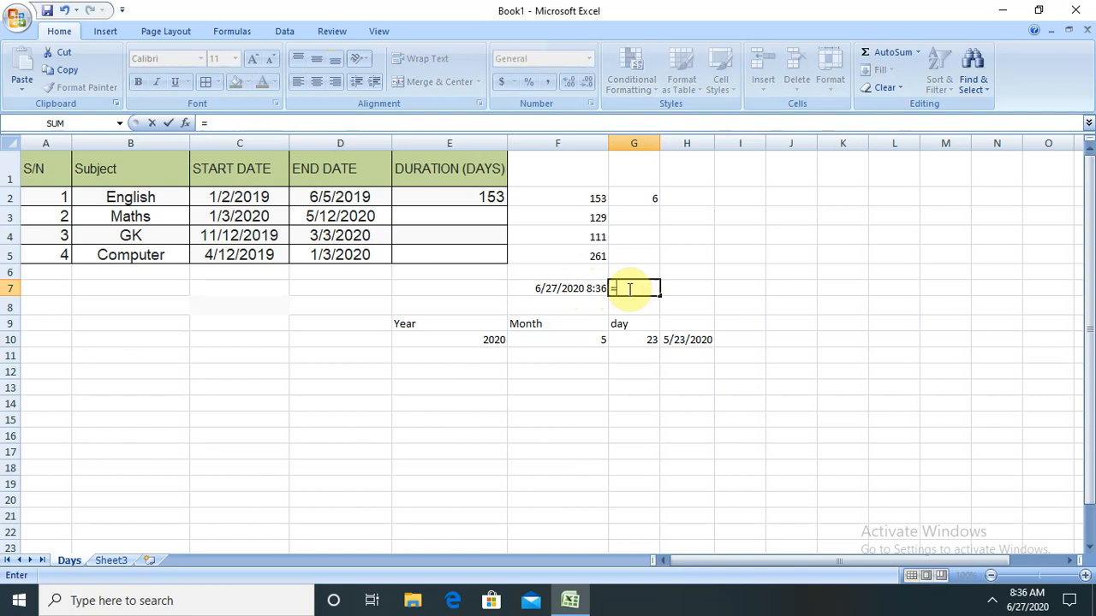
Enter =MINUTE(F7) in G7 to return 36 from the NOW timestamp.
{"action": "type", "text": "min"}
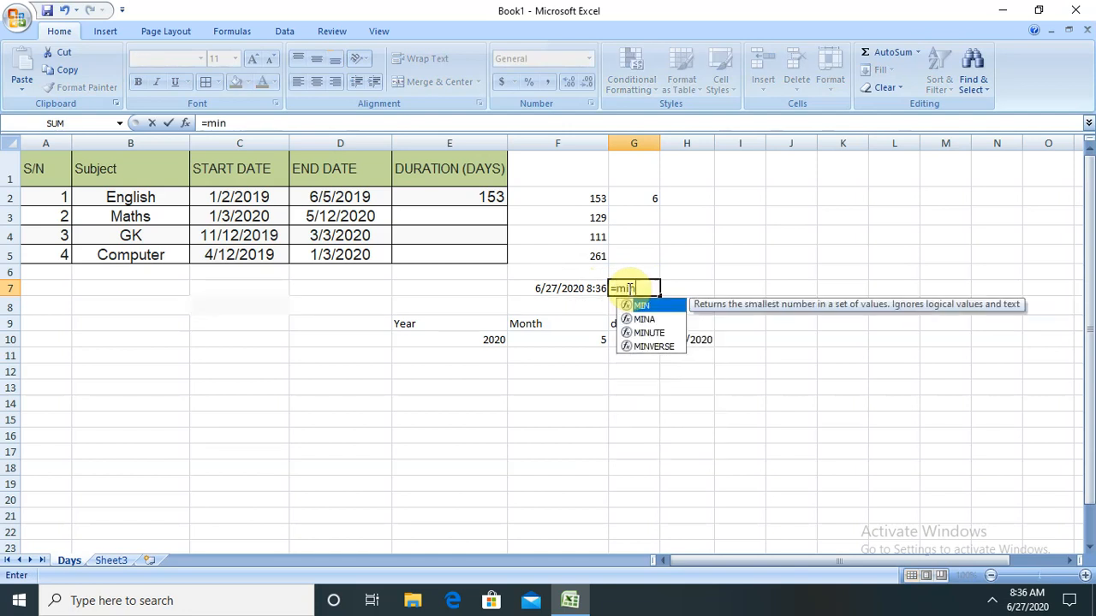
{"action": "mouse_move", "coordinate": [654, 332]}
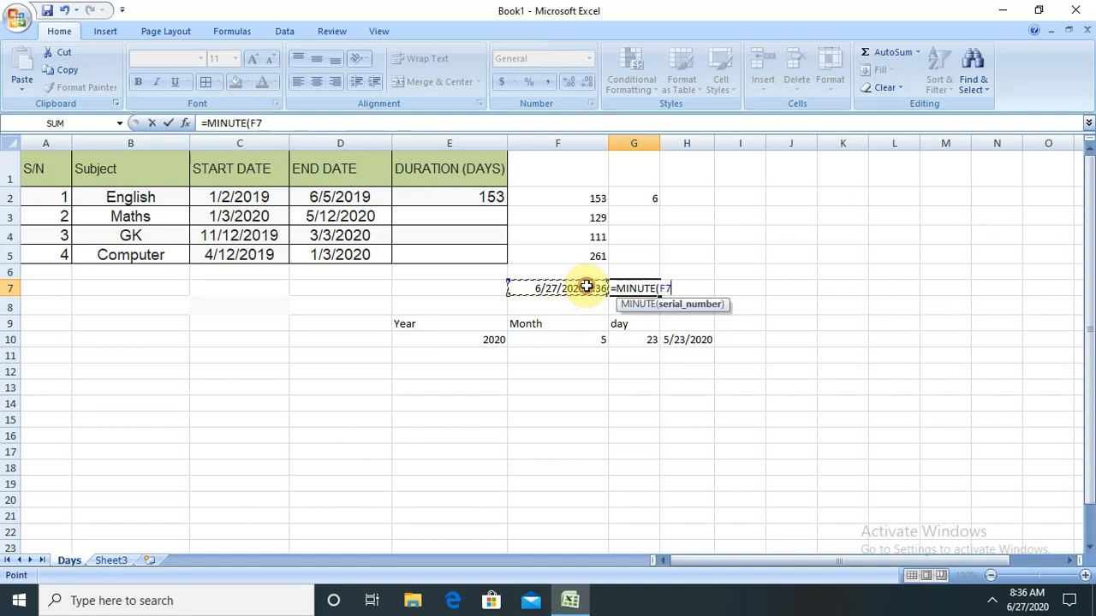
{"action": "key", "text": "Enter"}
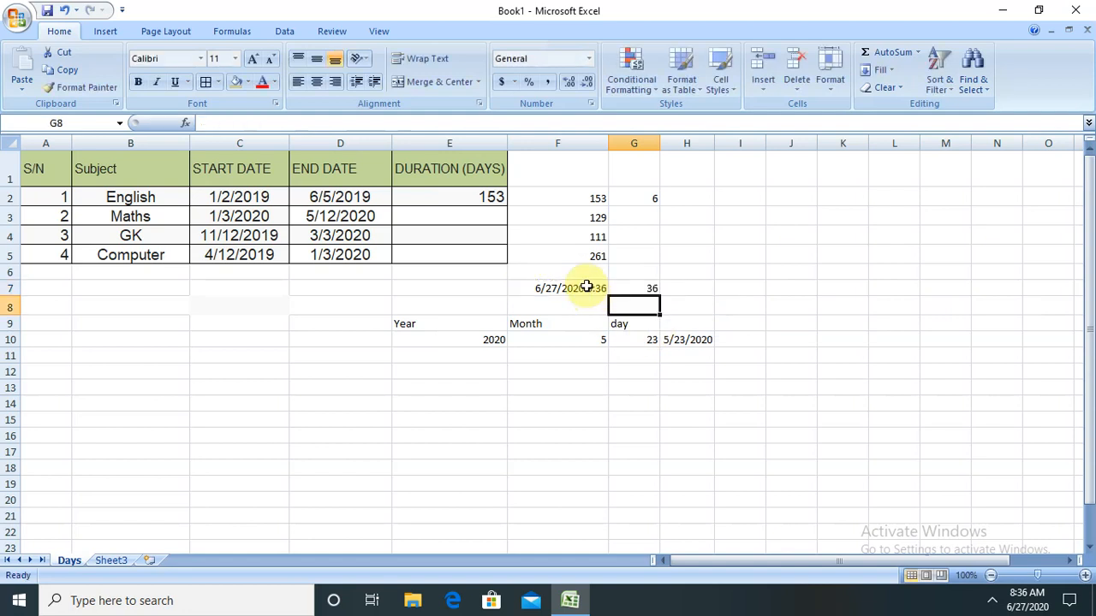
{"action": "left_click", "coordinate": [634, 287]}
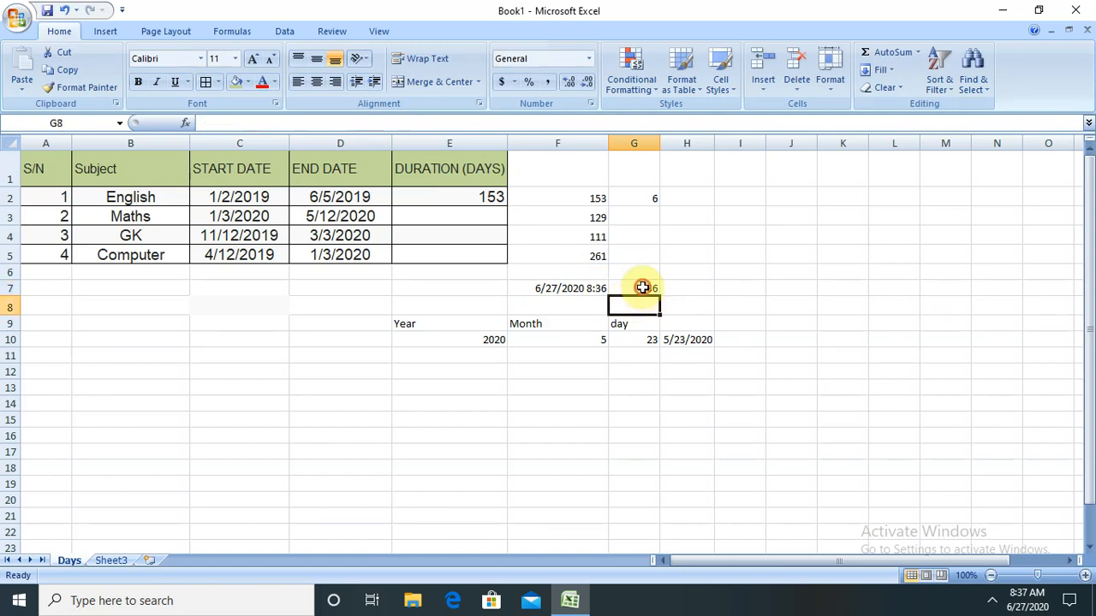
{"action": "left_click", "coordinate": [633, 288]}
{"action": "type", "text": "="}
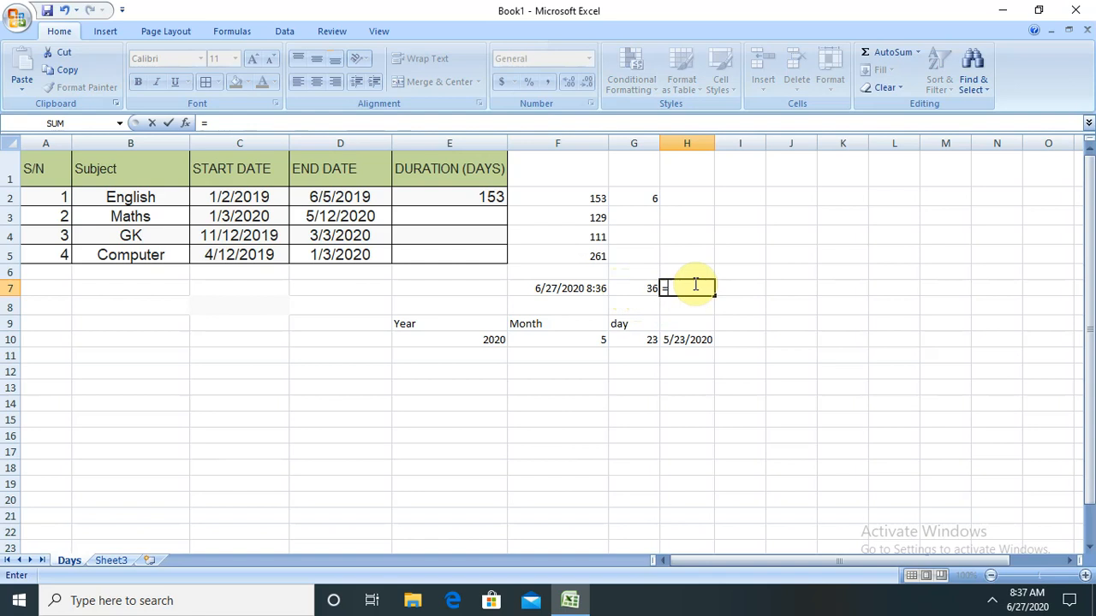
Enter =HOUR(F7) in H7 so it returns 8 from the current timestamp.
{"action": "type", "text": "h"}
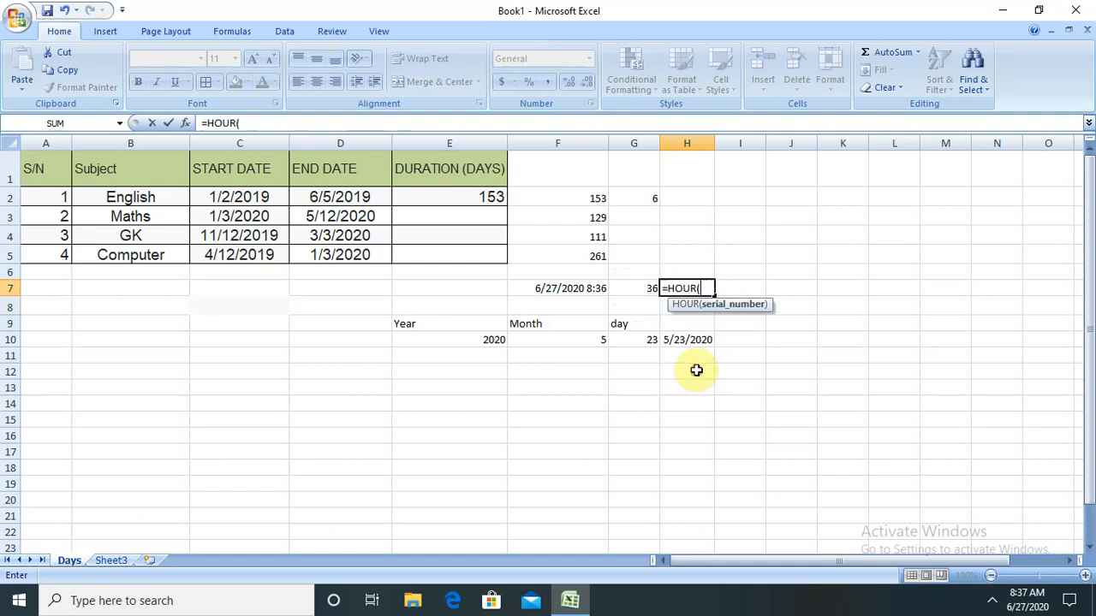
{"action": "left_click", "coordinate": [559, 288]}
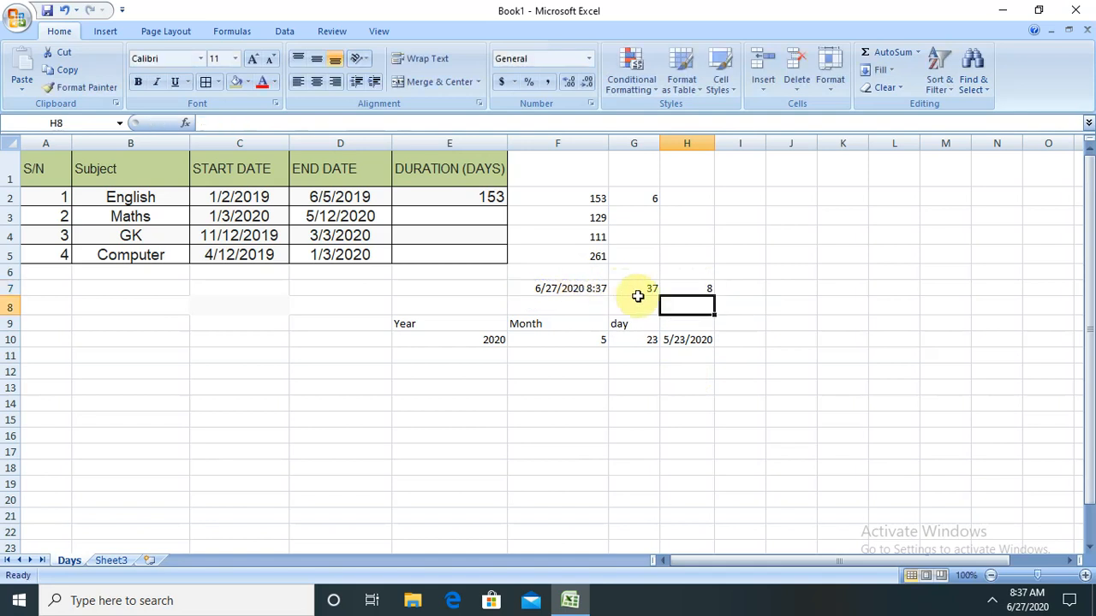
{"action": "left_click", "coordinate": [686, 288]}
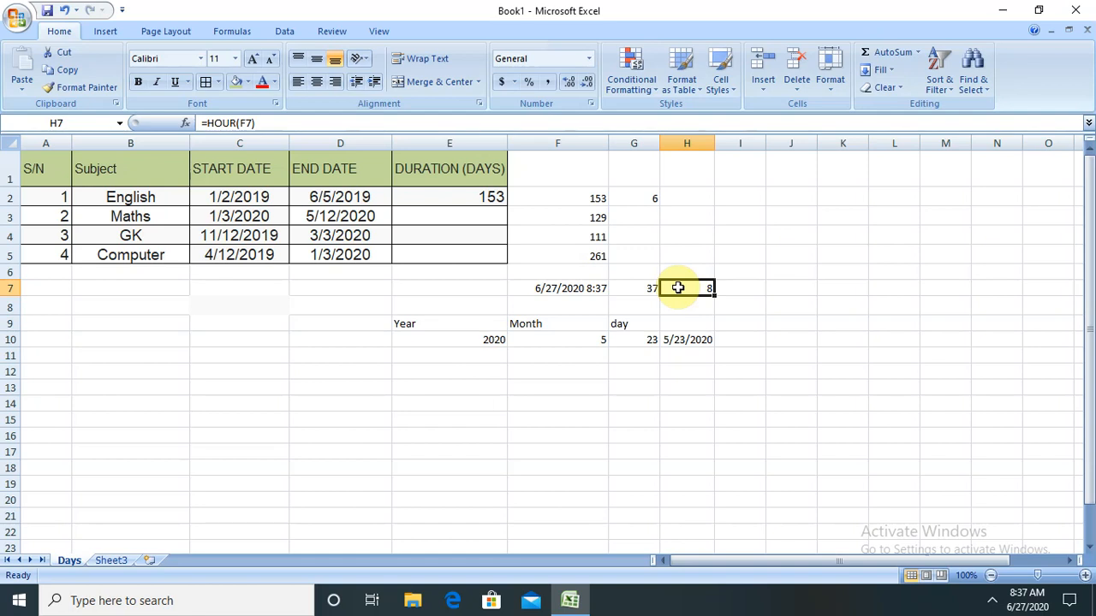
{"action": "left_click", "coordinate": [740, 288]}
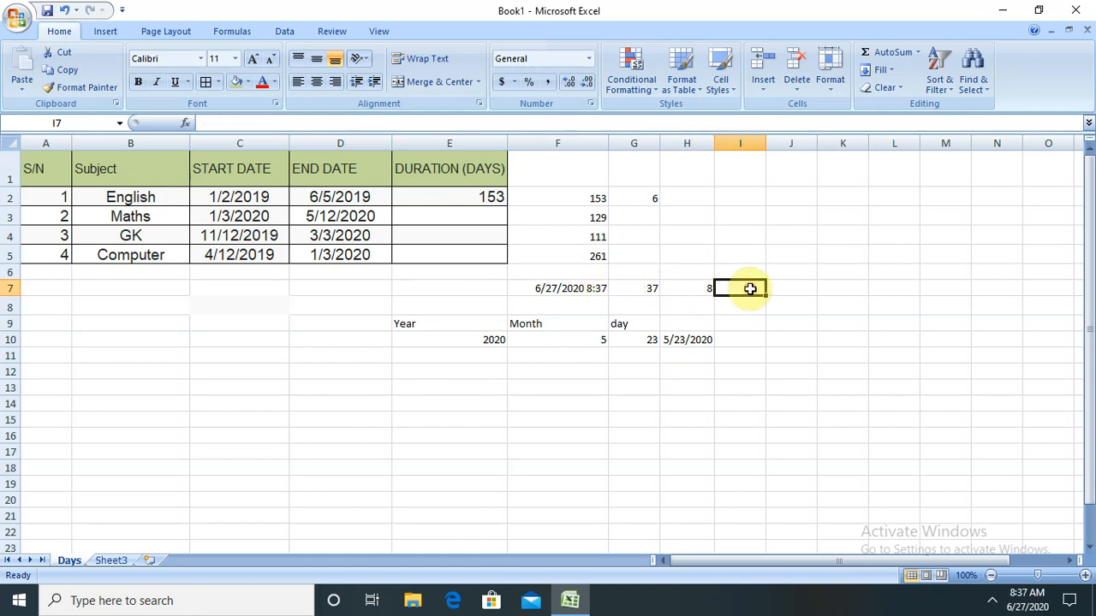
Enter =YEAR(F7) in I7 via AutoComplete so it returns 2020.
{"action": "type", "text": "="}
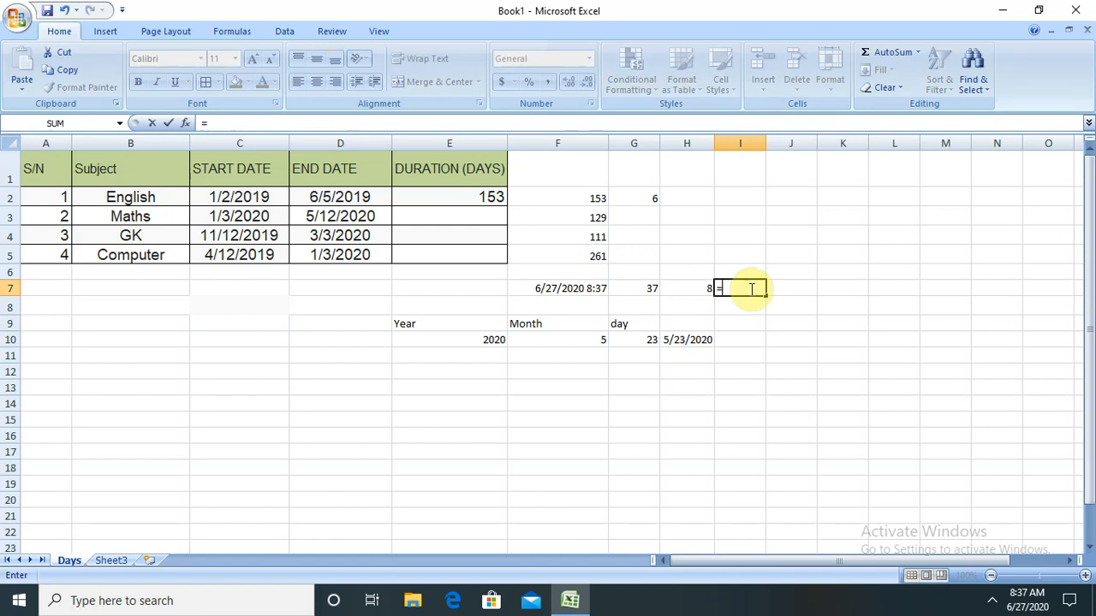
{"action": "type", "text": "y"}
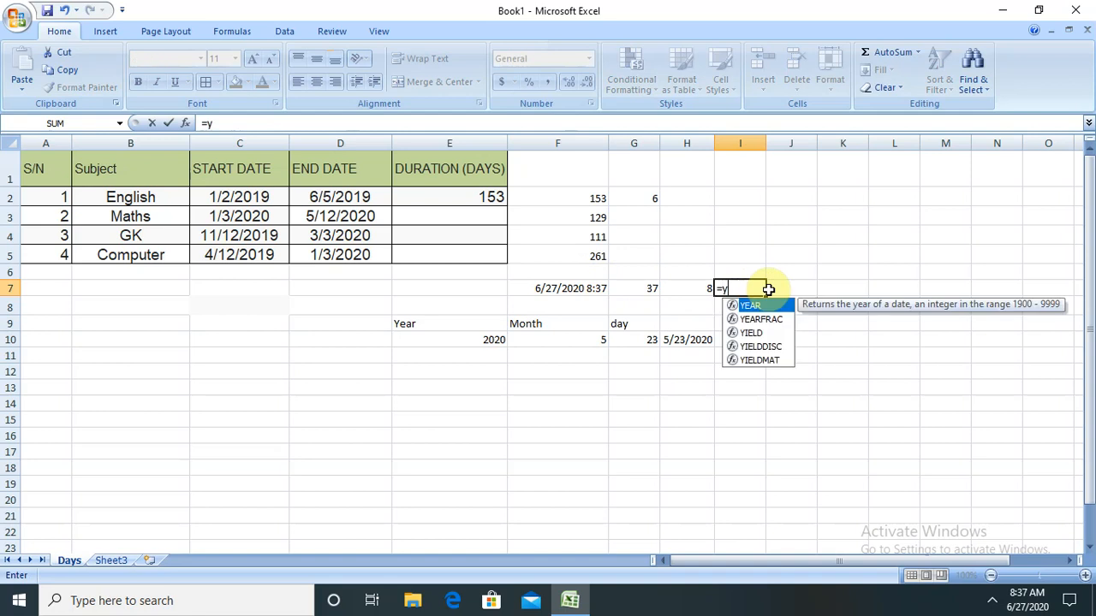
{"action": "double_click", "coordinate": [750, 305]}
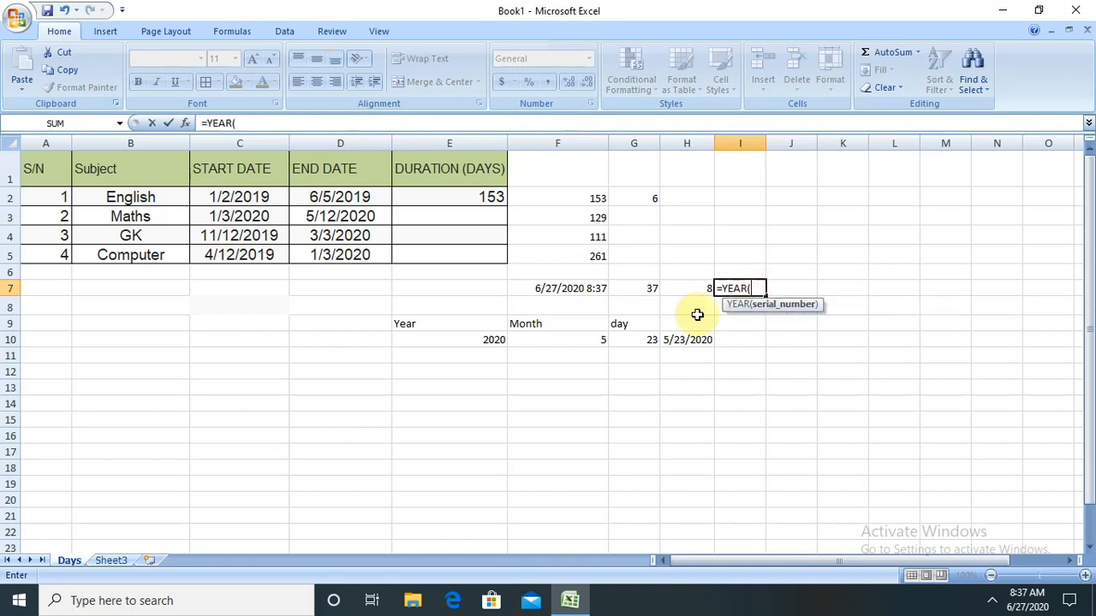
{"action": "left_click", "coordinate": [558, 288]}
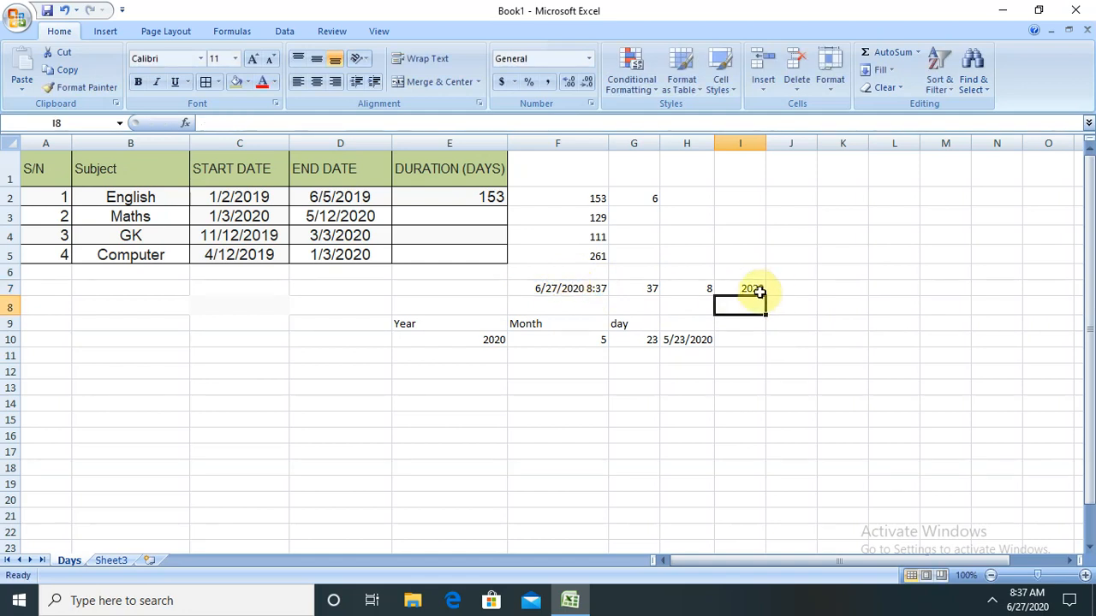
{"action": "left_click", "coordinate": [740, 288]}
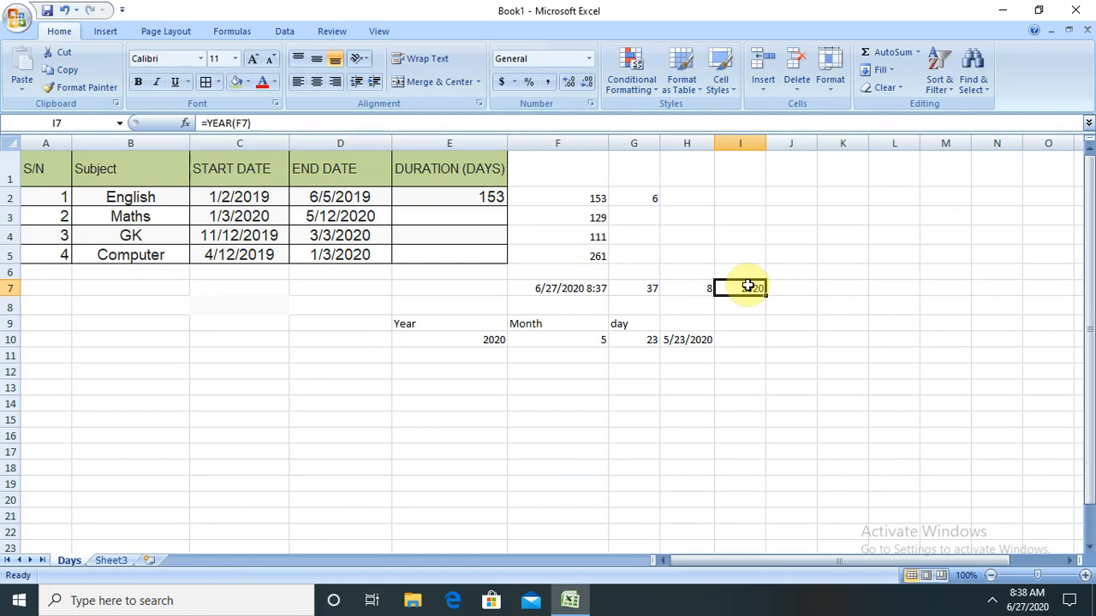
{"action": "left_click", "coordinate": [633, 387]}
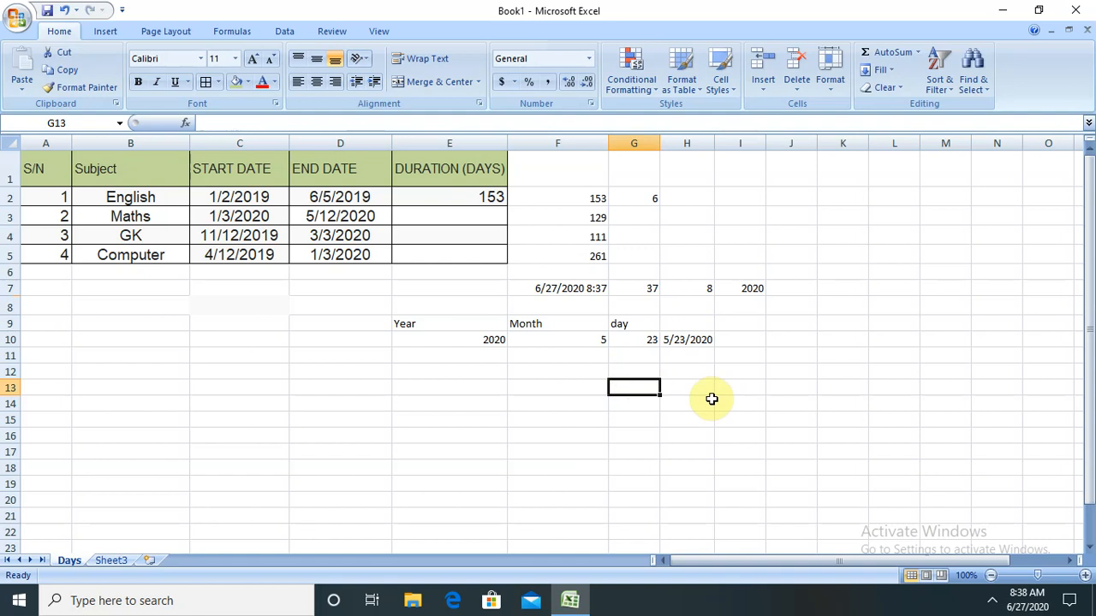
Enter =MINUTE(F7) in G13 so it returns 38 below the date block.
{"action": "type", "text": "="}
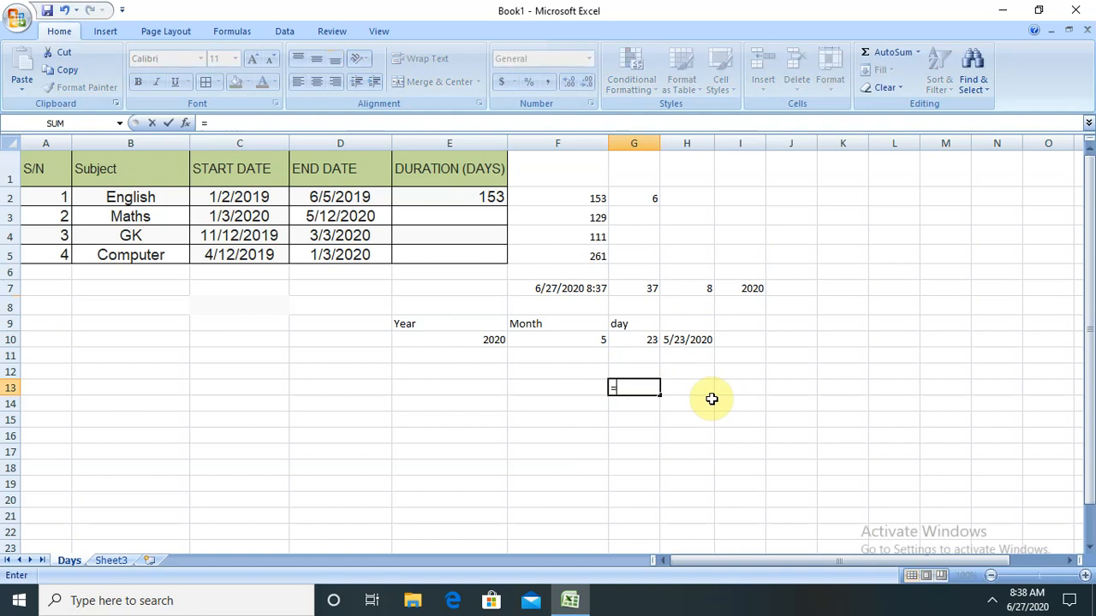
{"action": "type", "text": "=m"}
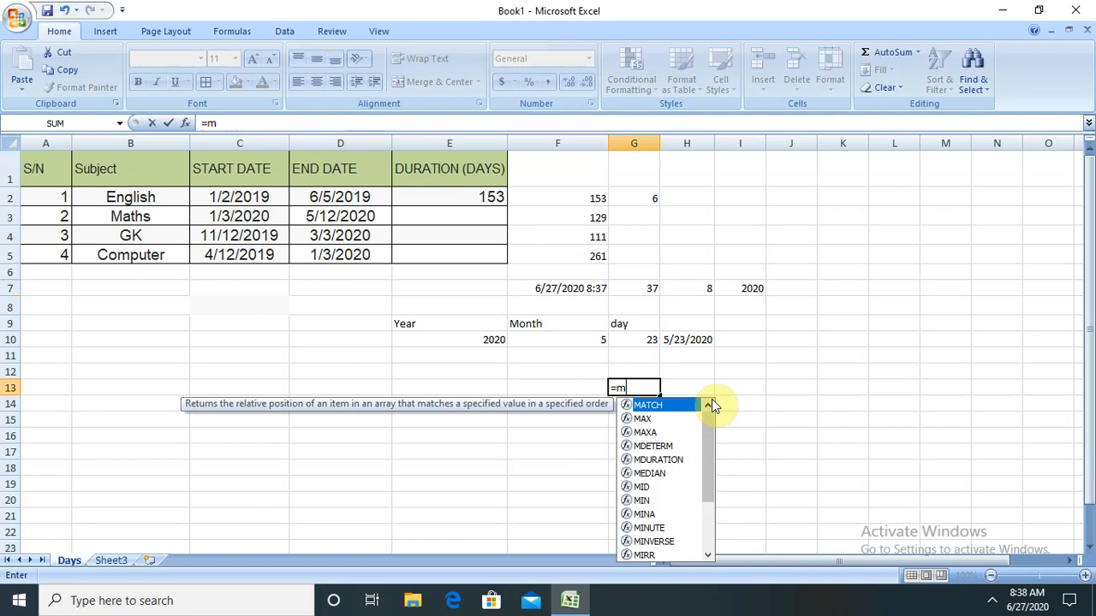
{"action": "type", "text": "in"}
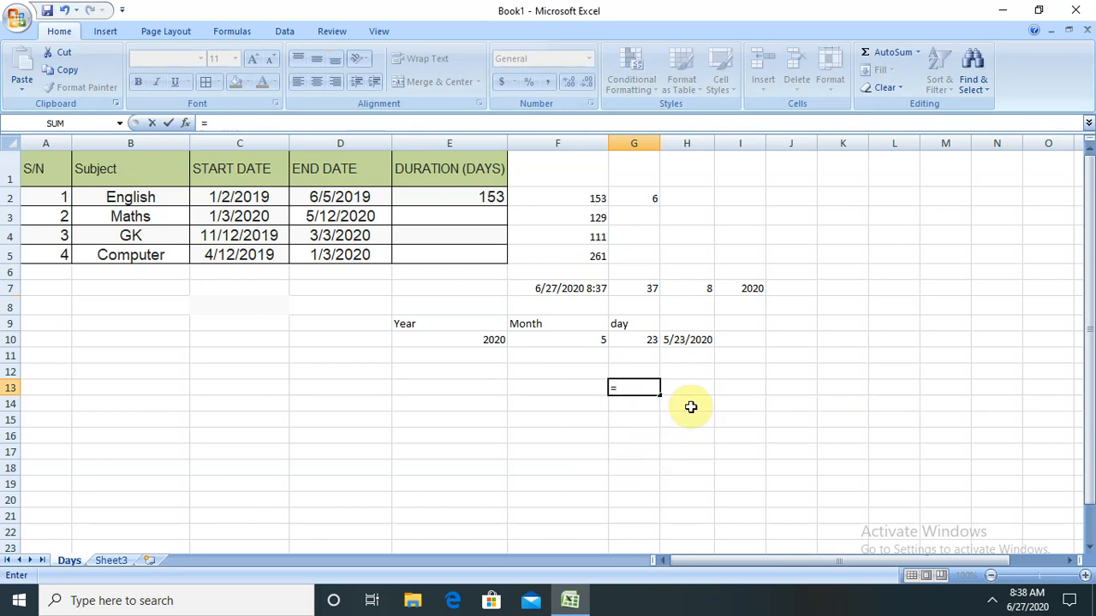
{"action": "type", "text": "min"}
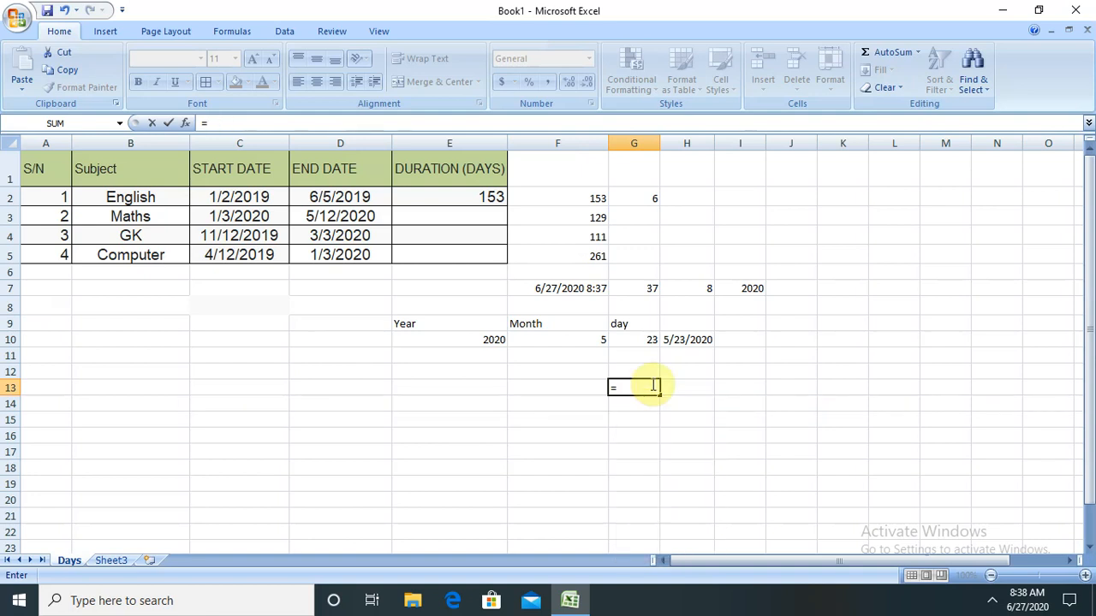
{"action": "type", "text": "minu"}
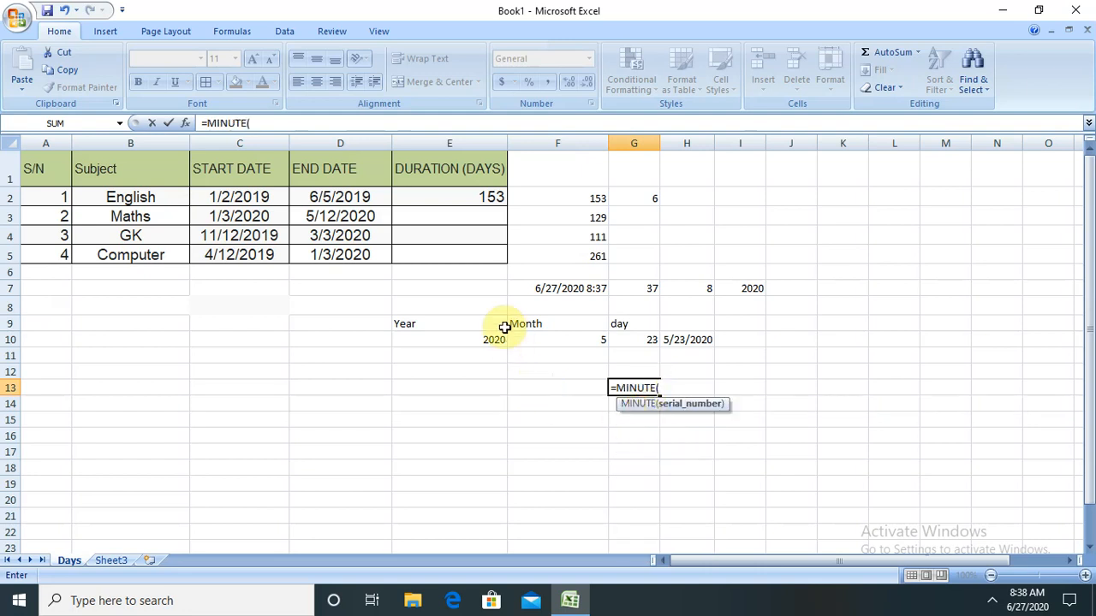
{"action": "left_click", "coordinate": [559, 287]}
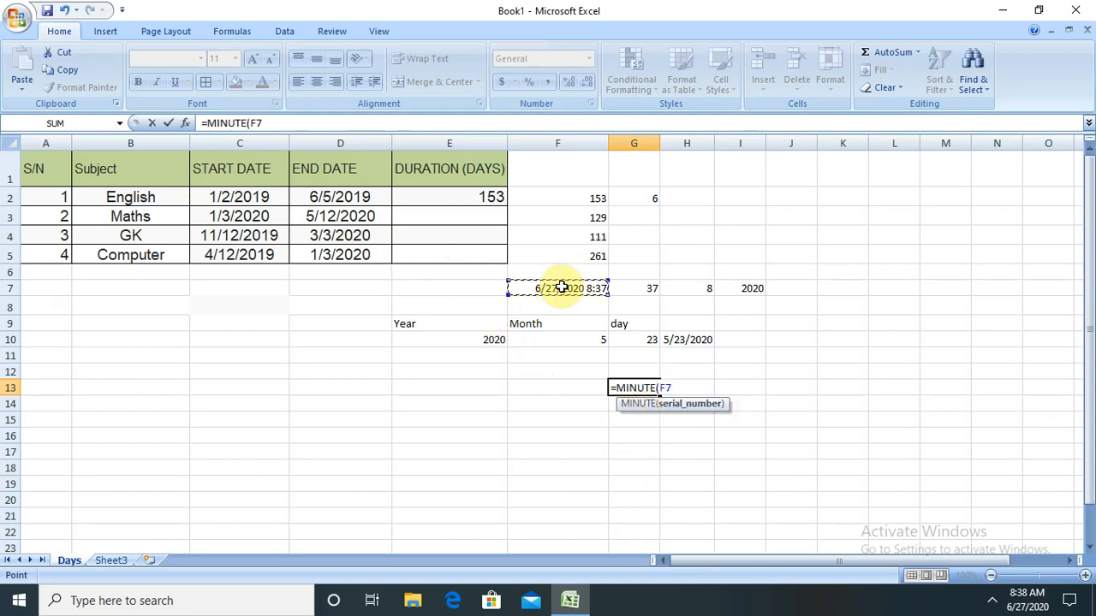
{"action": "key", "text": "Enter"}
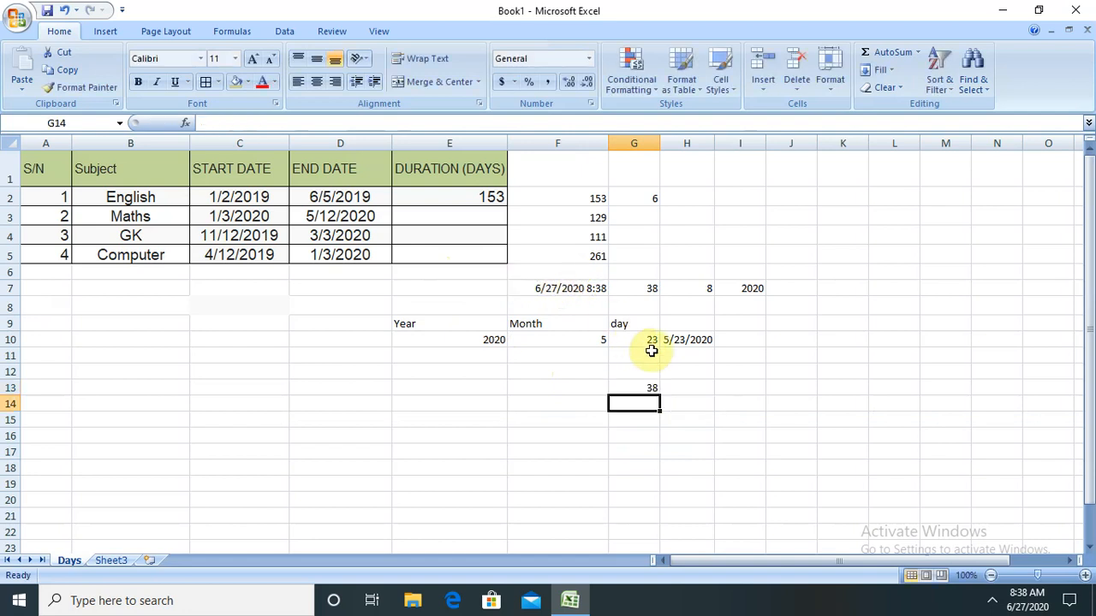
{"action": "left_click", "coordinate": [634, 387]}
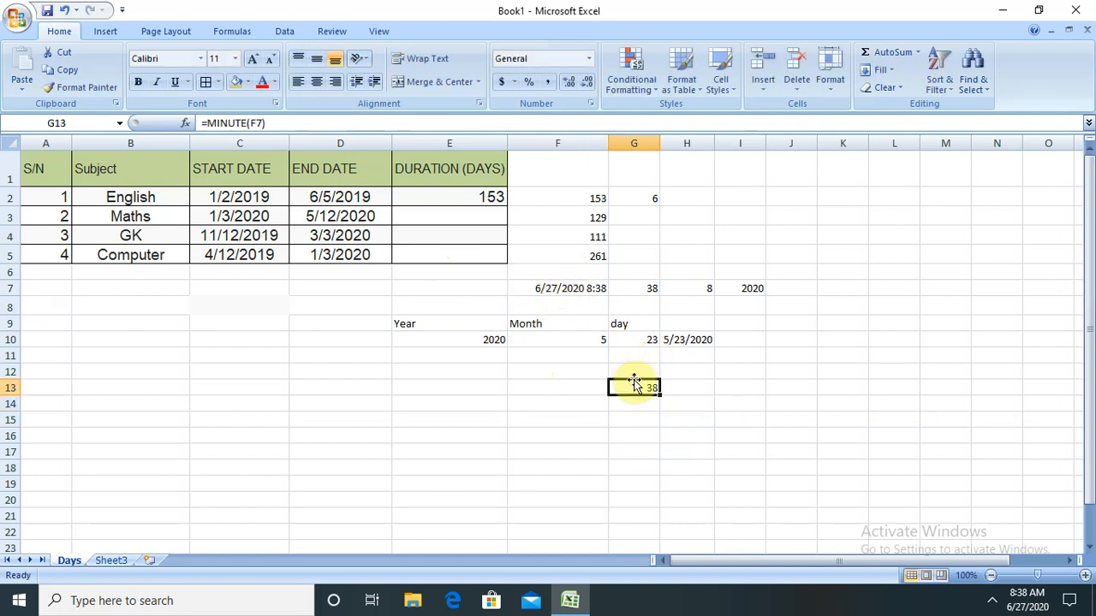